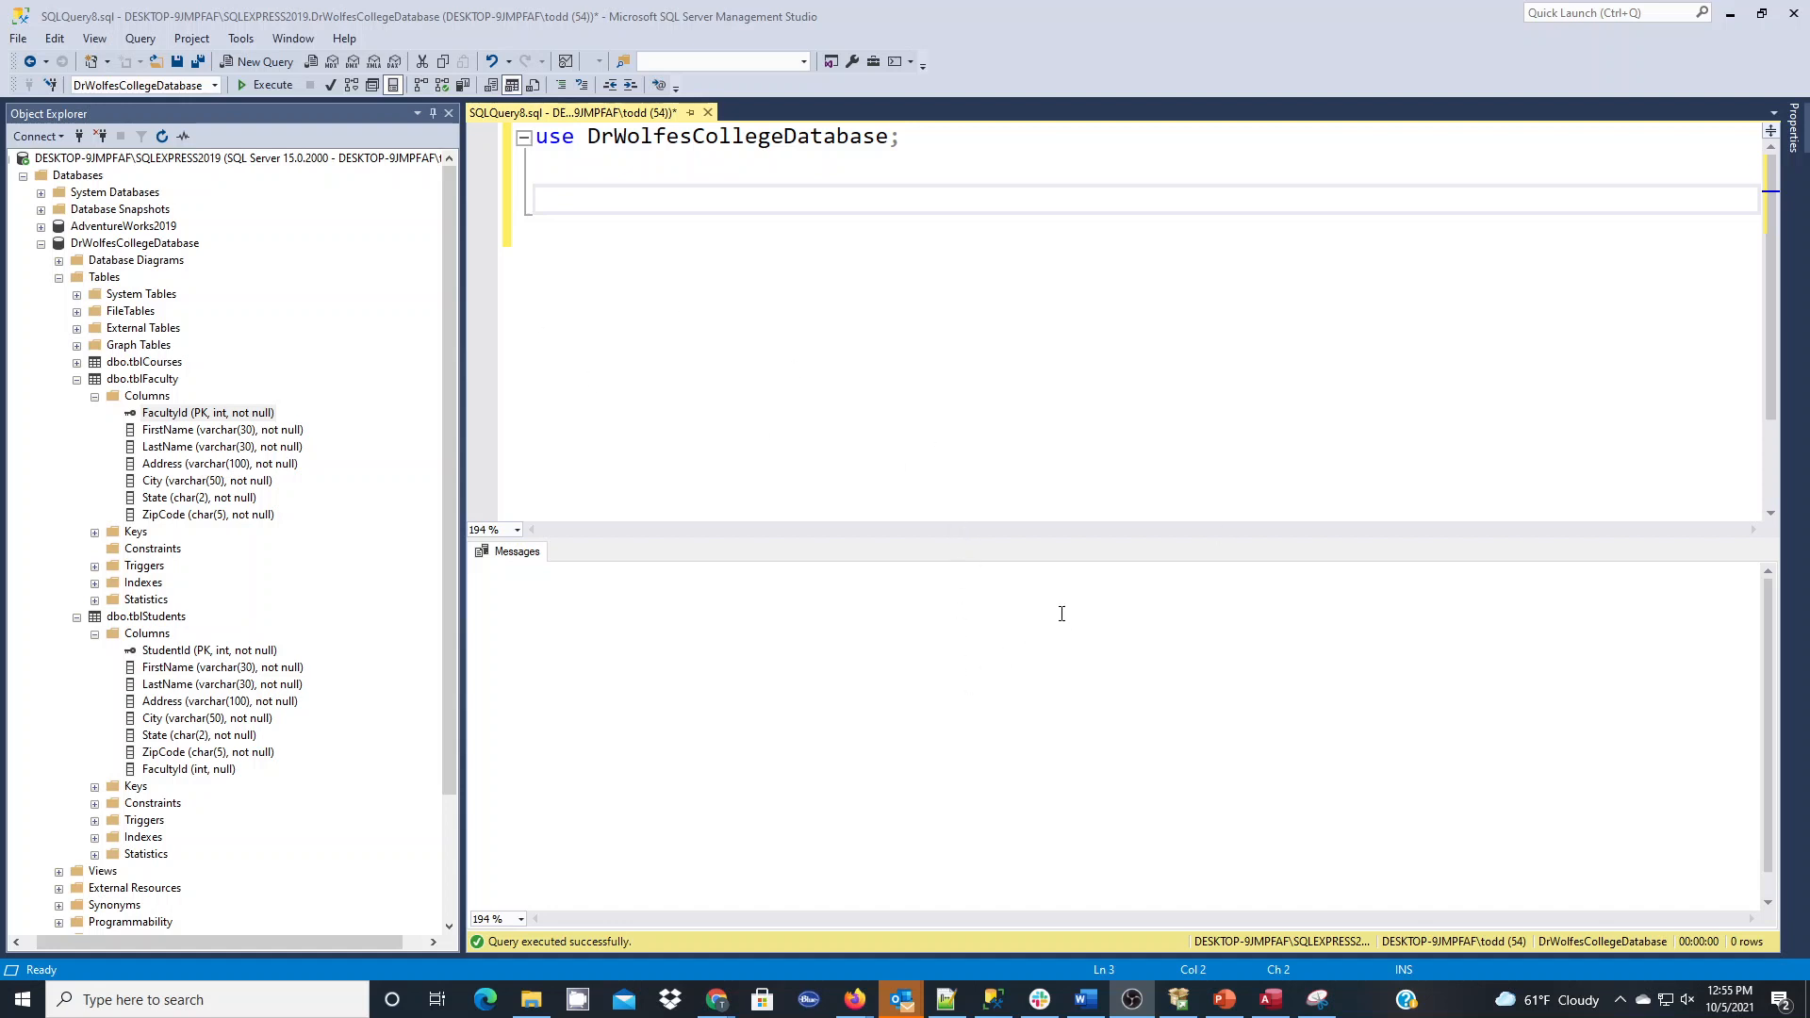
mouse_move(605, 247)
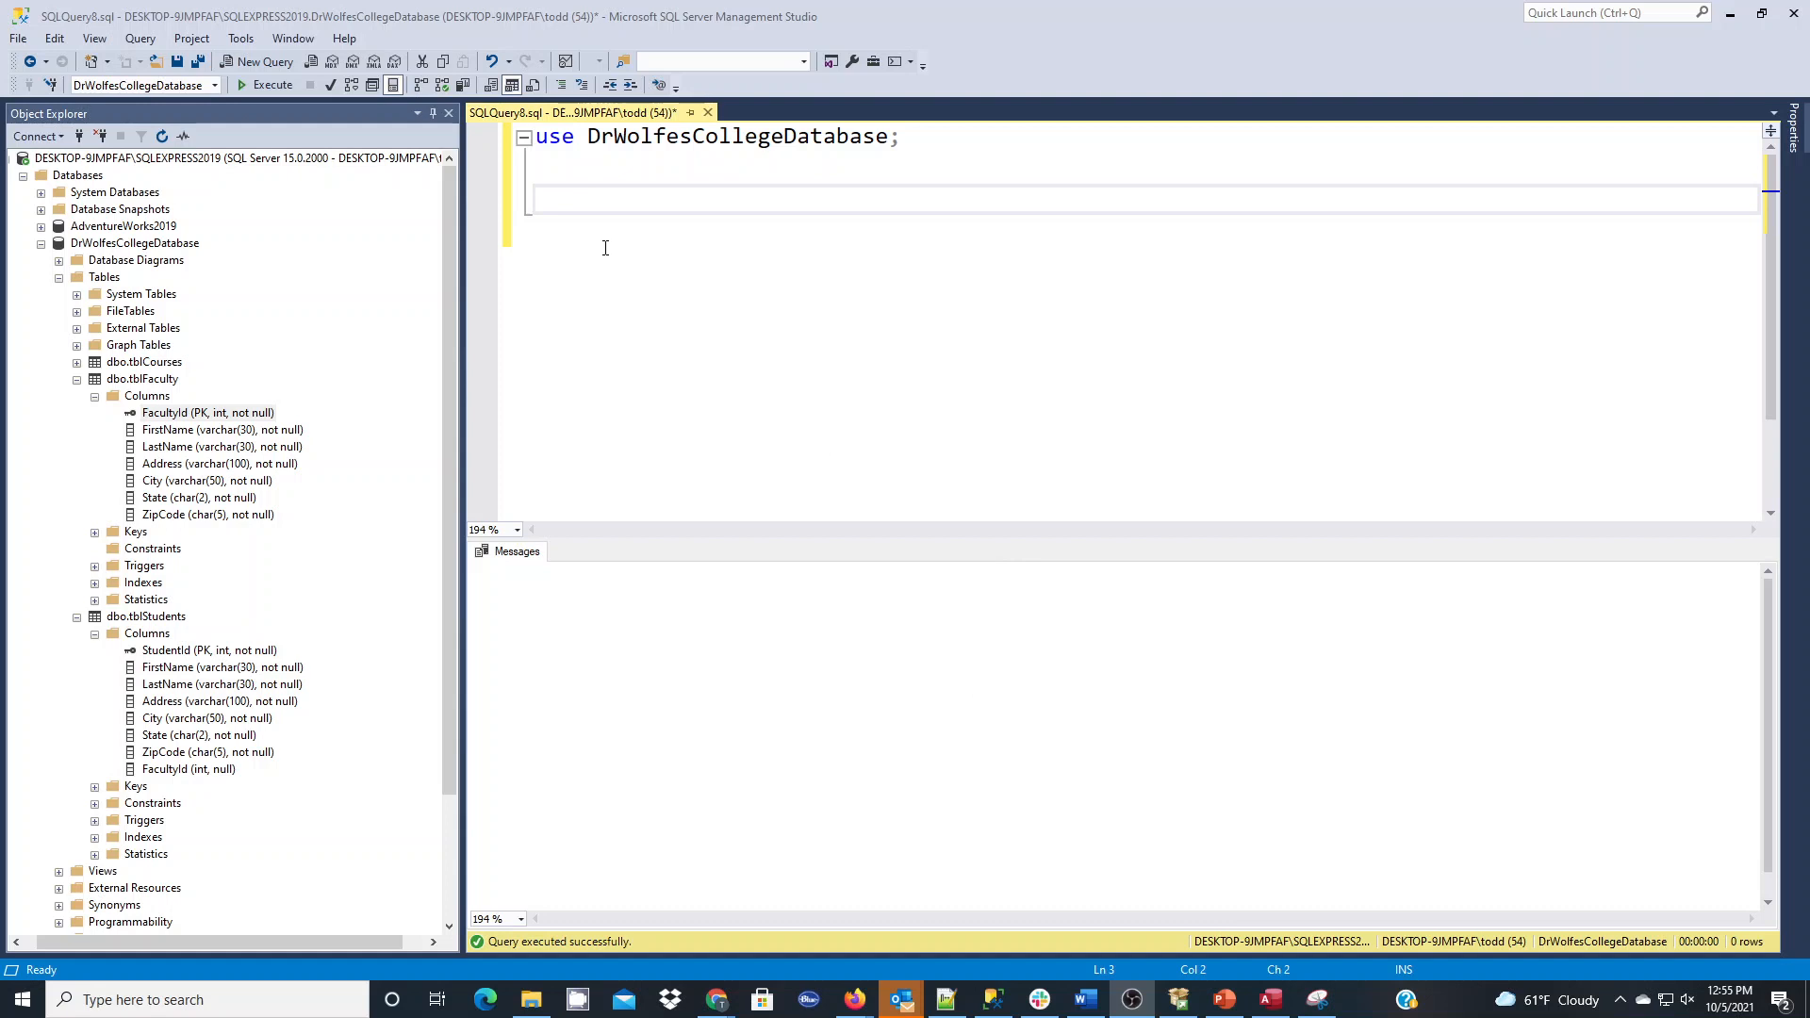
mouse_move(612, 244)
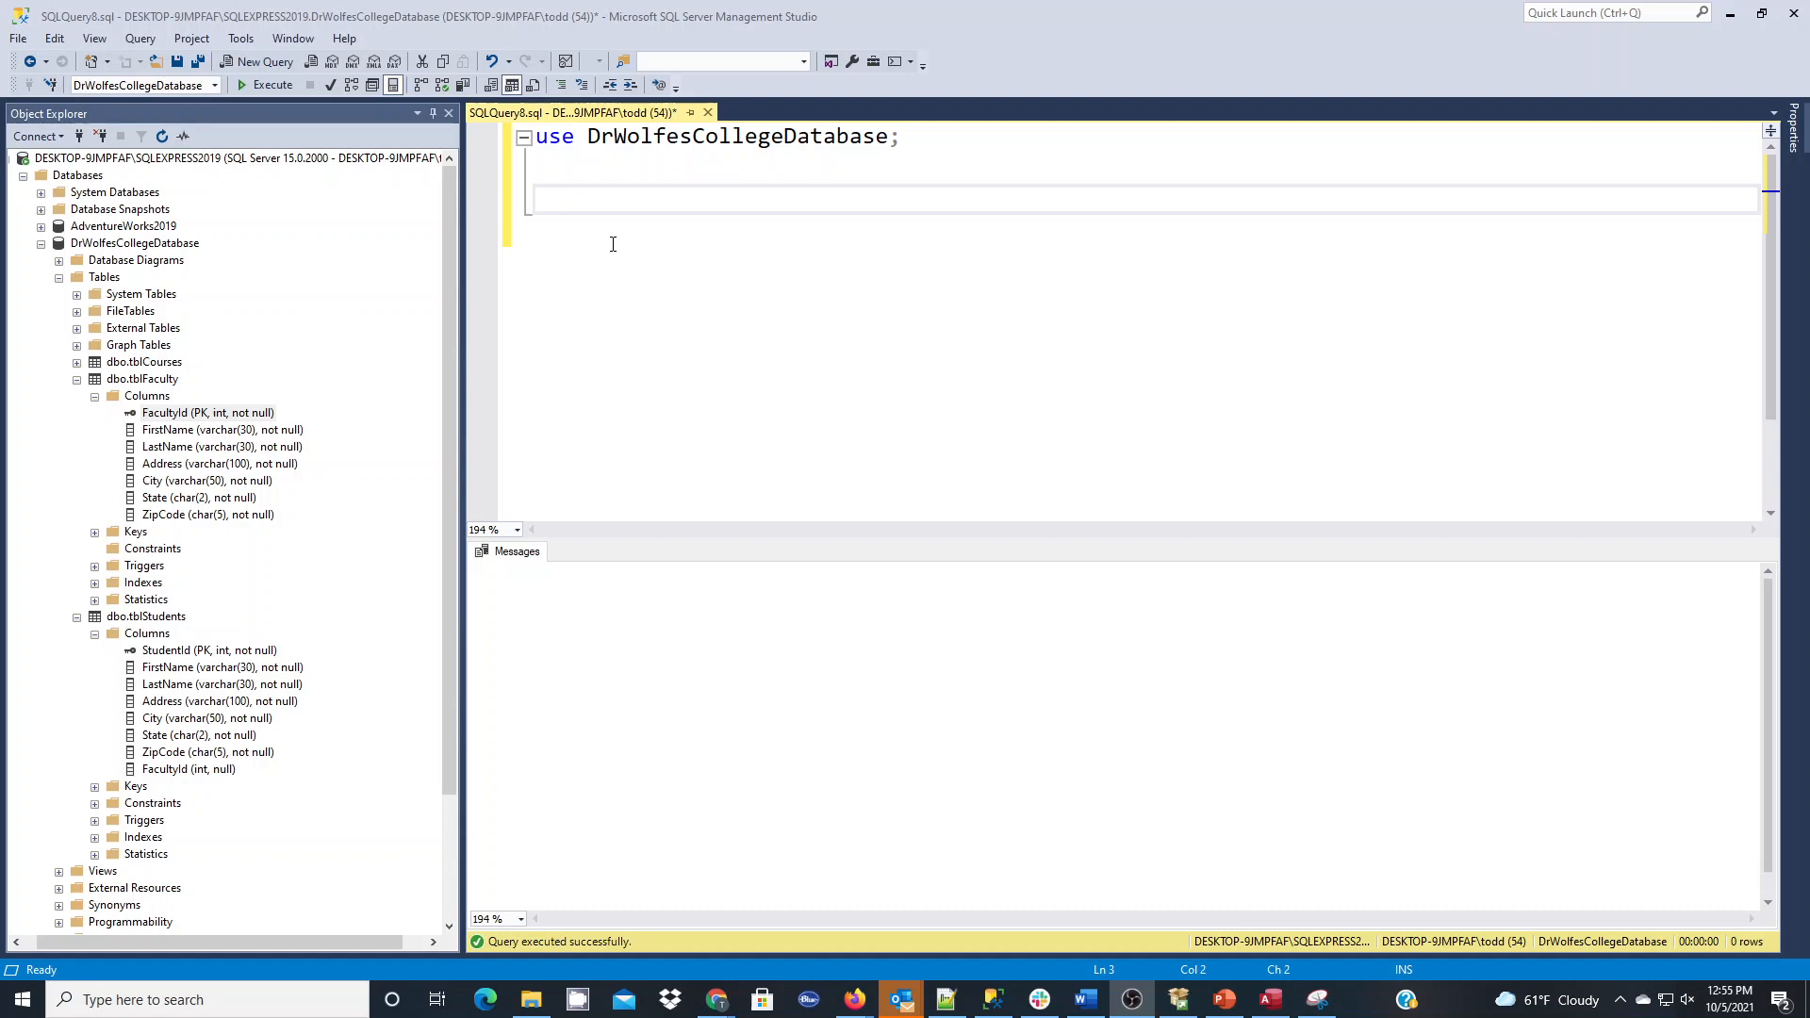
mouse_move(313, 283)
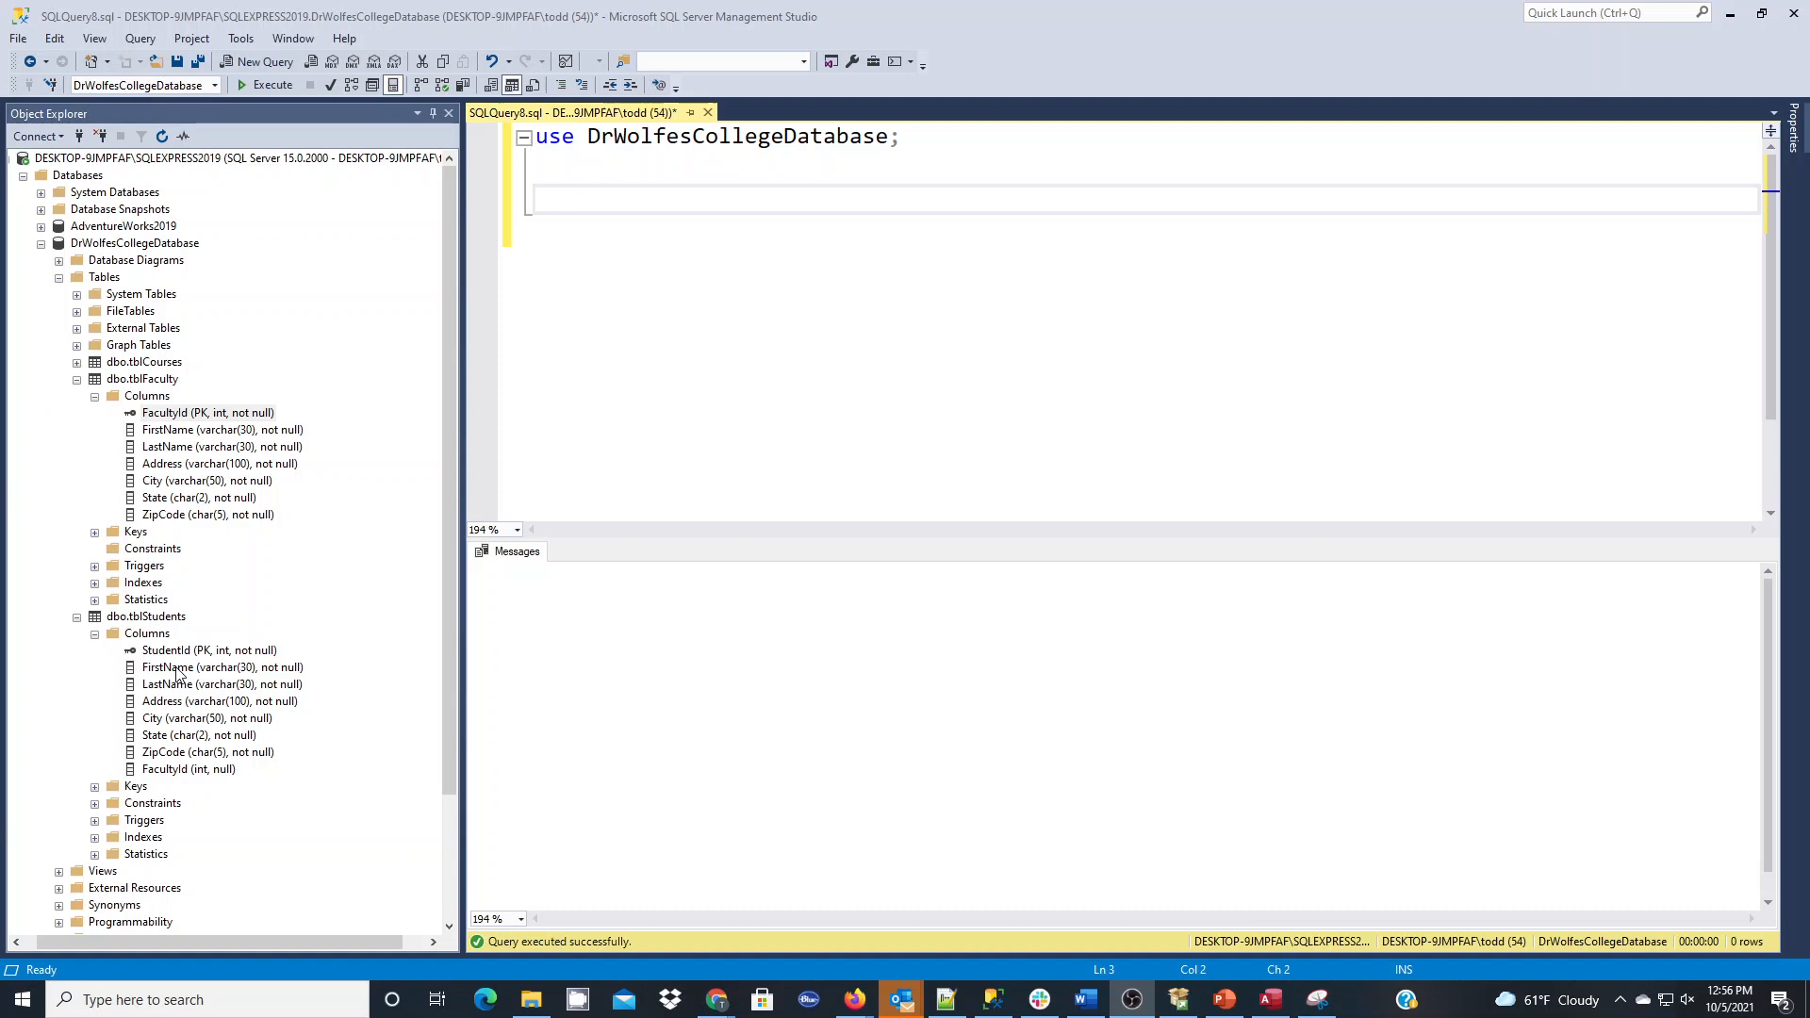
mouse_move(175, 772)
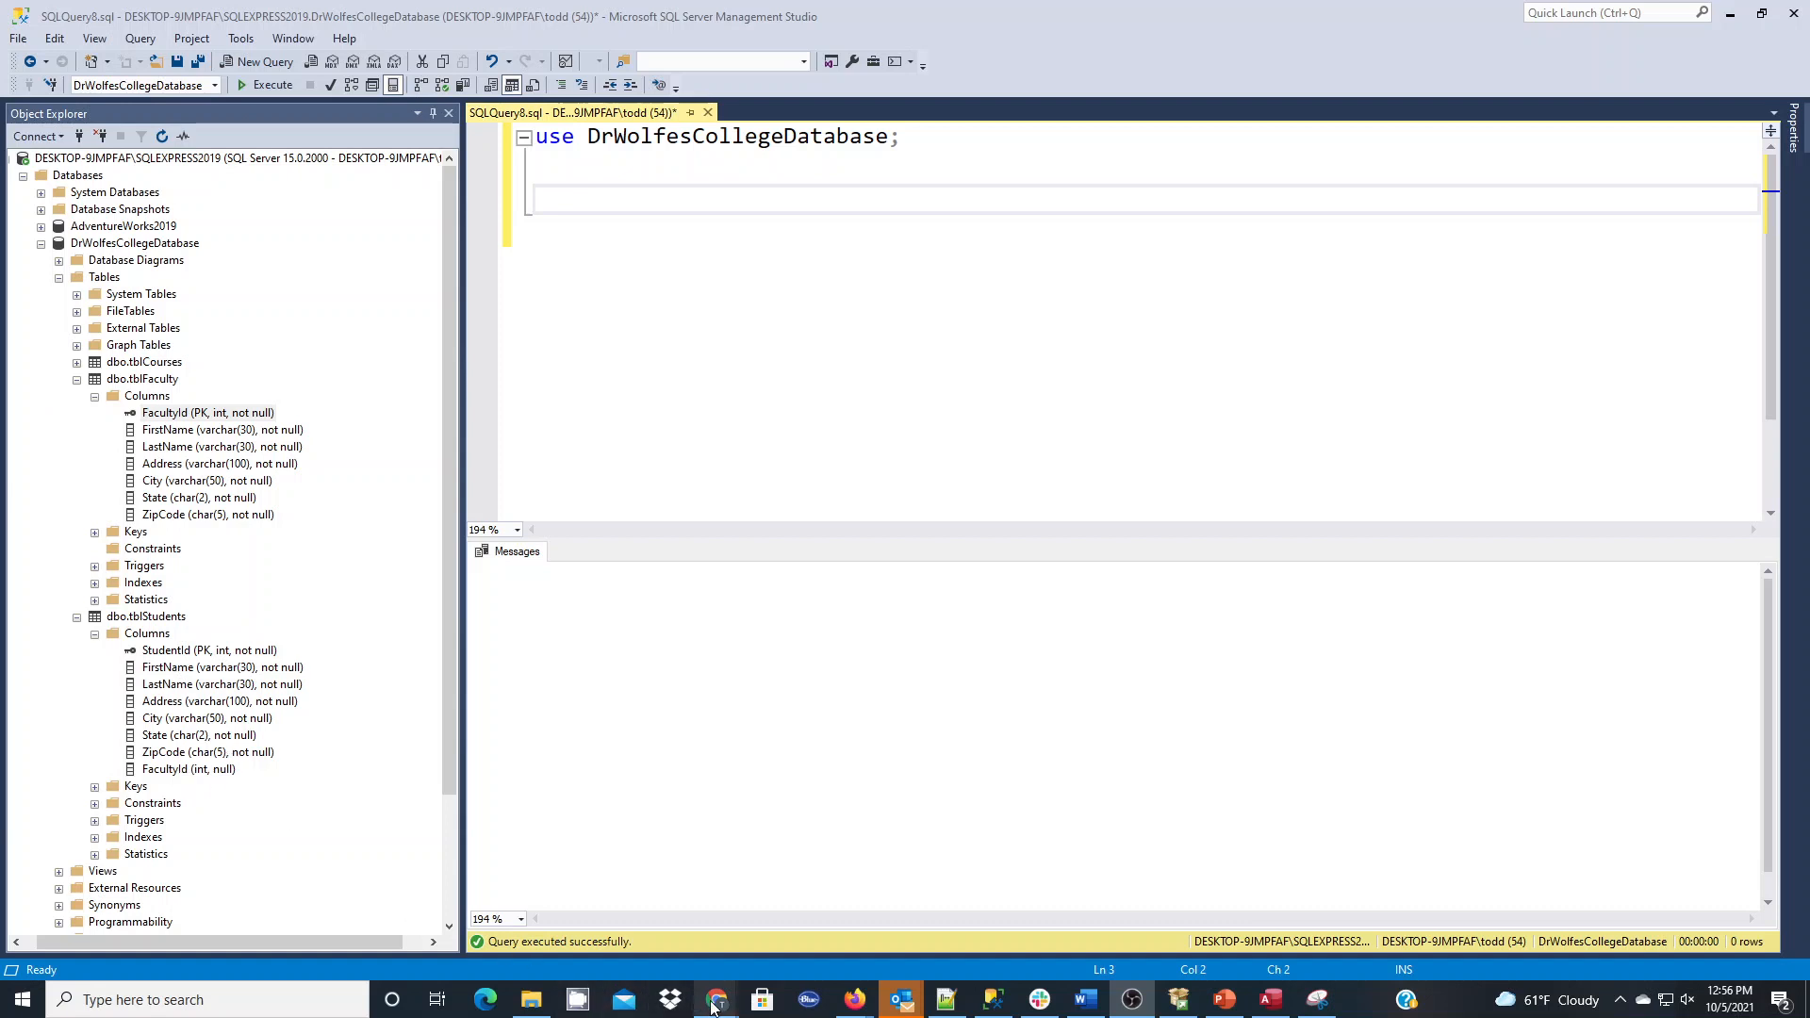
- Open the ERD-CollegeSystem.drawio diagram to view the Students–Faculty FacultyId relationship
click(716, 1000)
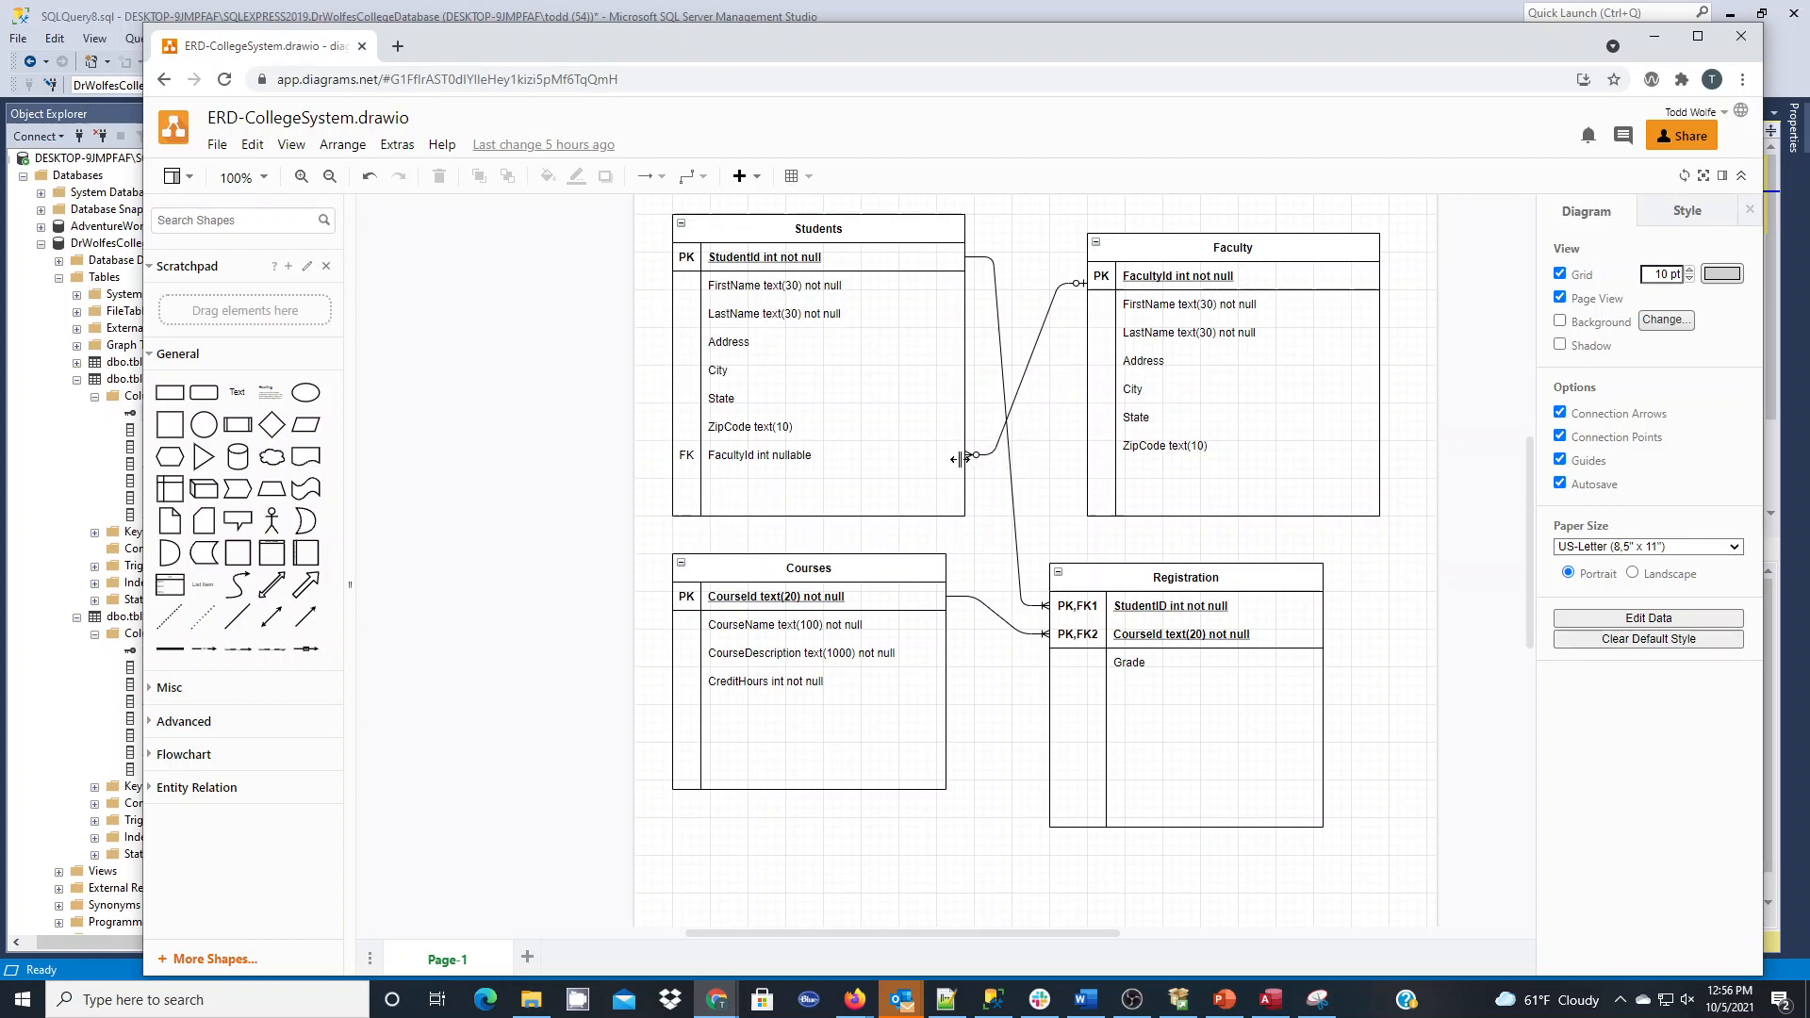
mouse_move(792, 487)
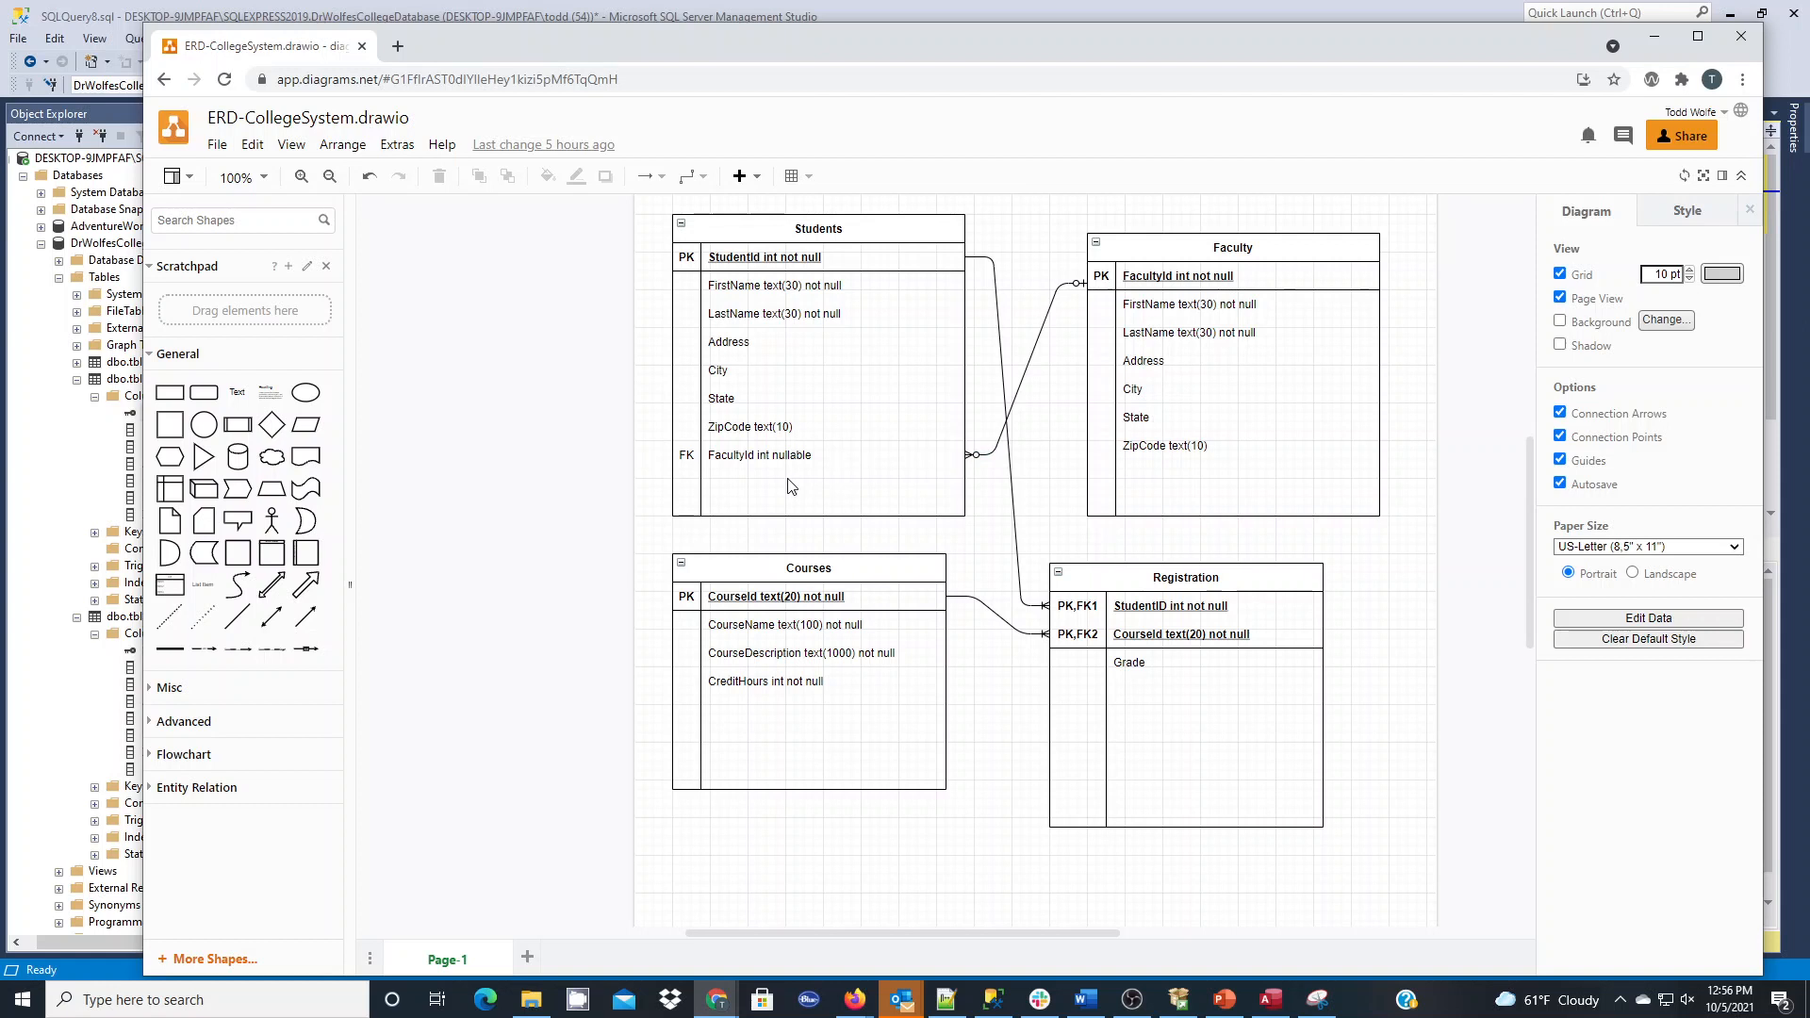
mouse_move(779, 467)
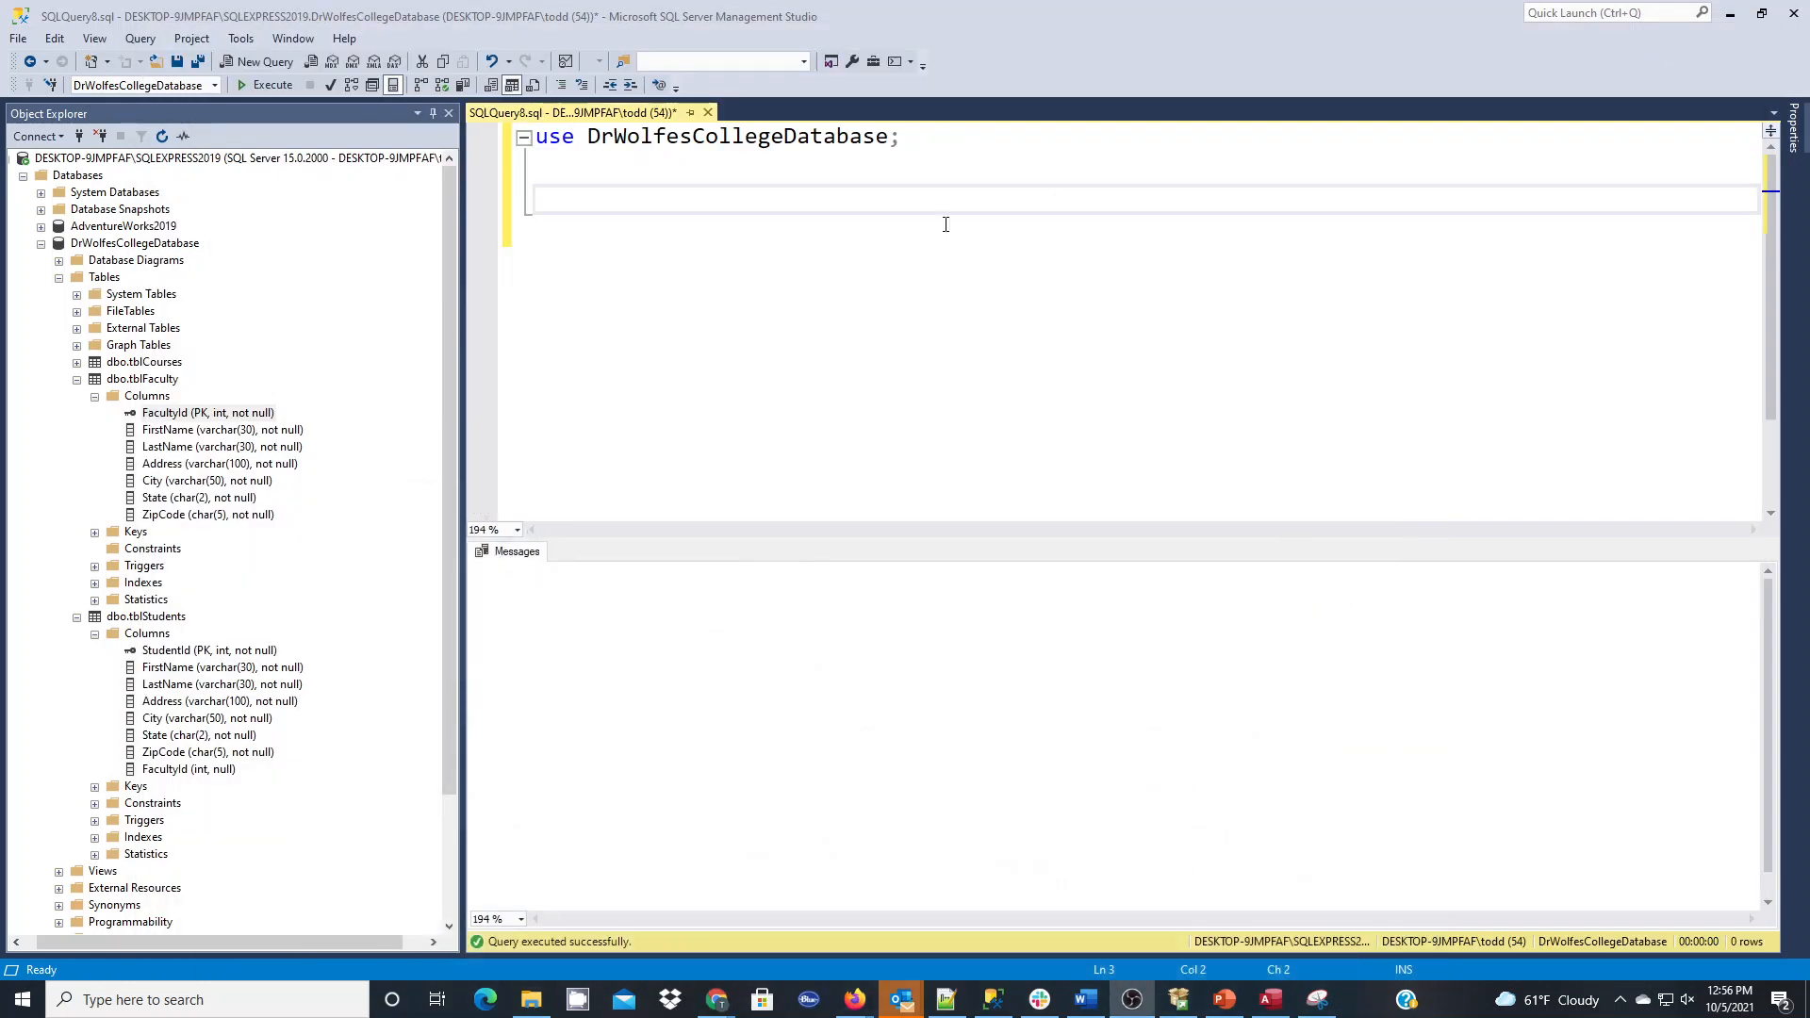
mouse_move(608, 215)
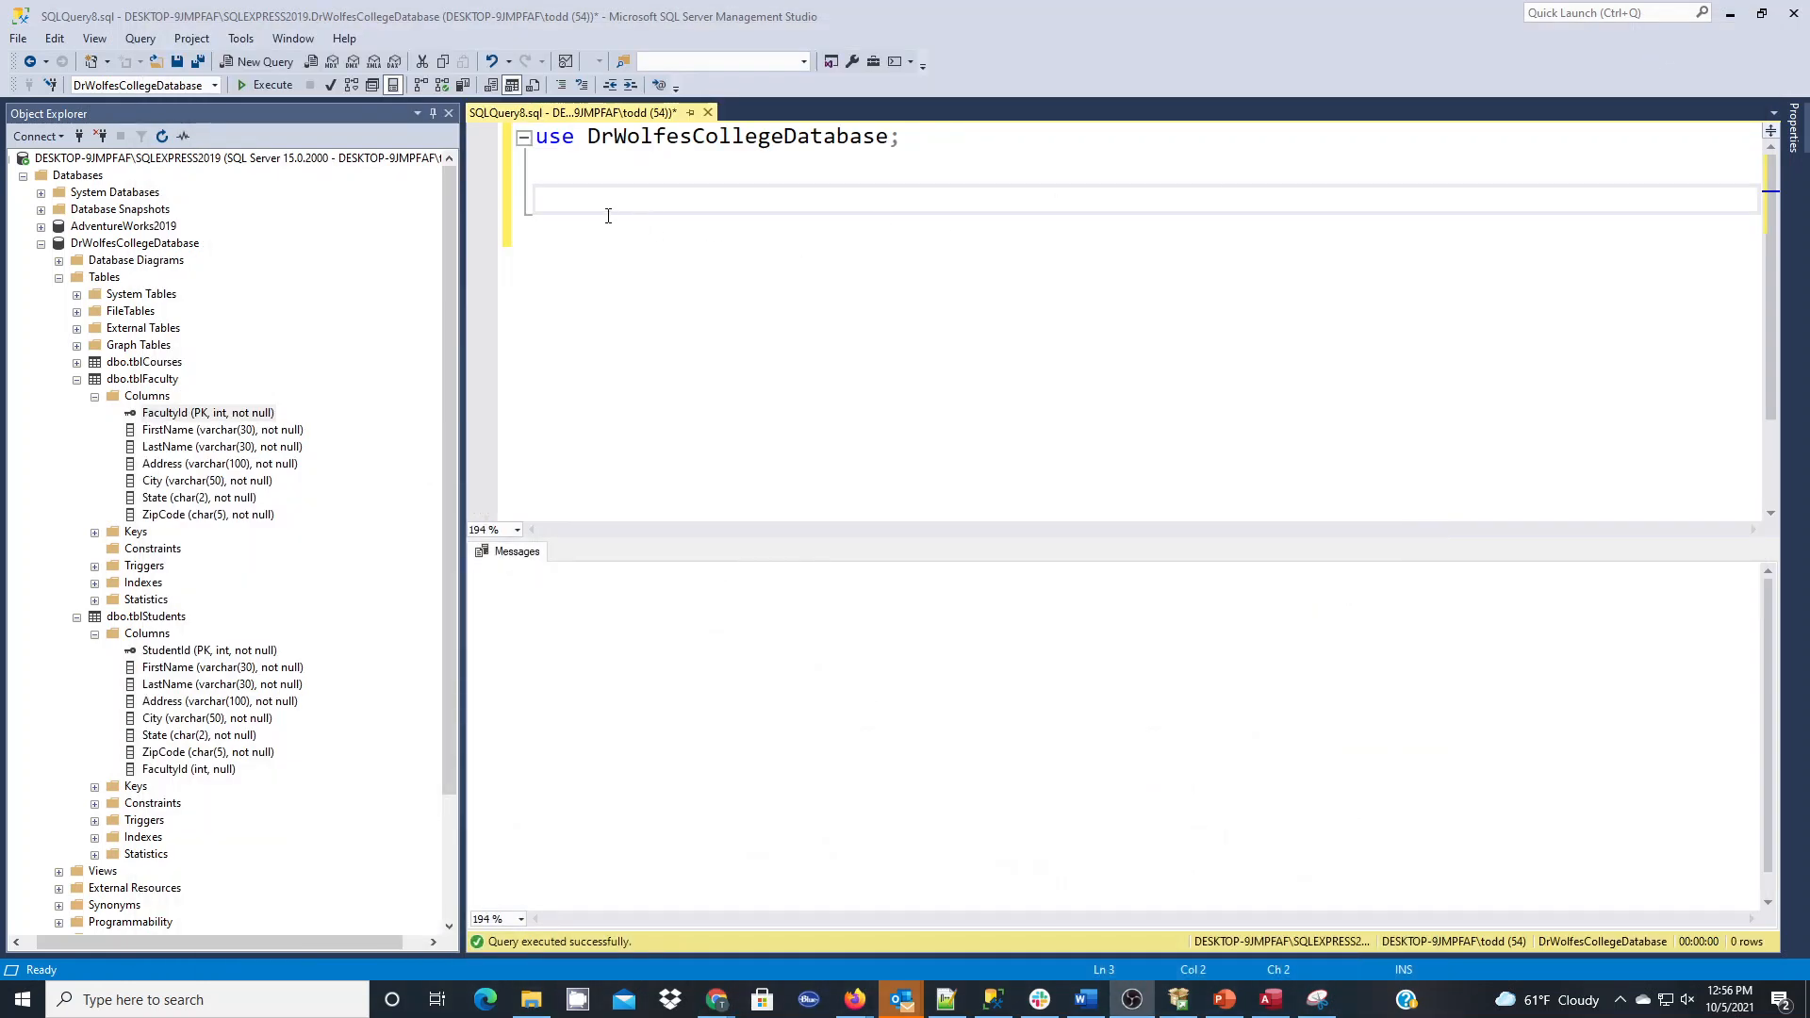
mouse_move(637, 340)
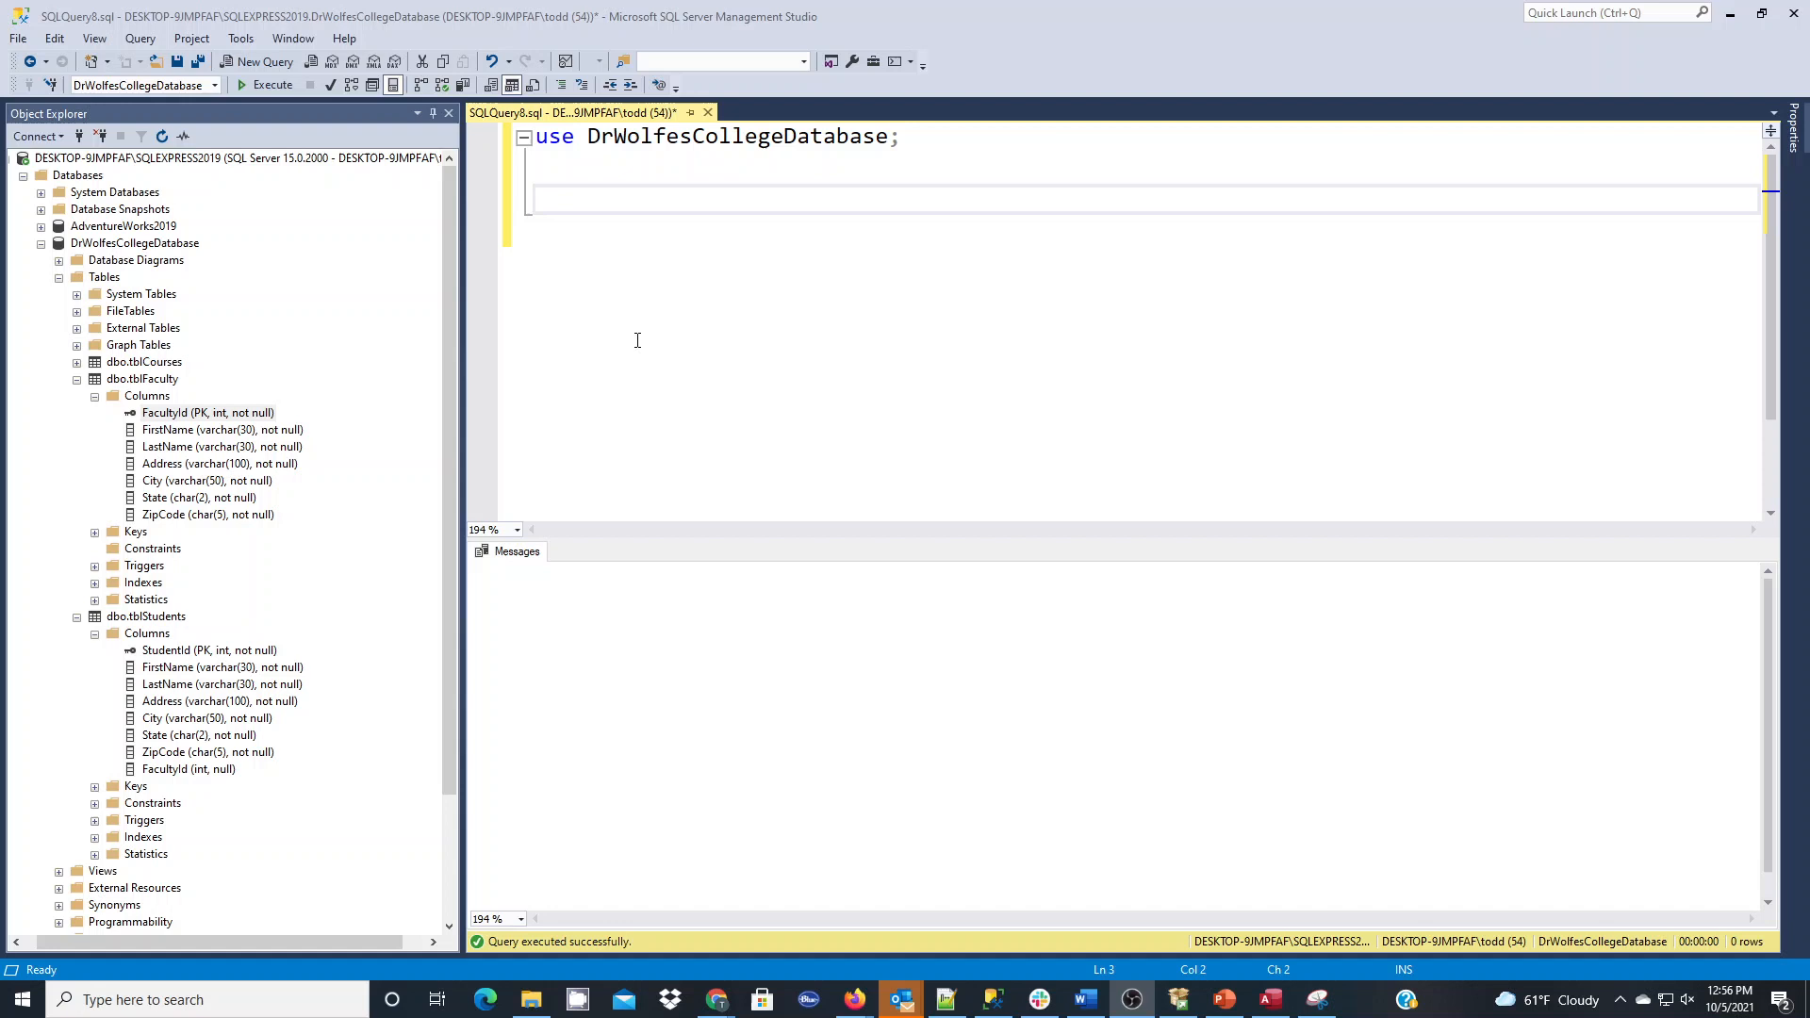
mouse_move(182, 768)
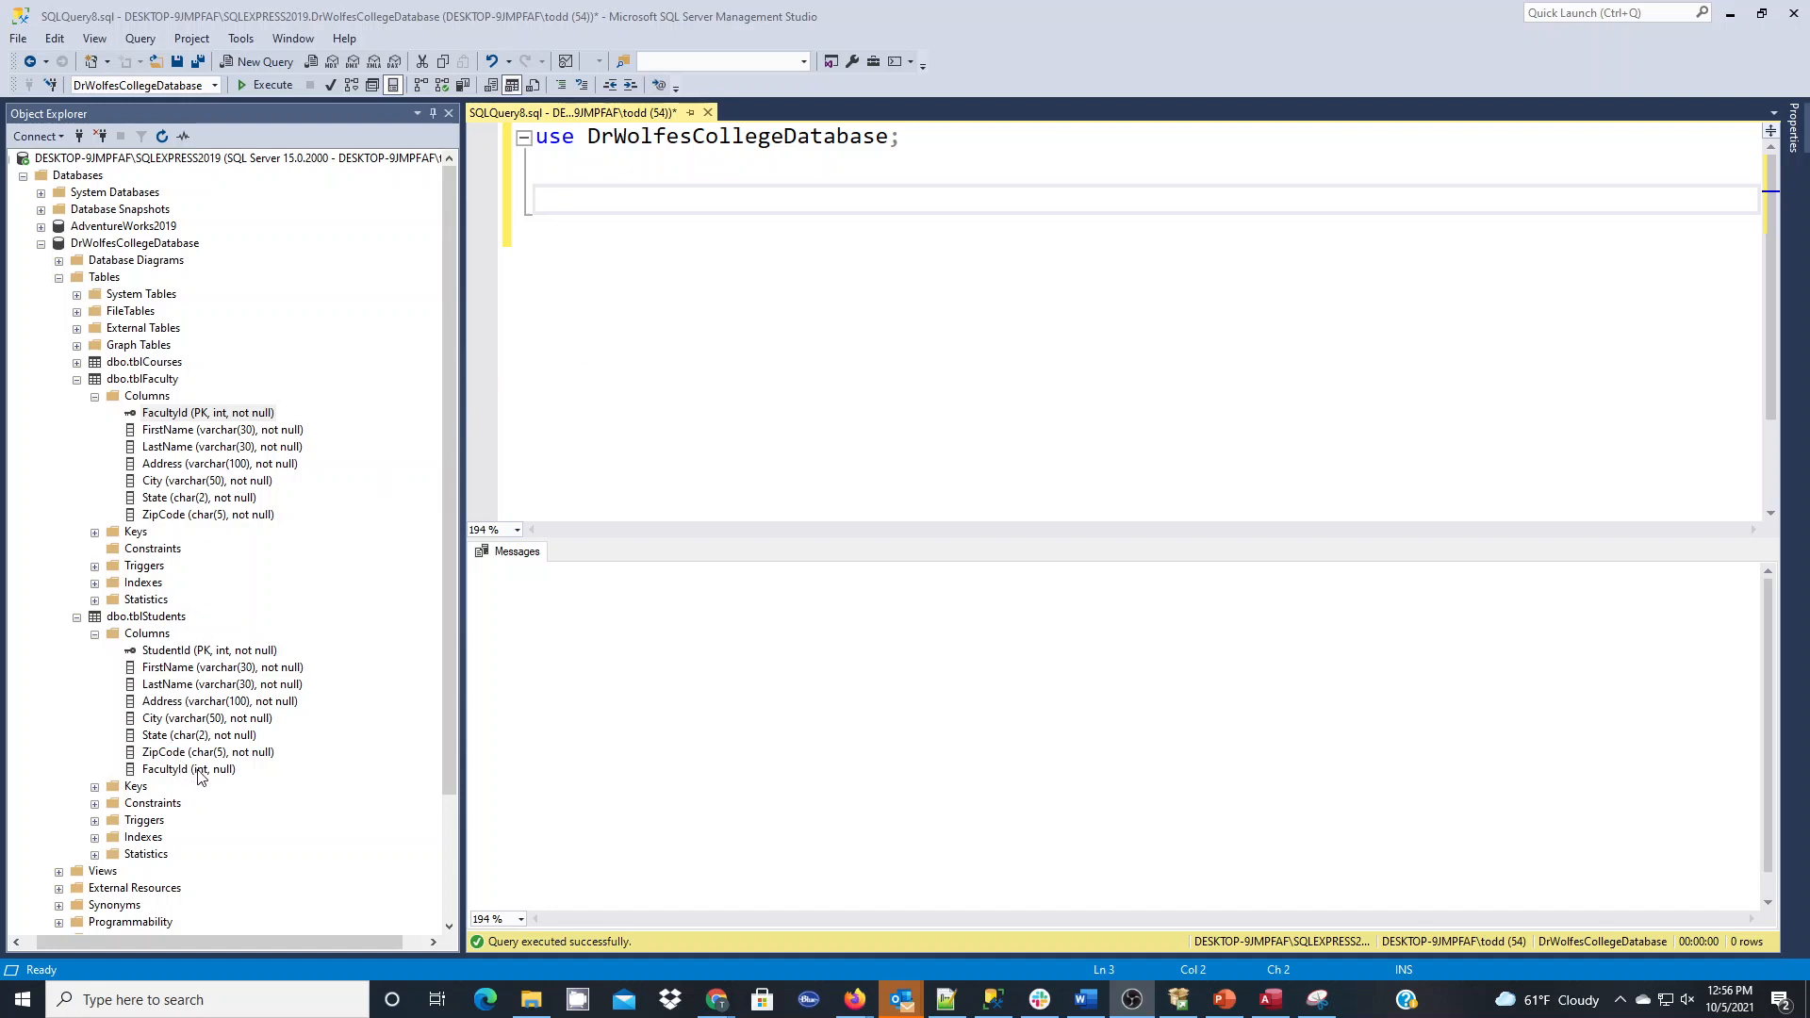
mouse_move(179, 770)
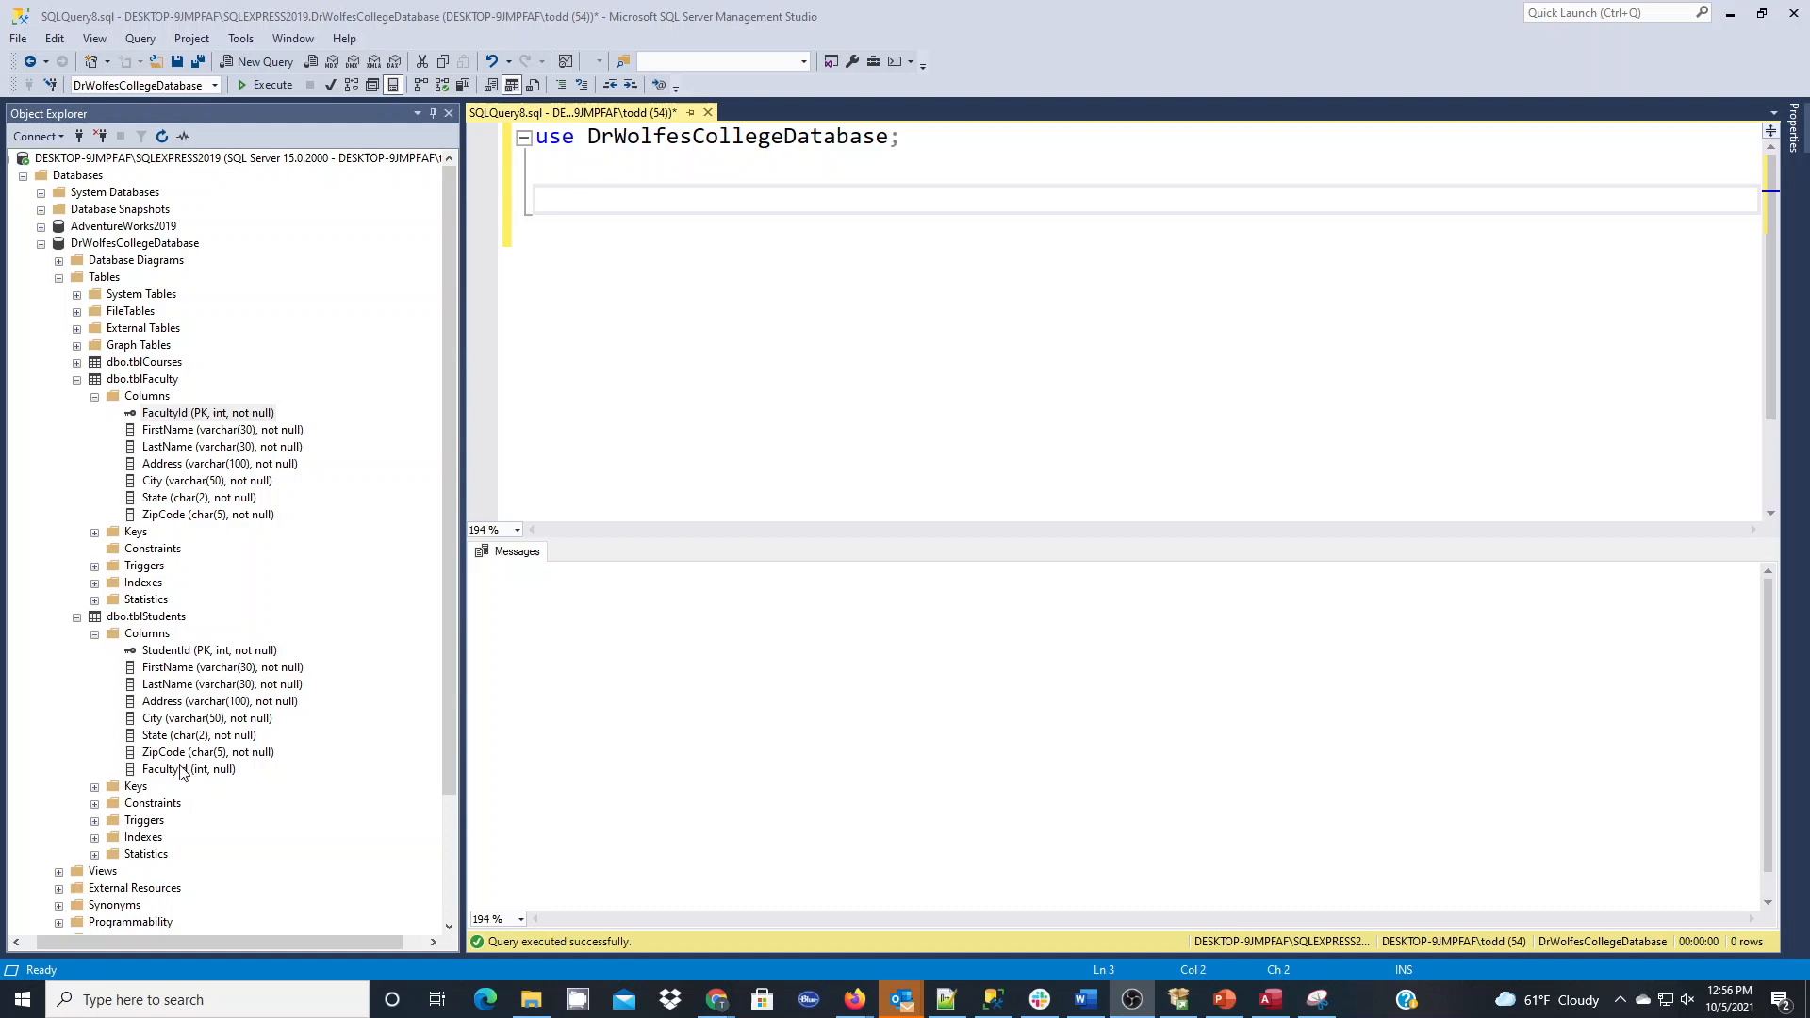
mouse_move(297, 493)
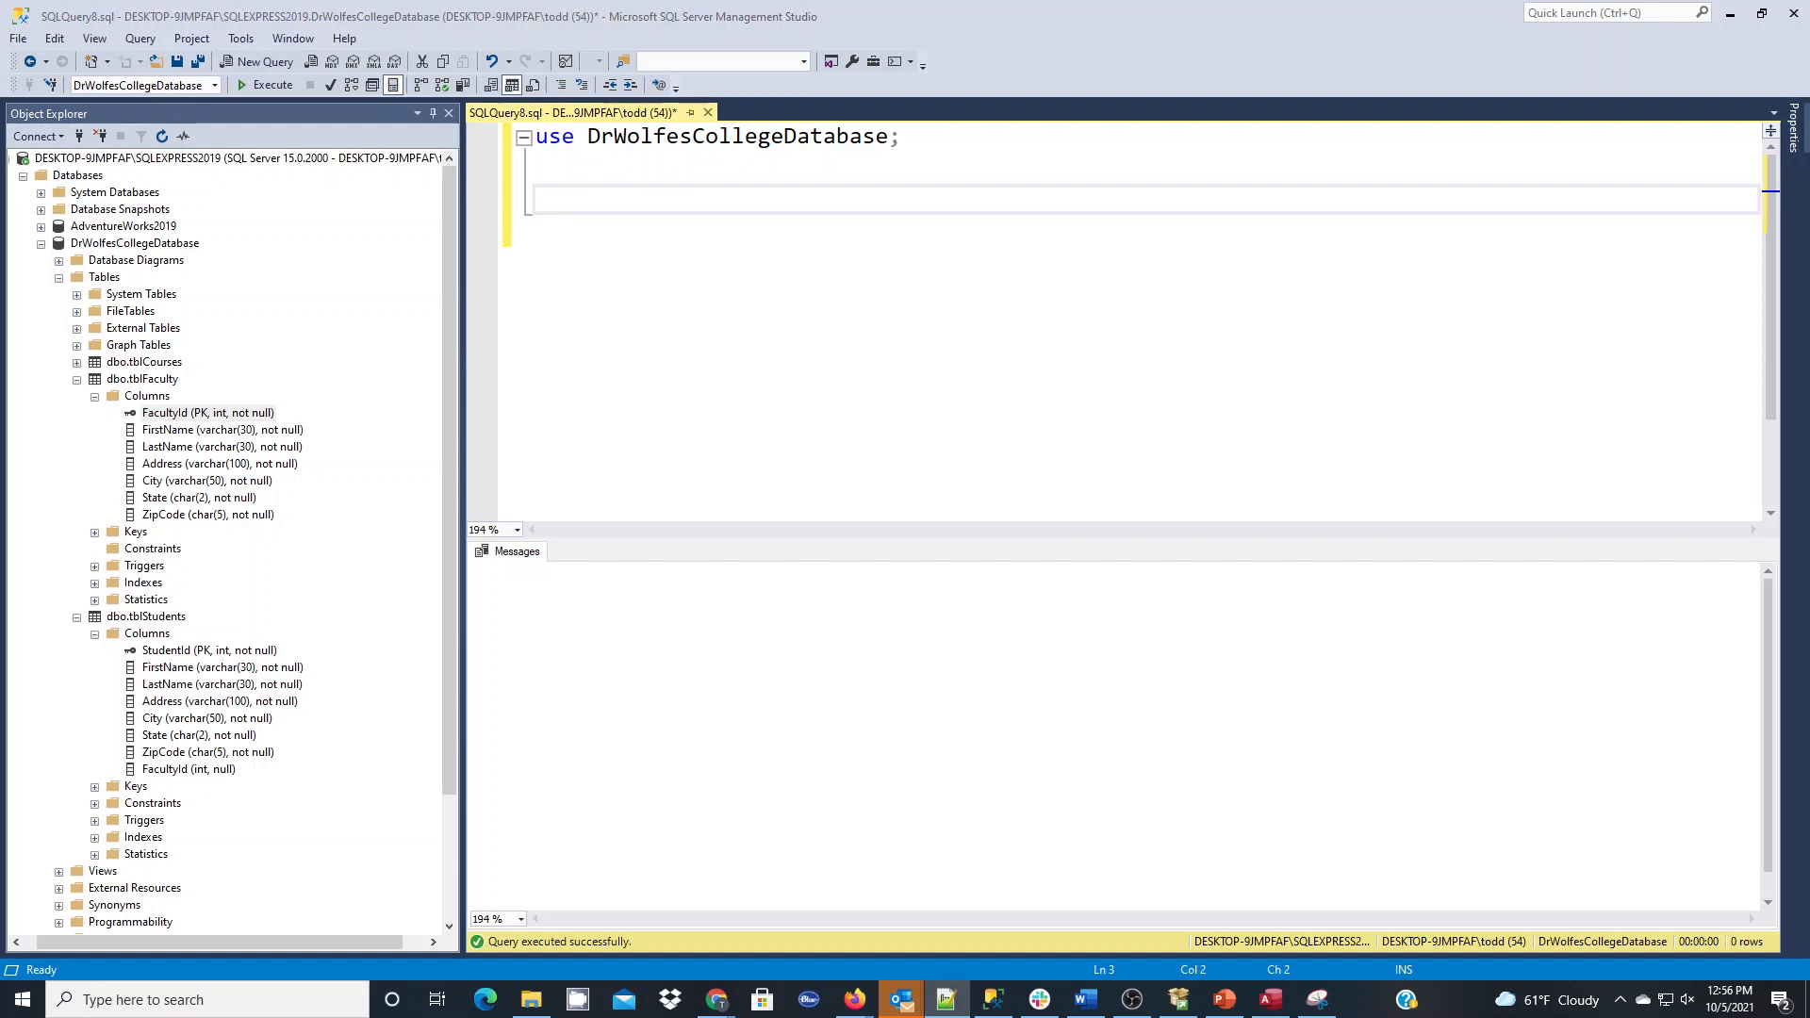
- Begin the query with 'alter table tblStudents' and constraint name FK_FacultyID
text(a)
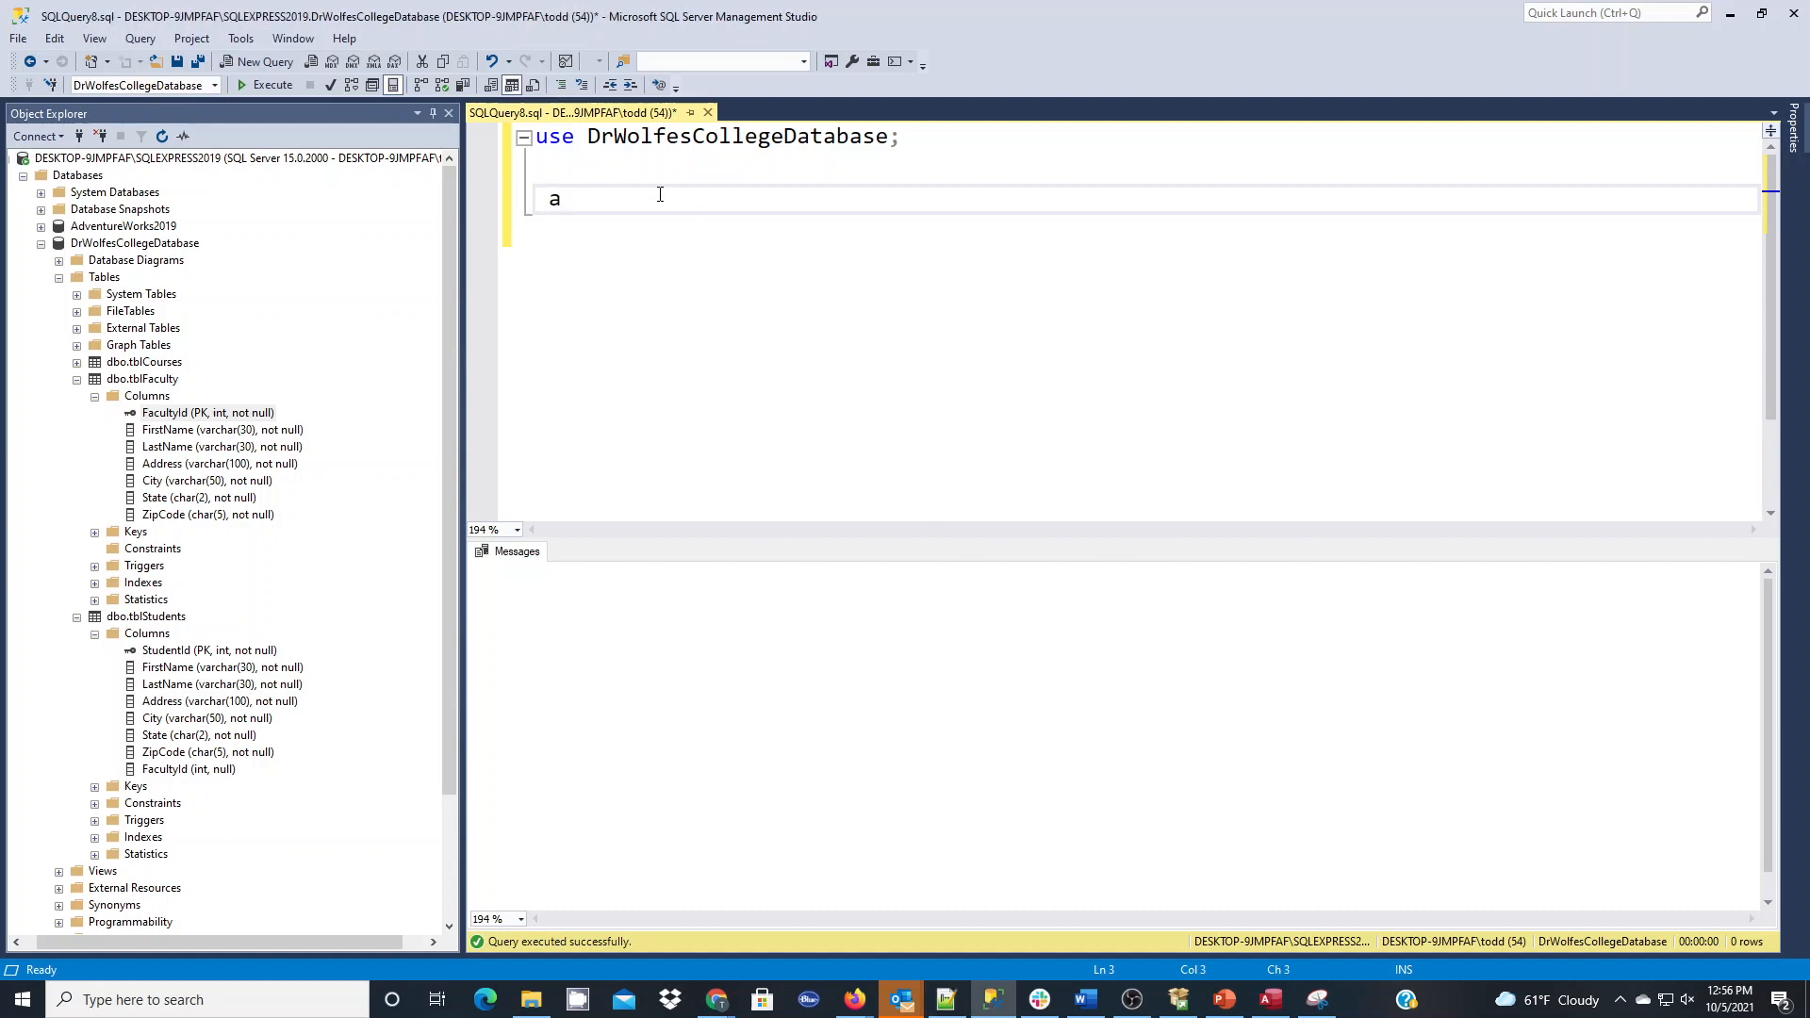
text(lter table)
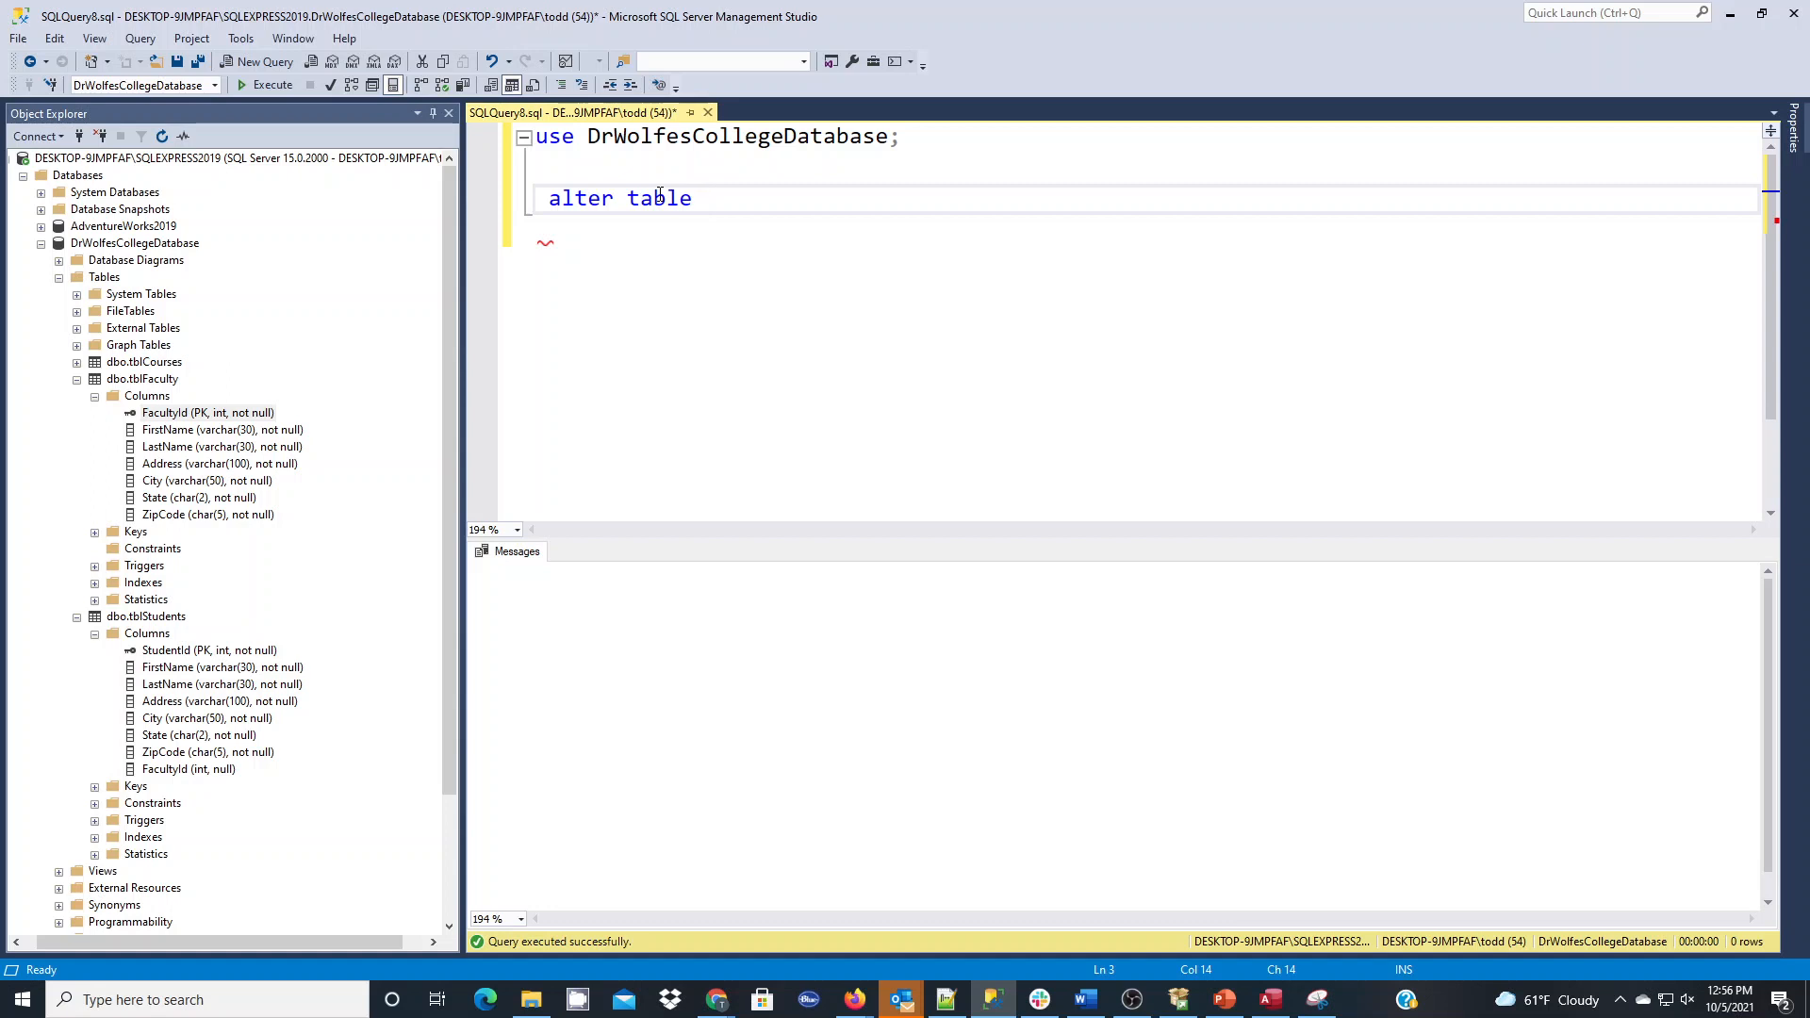
text(tblS)
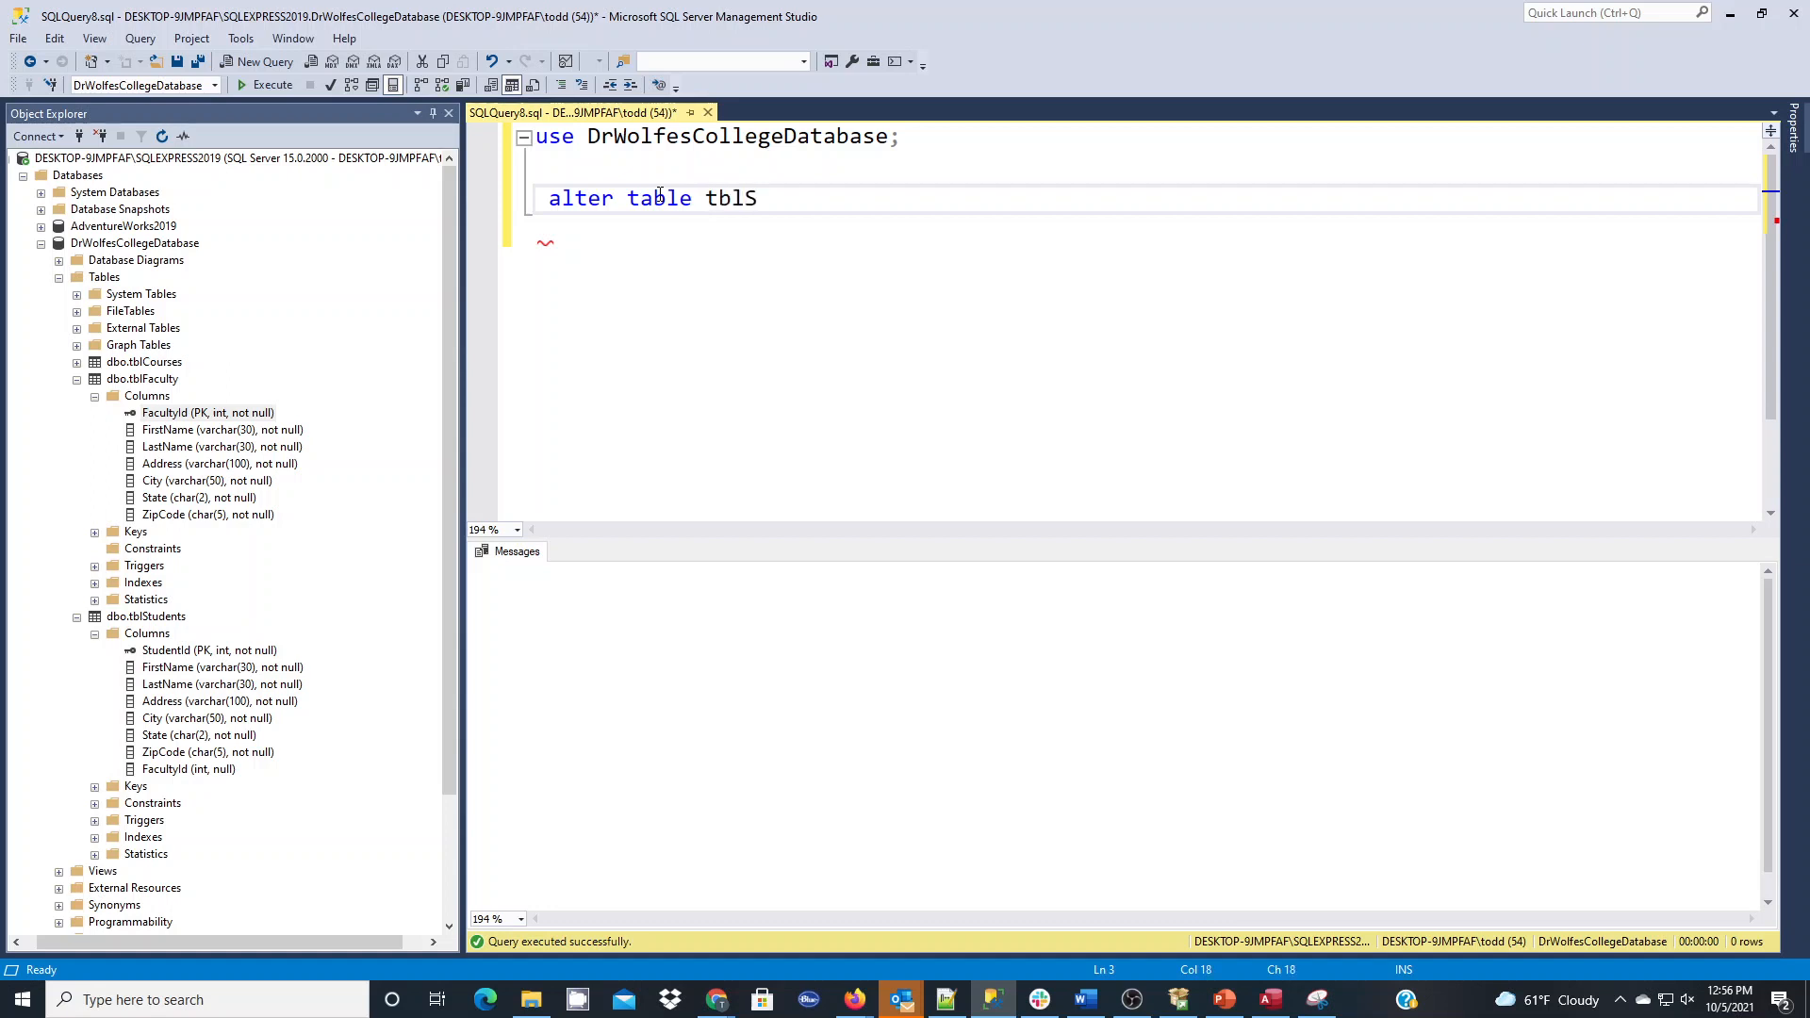
text(tudents)
click(1147, 230)
text(add)
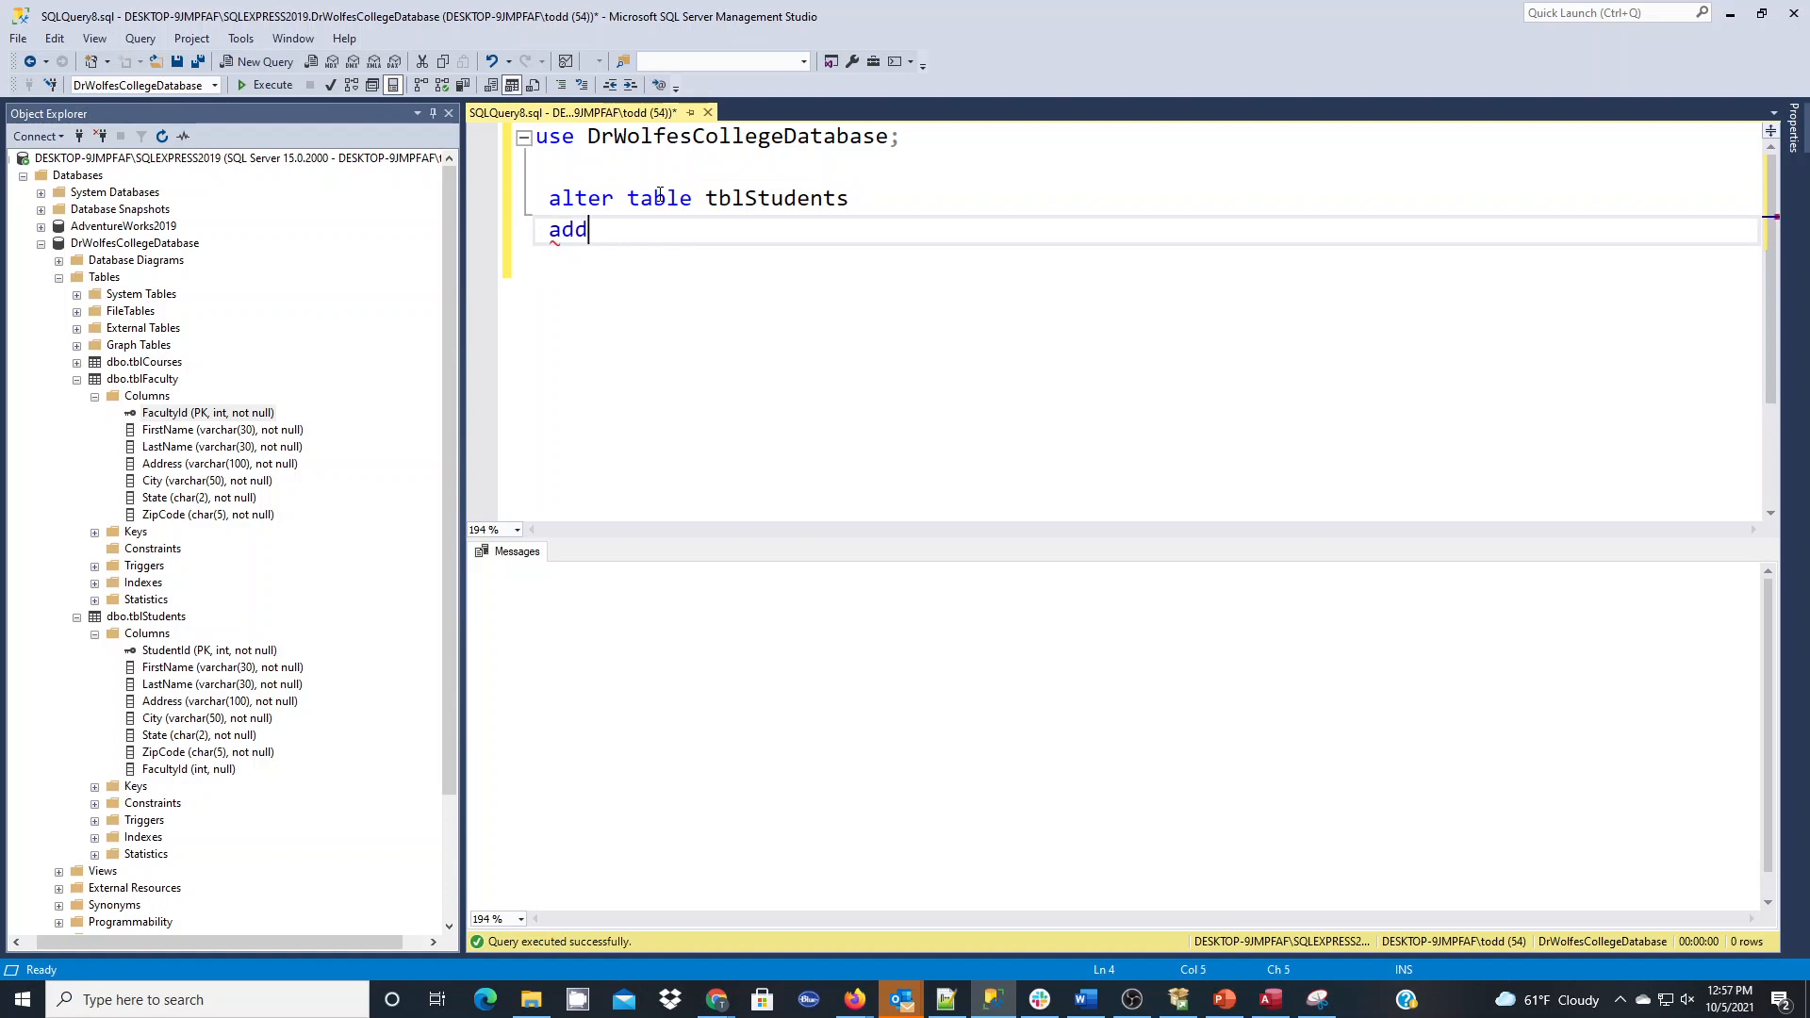
text(constri)
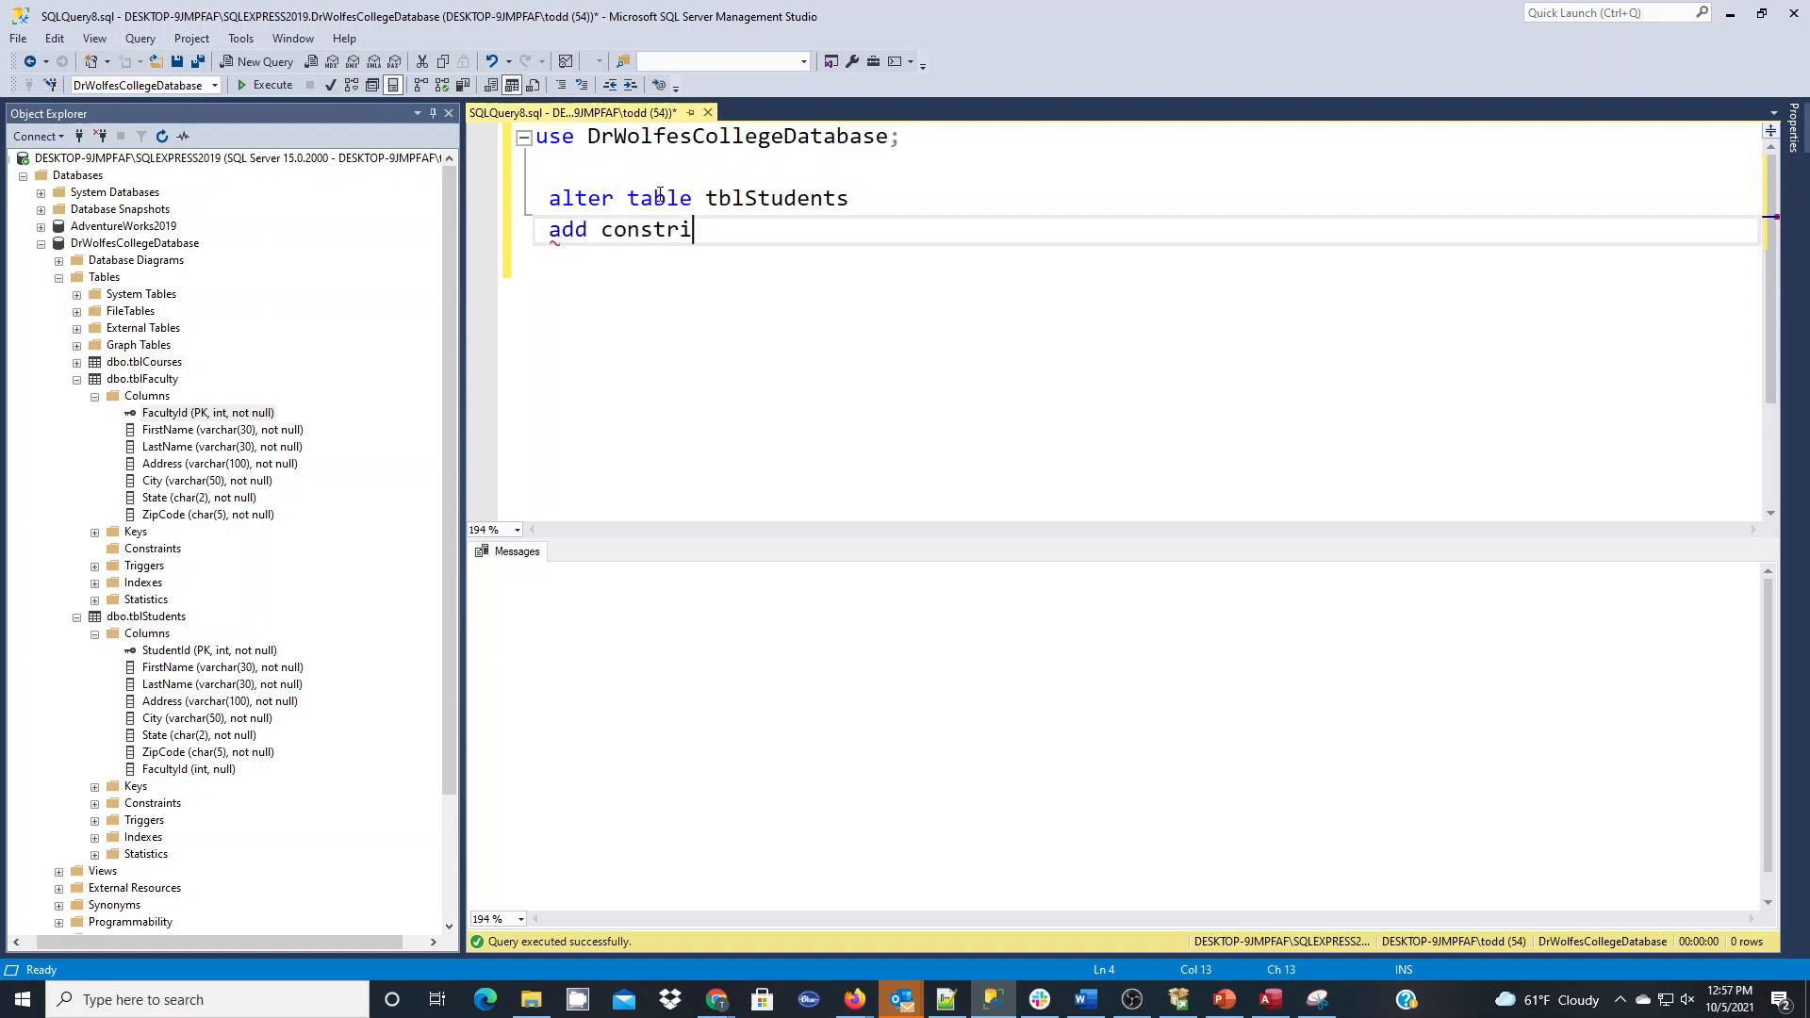
text(an)
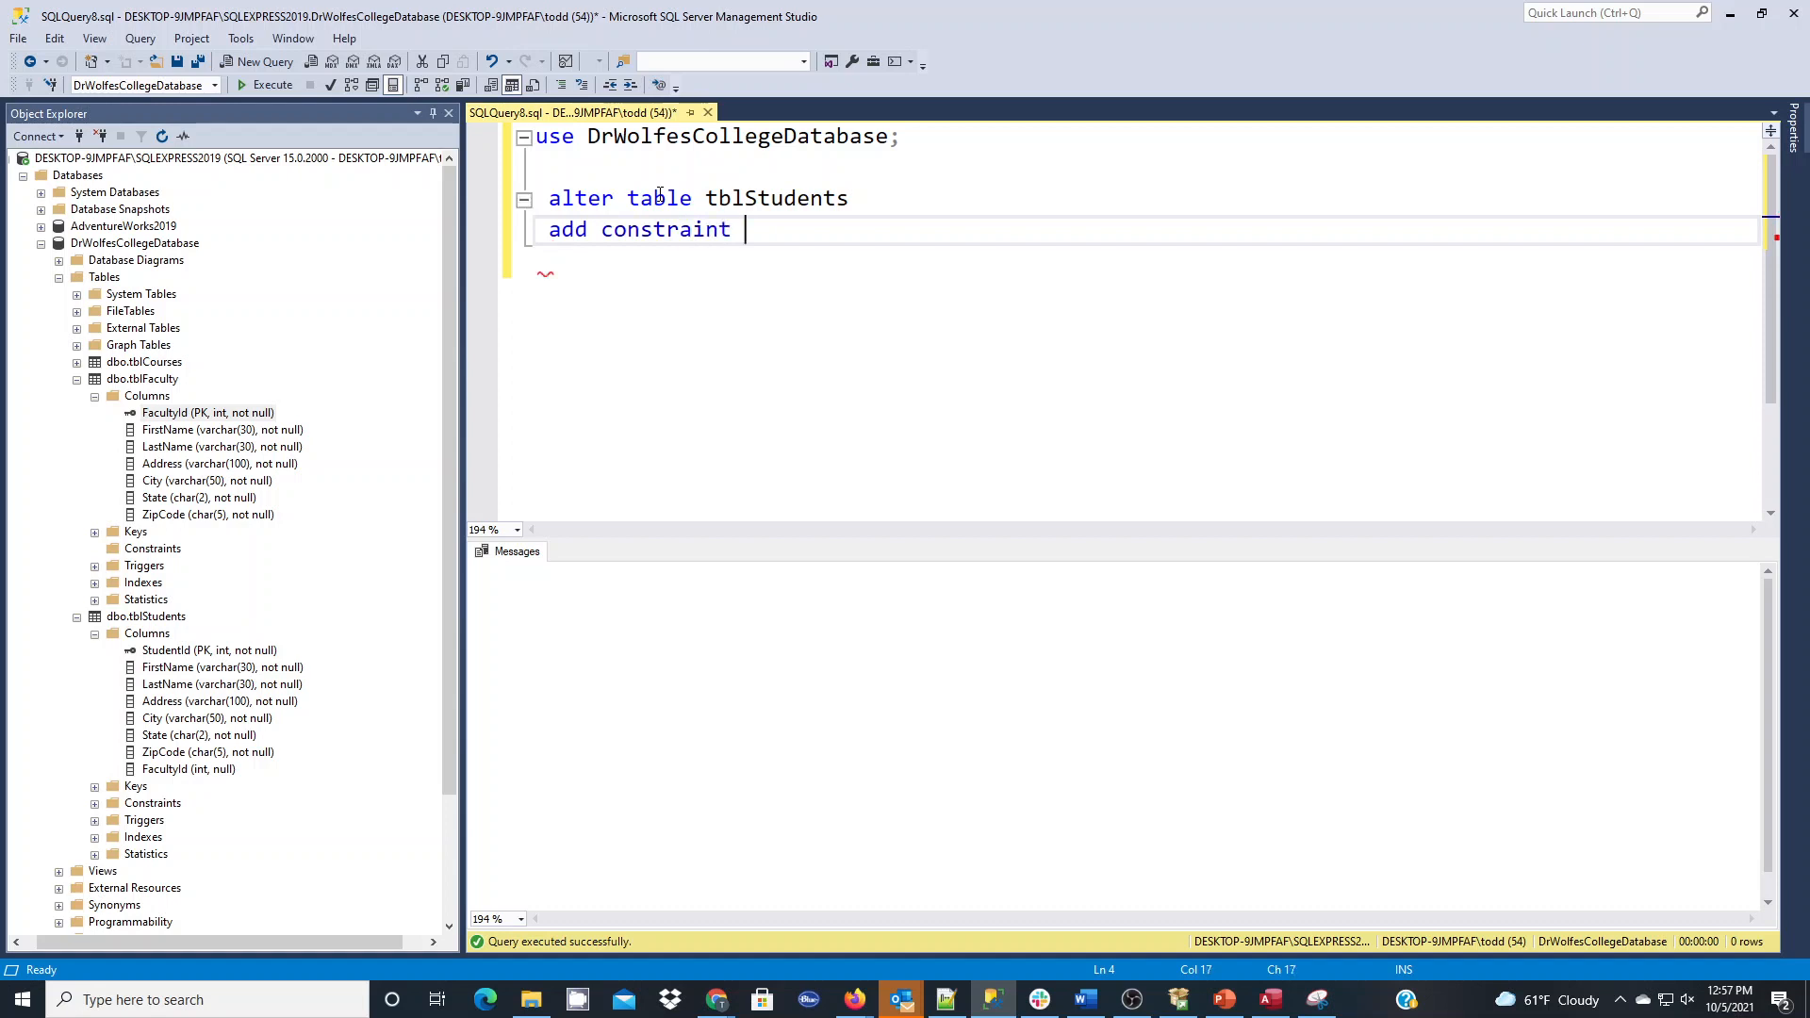
text(FK_F)
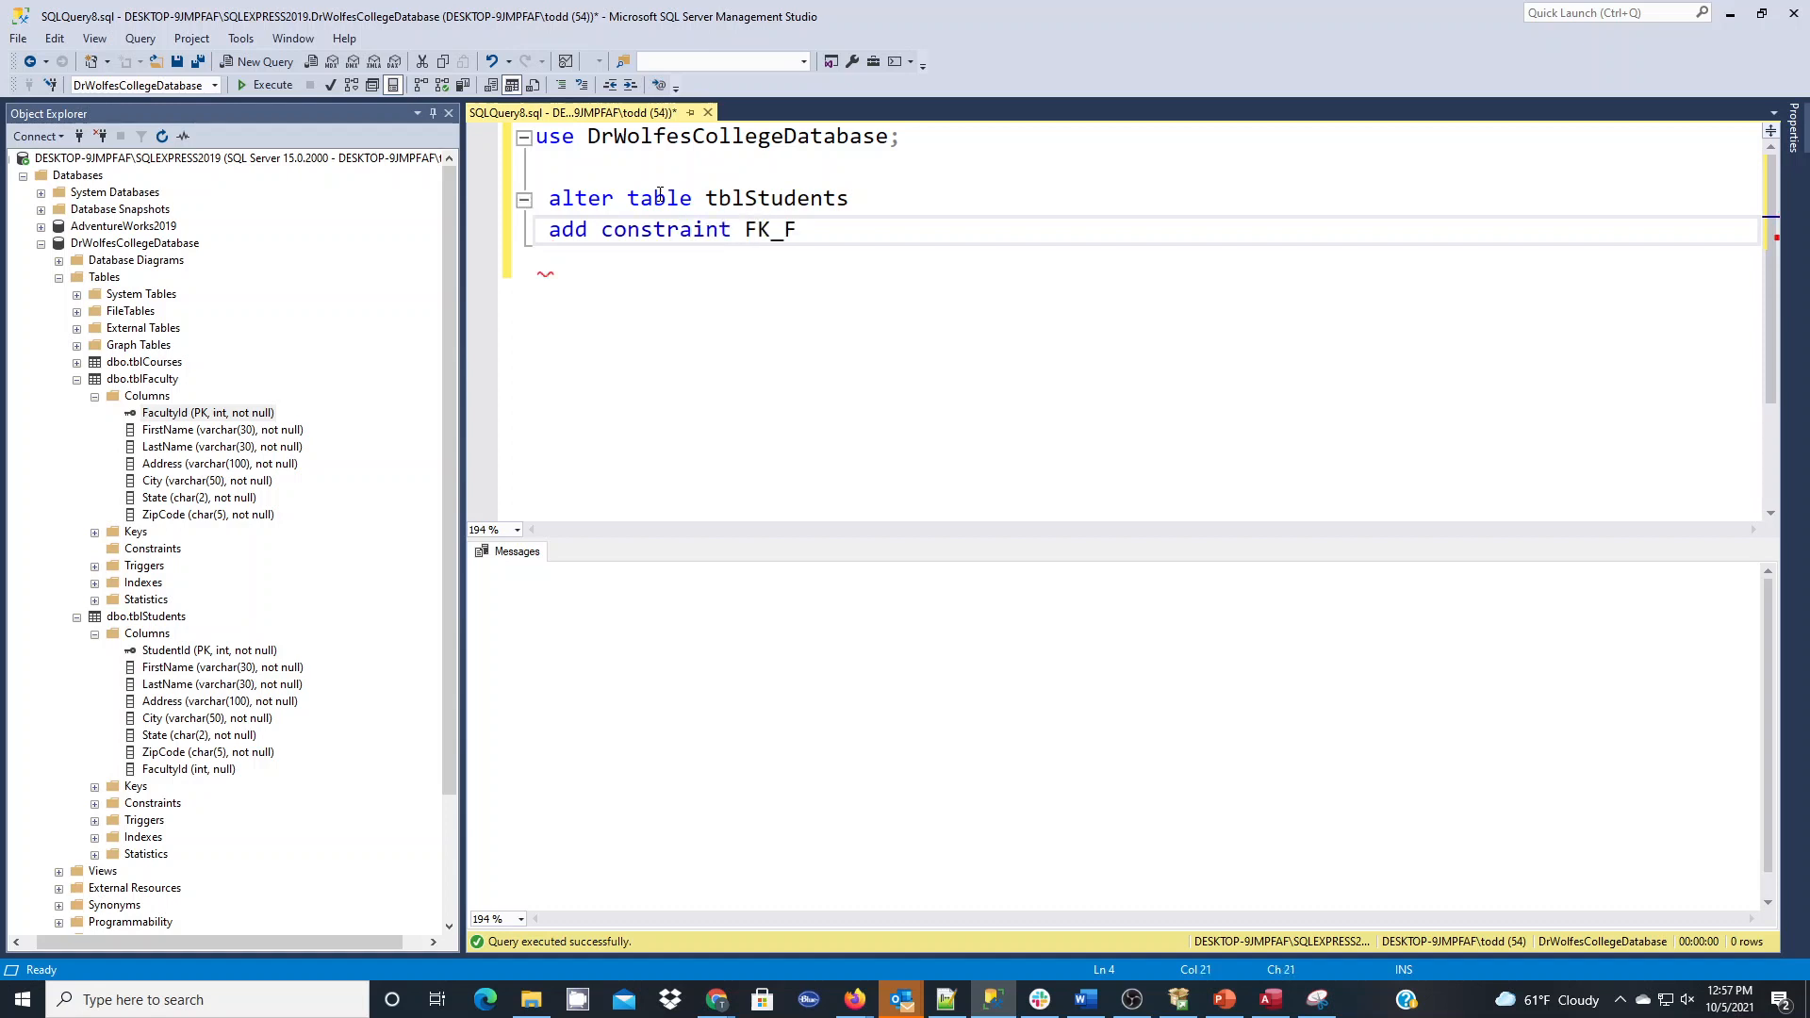
text(acultyID)
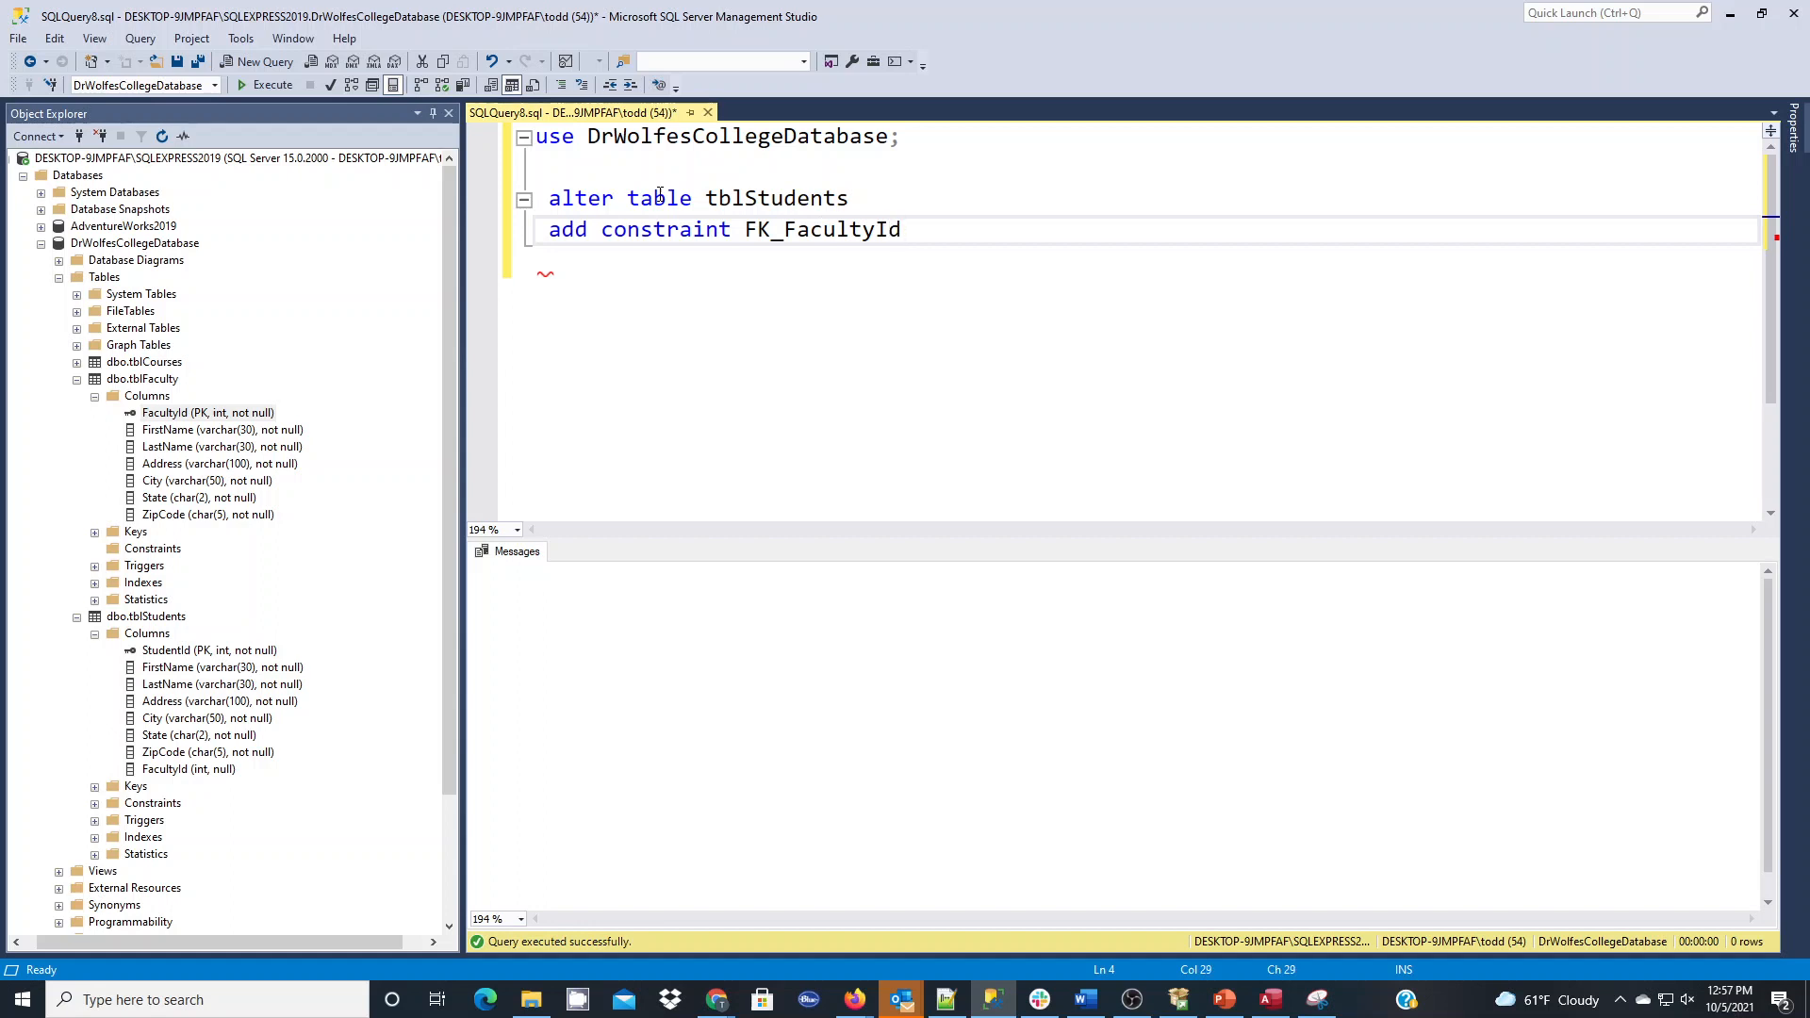
- Finish with 'foreign key (FacultyId) references tblFaculty(FacultyId);'
click(901, 229)
text(for)
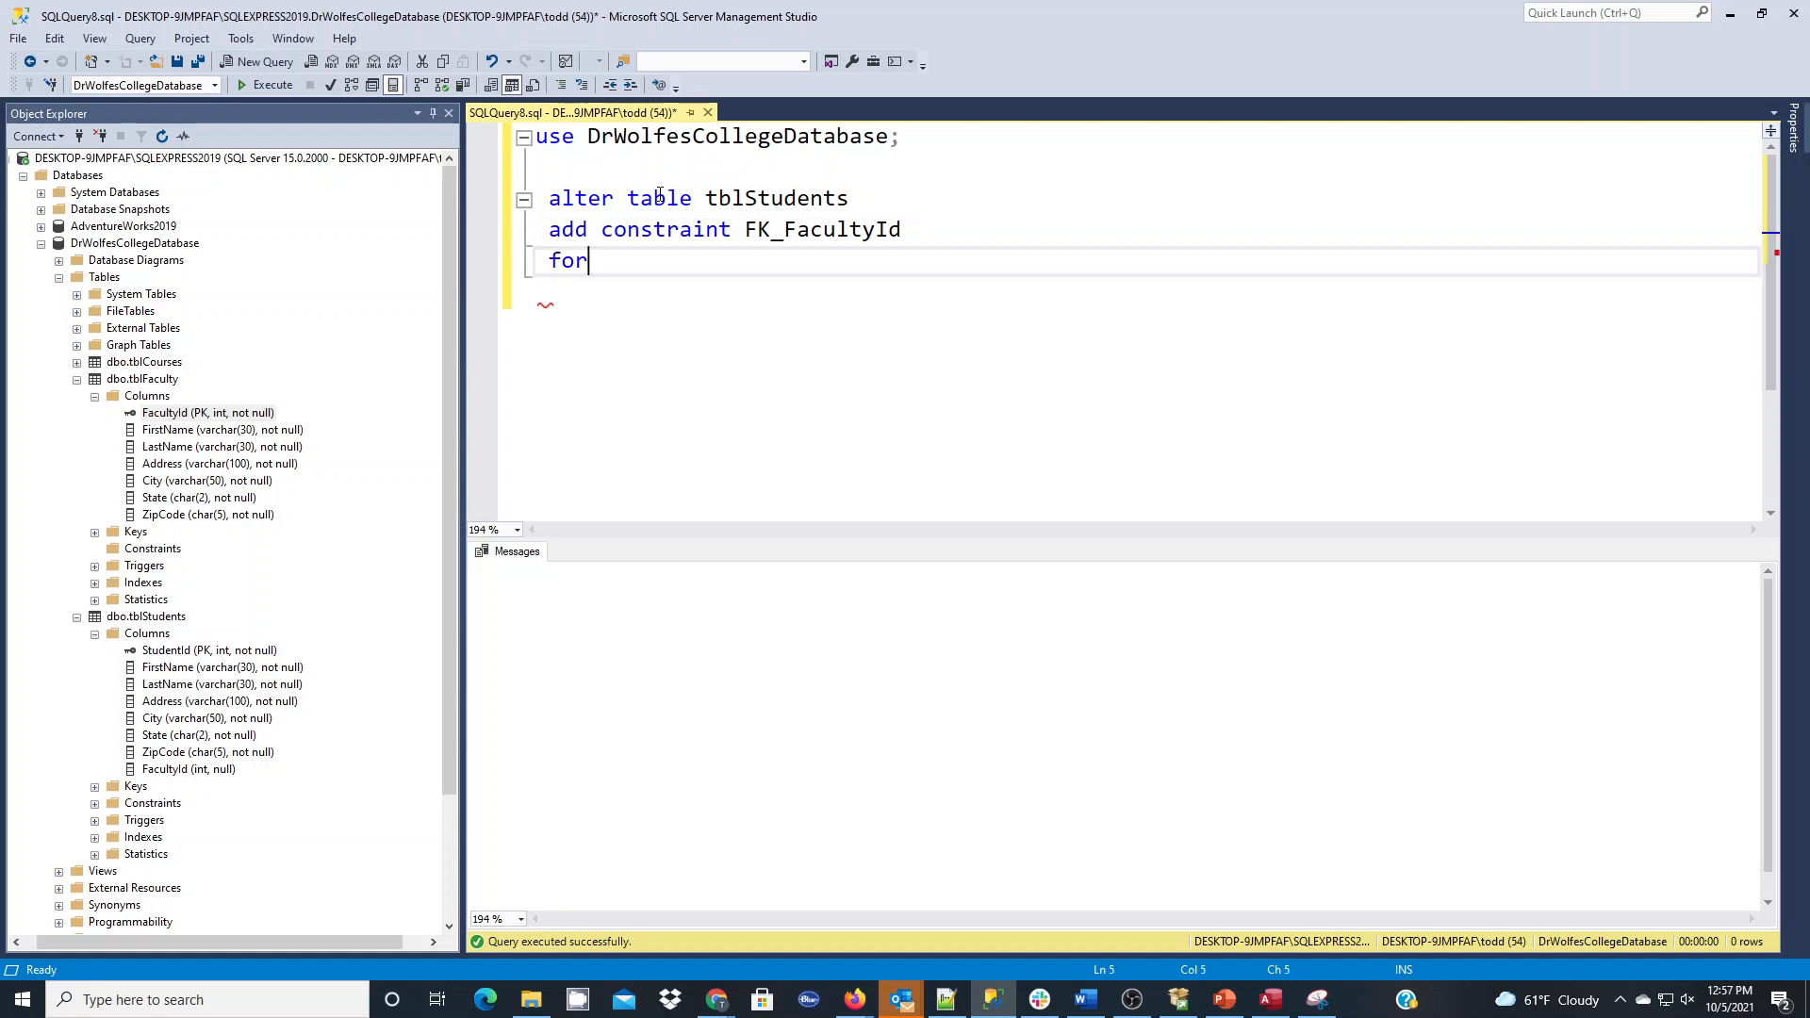
text(eign key)
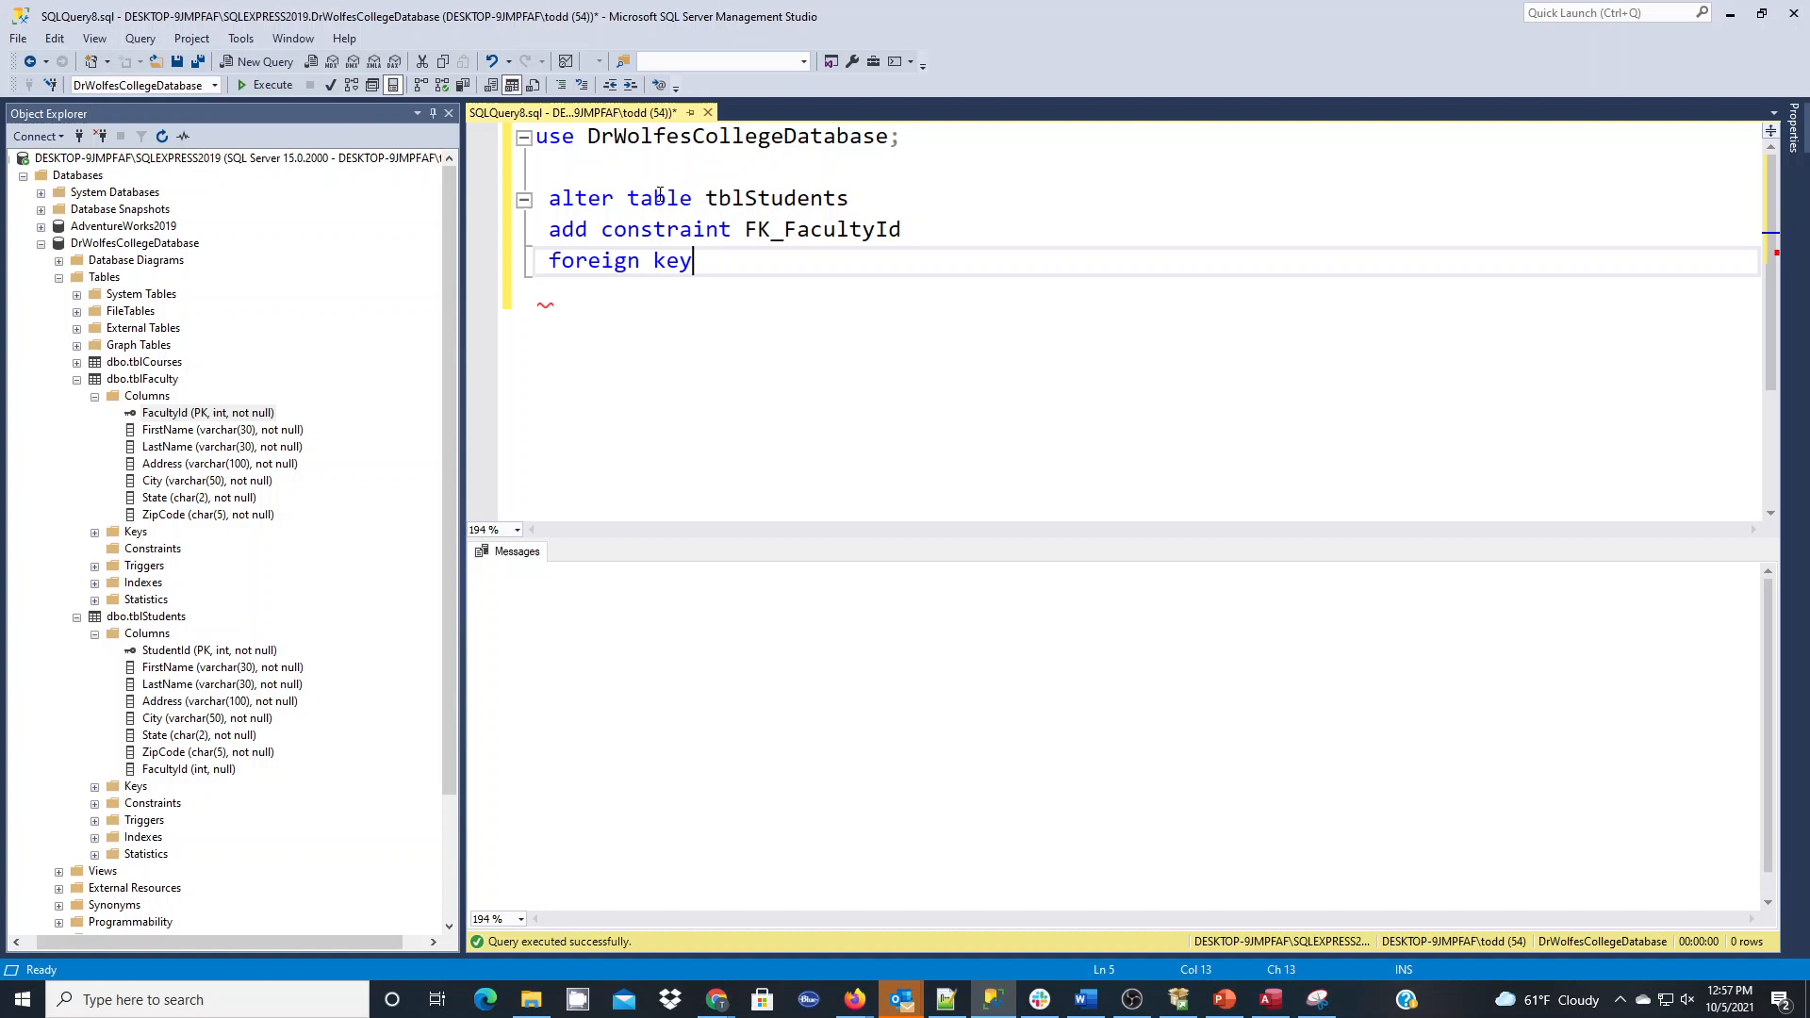
text((F)
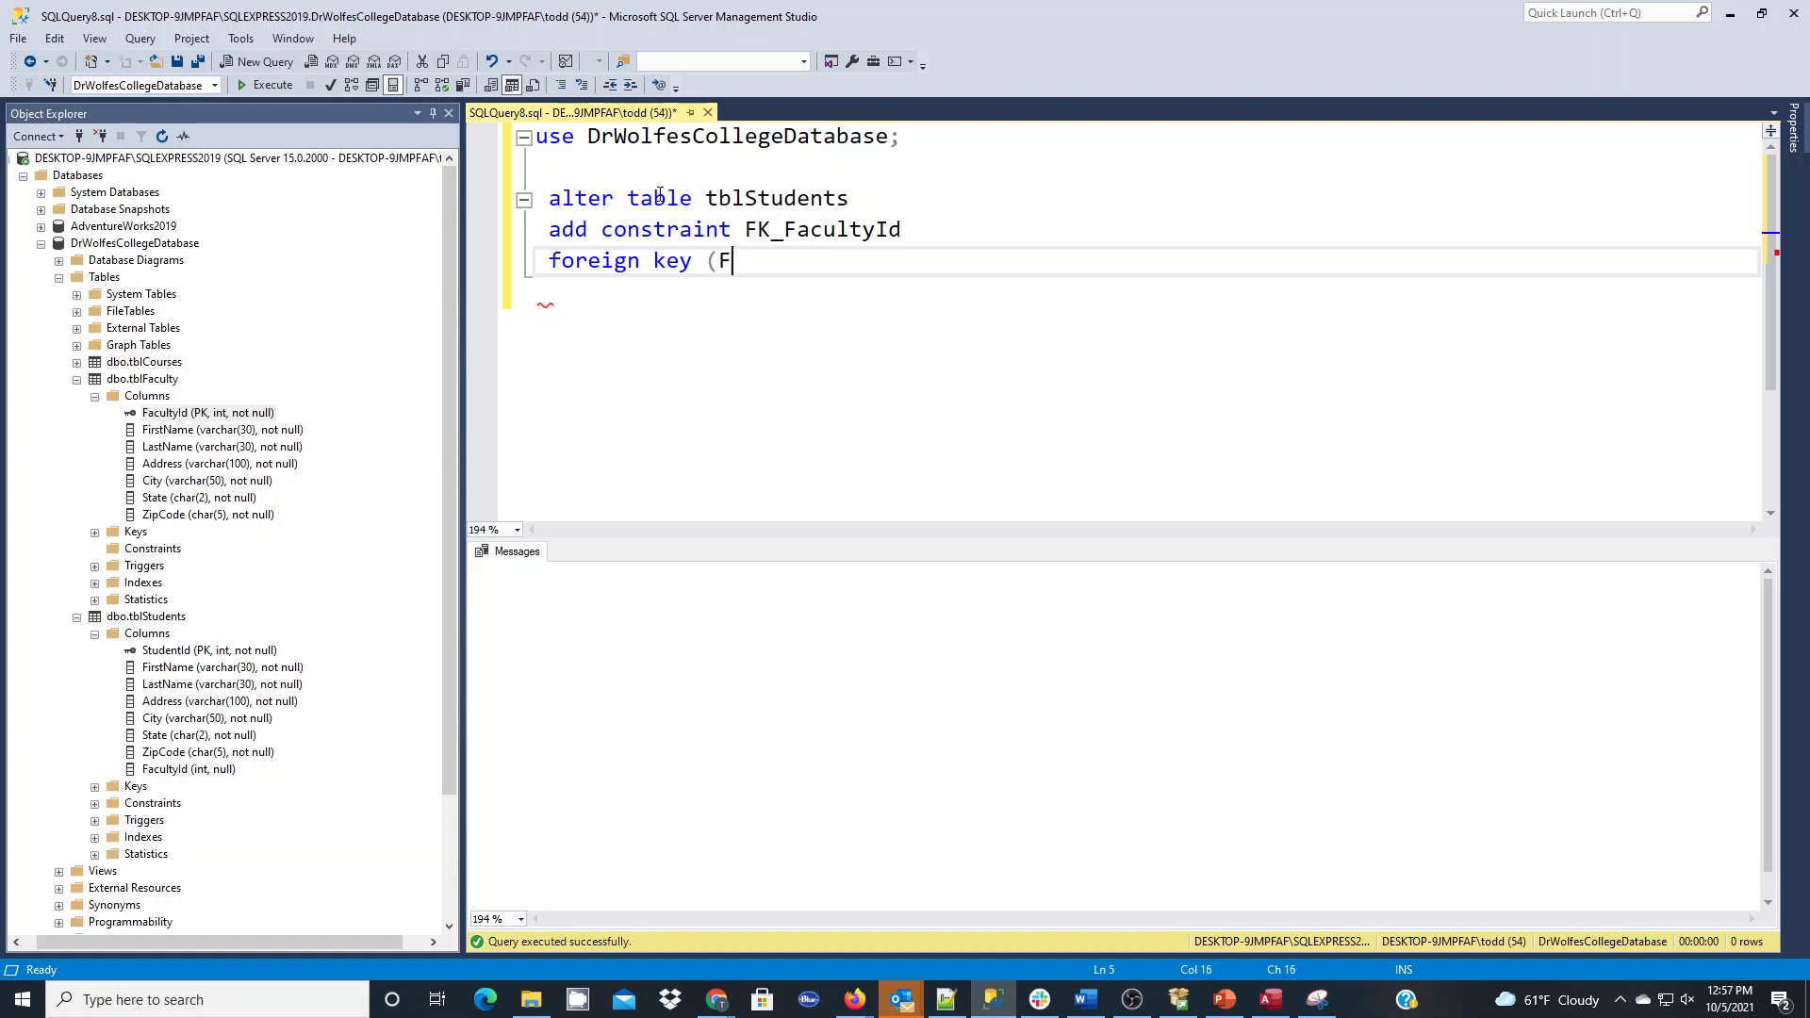
text(acut)
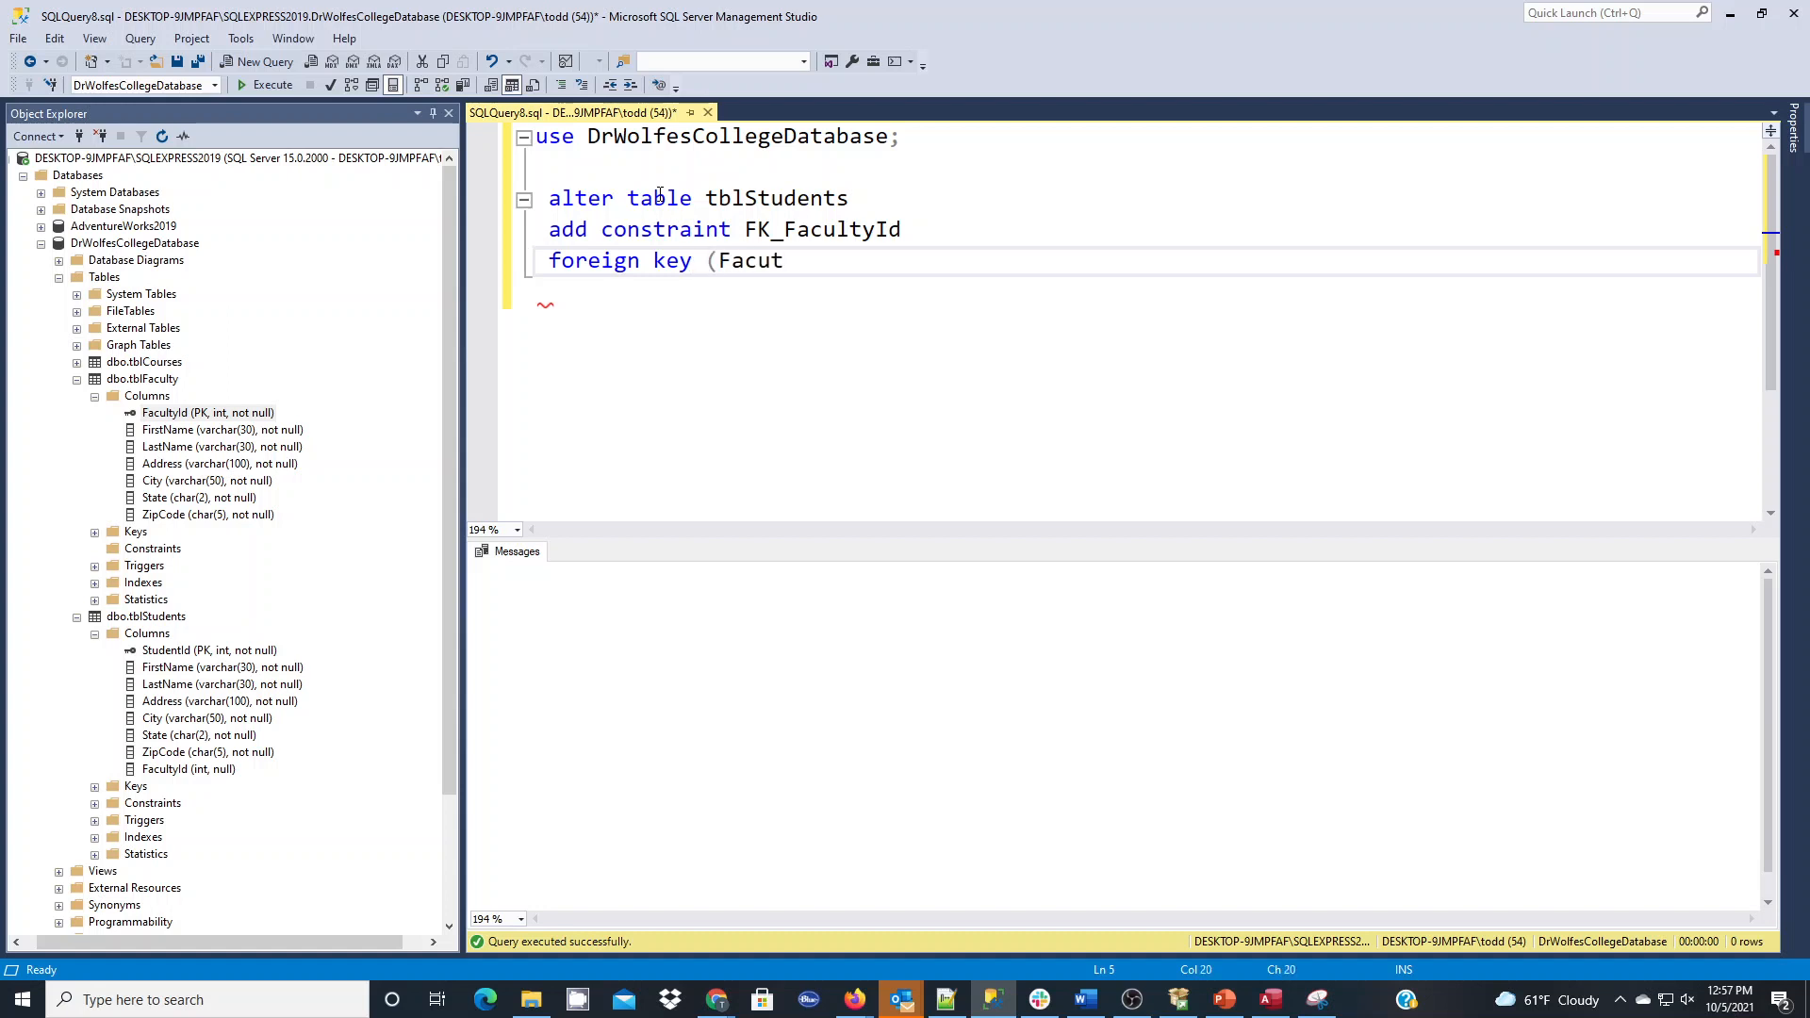
text(ltyId)
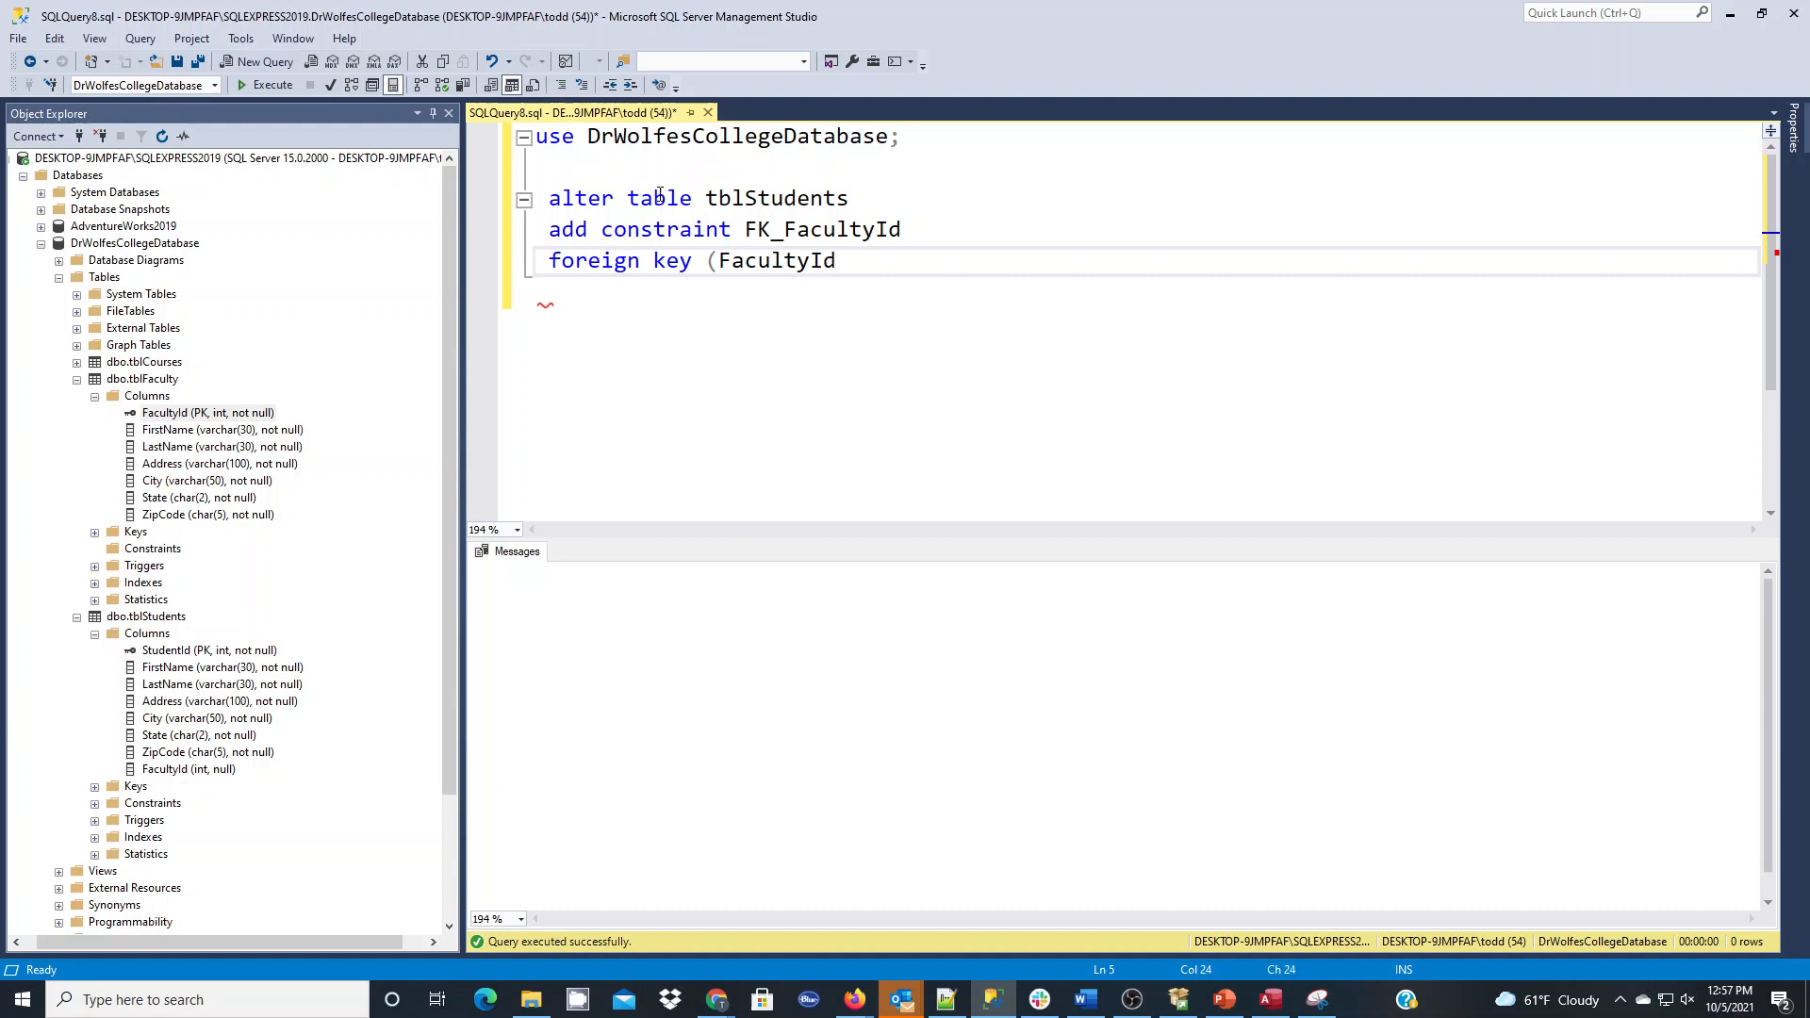
text())
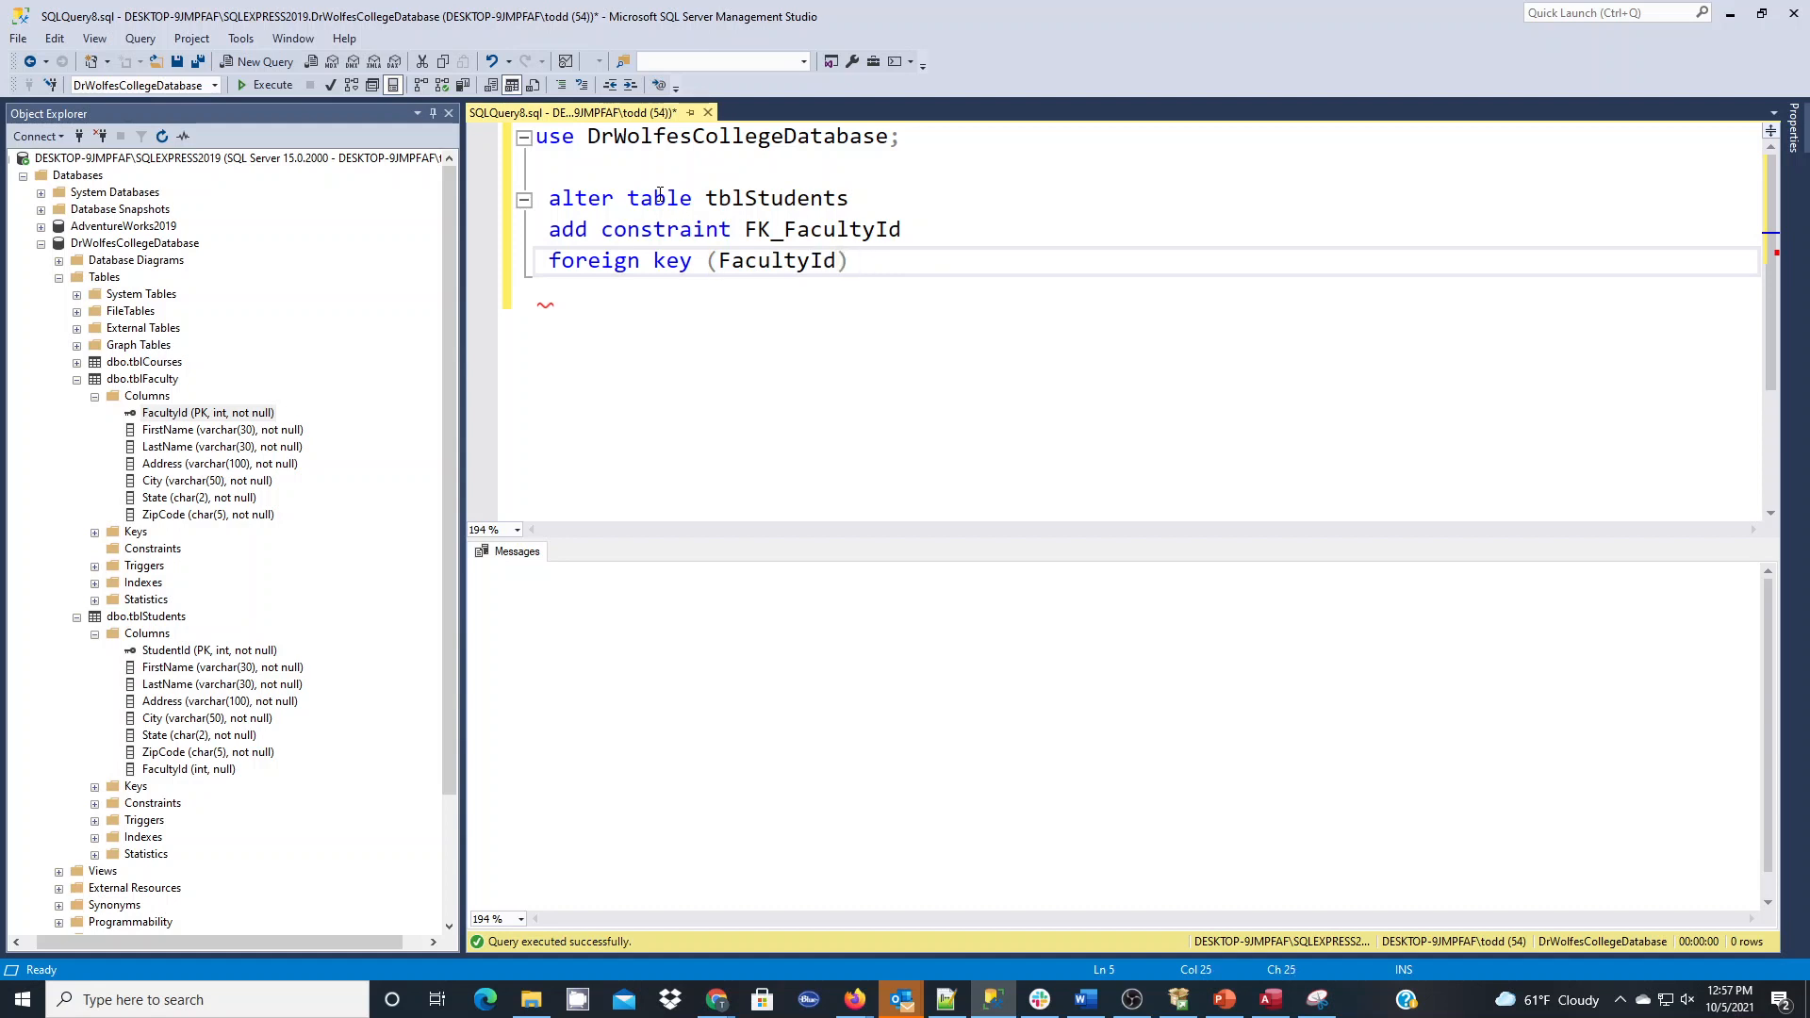
text(references)
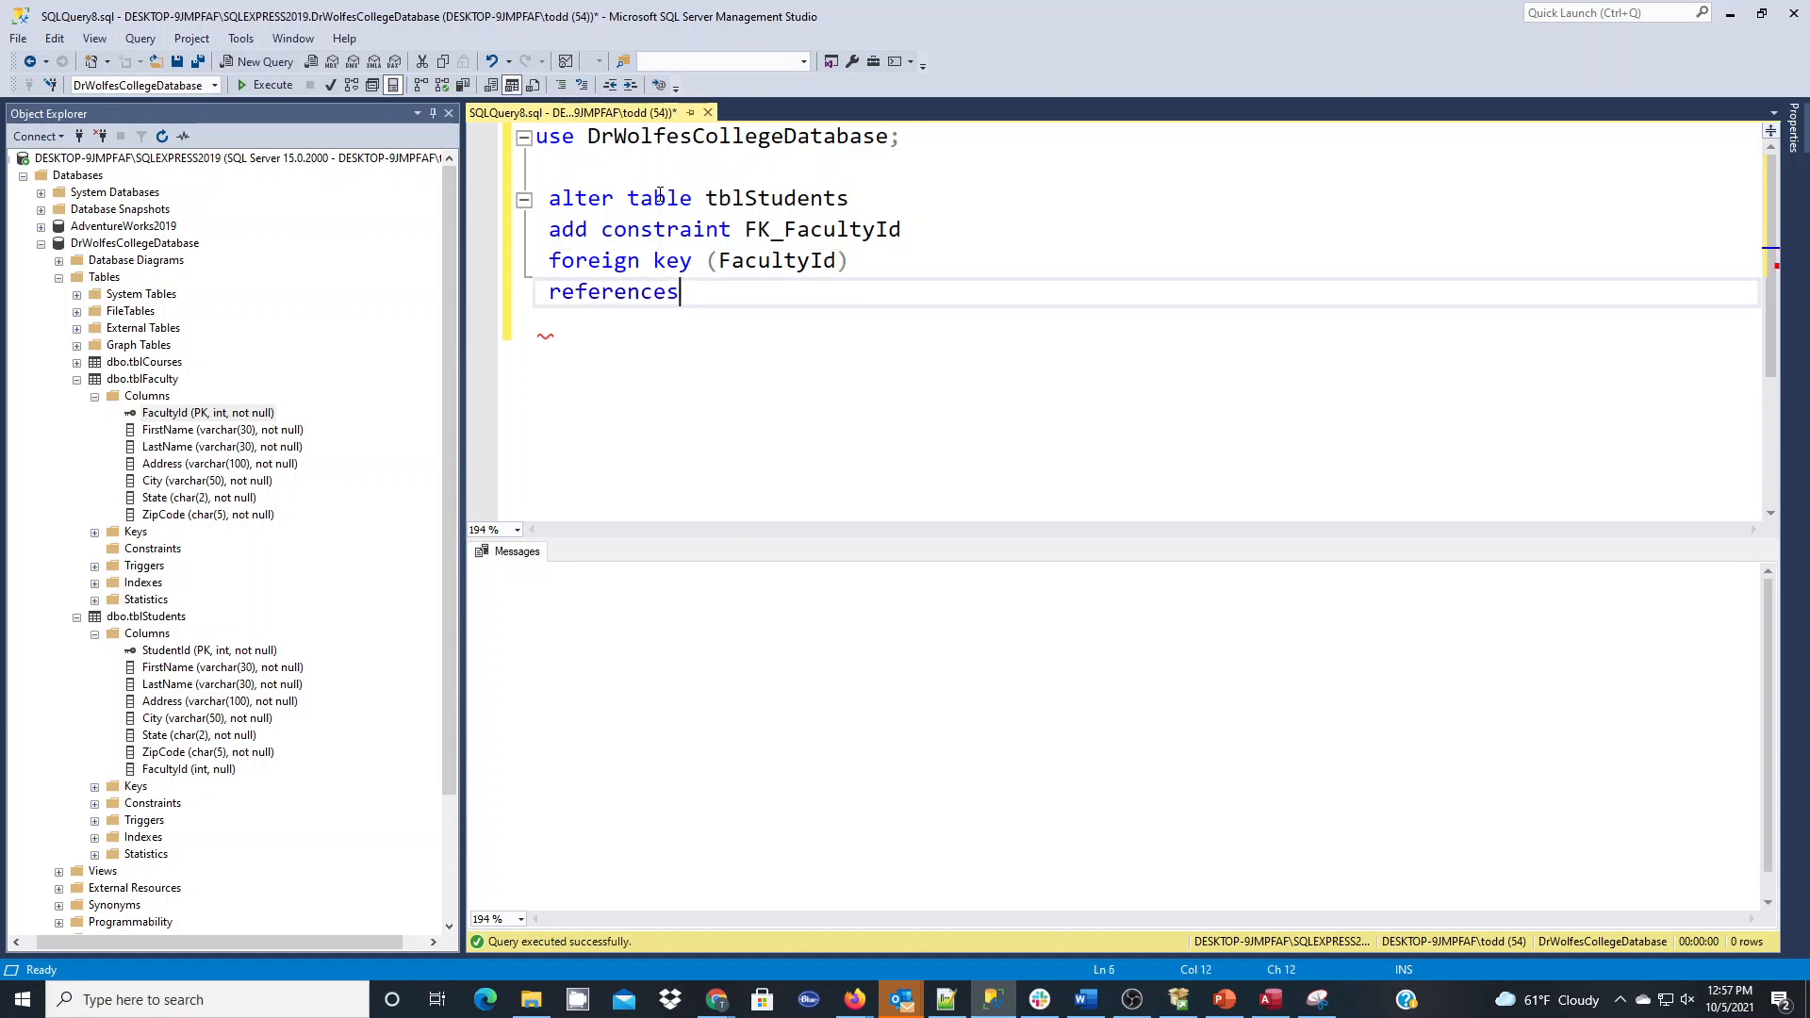
text(tbl)
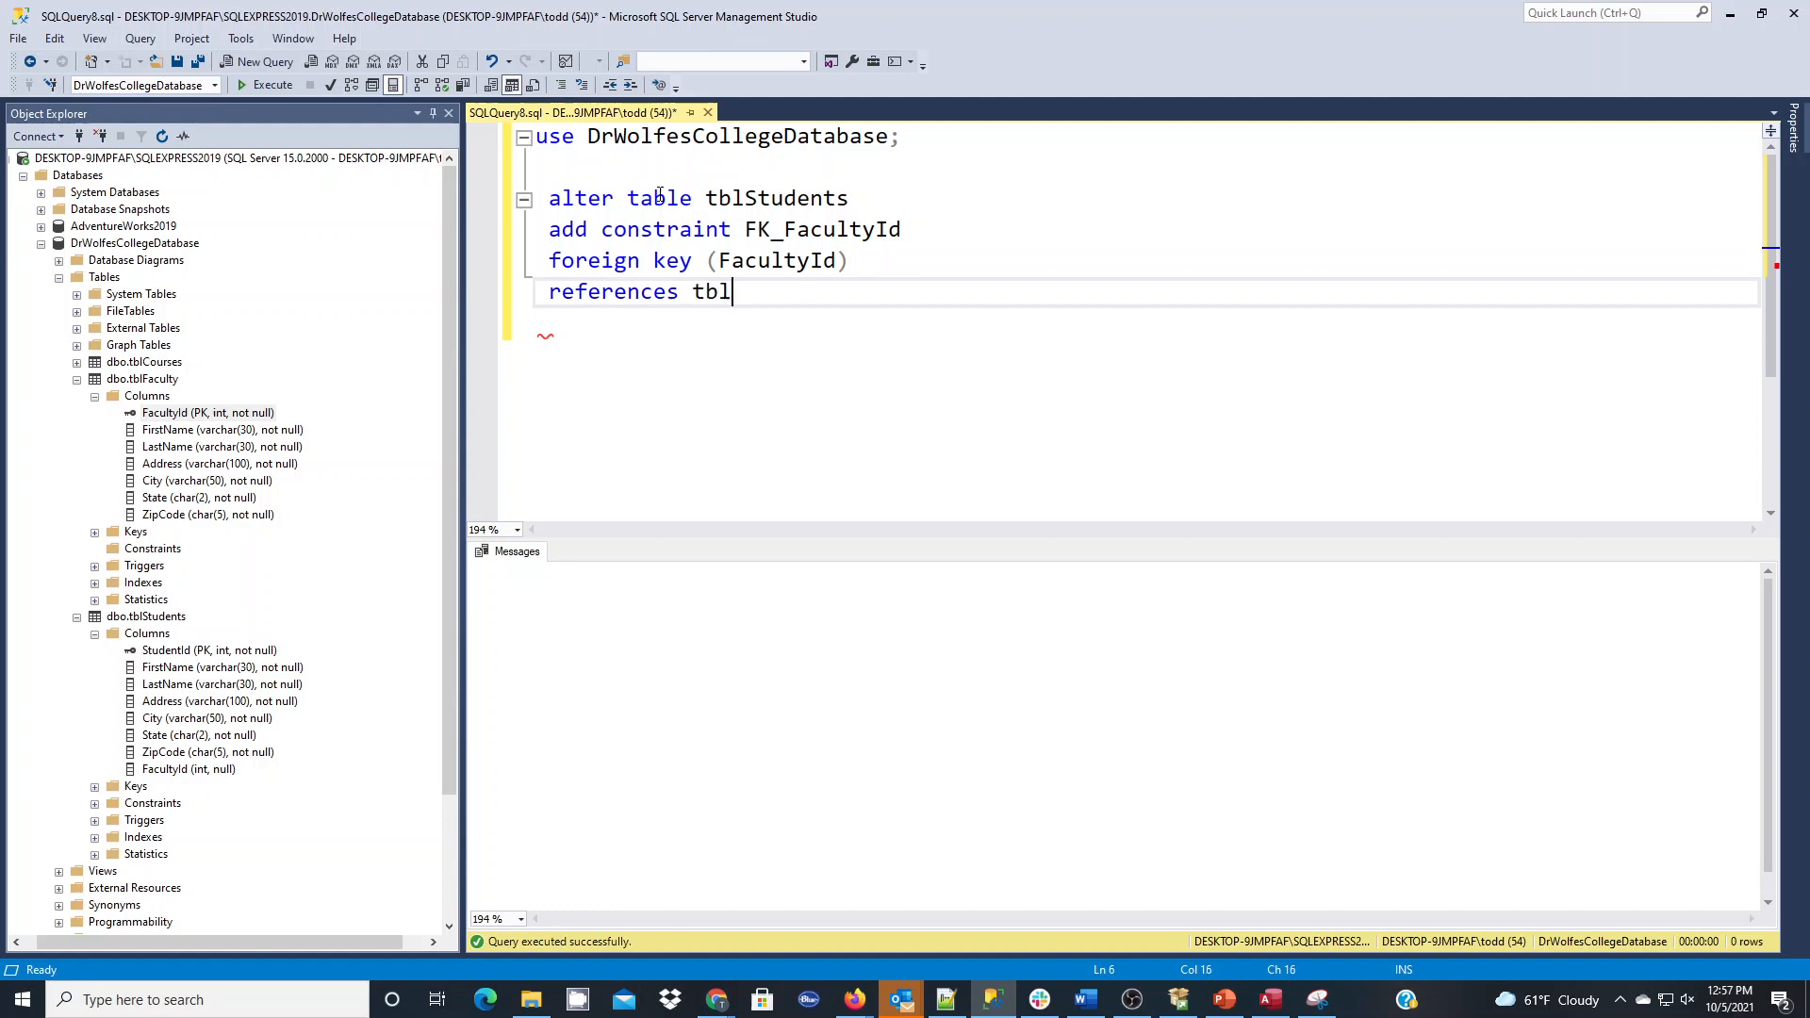
text(Faculty)
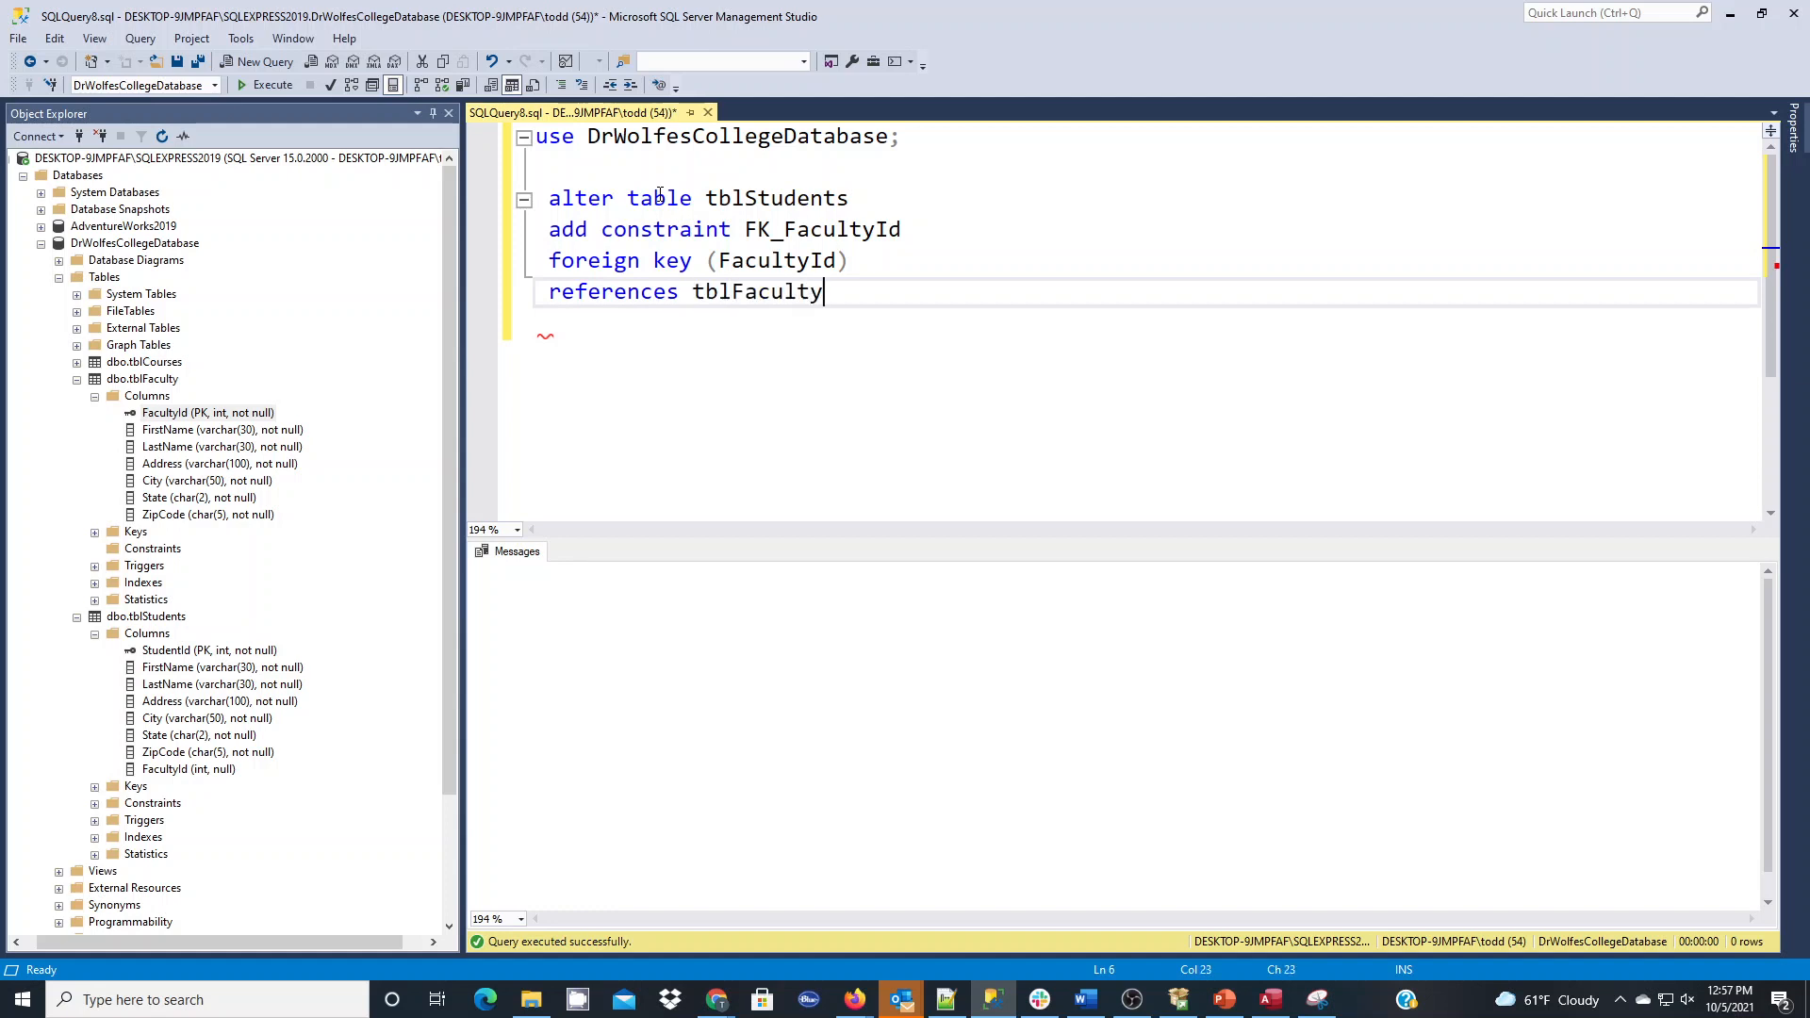
text((Faculty)
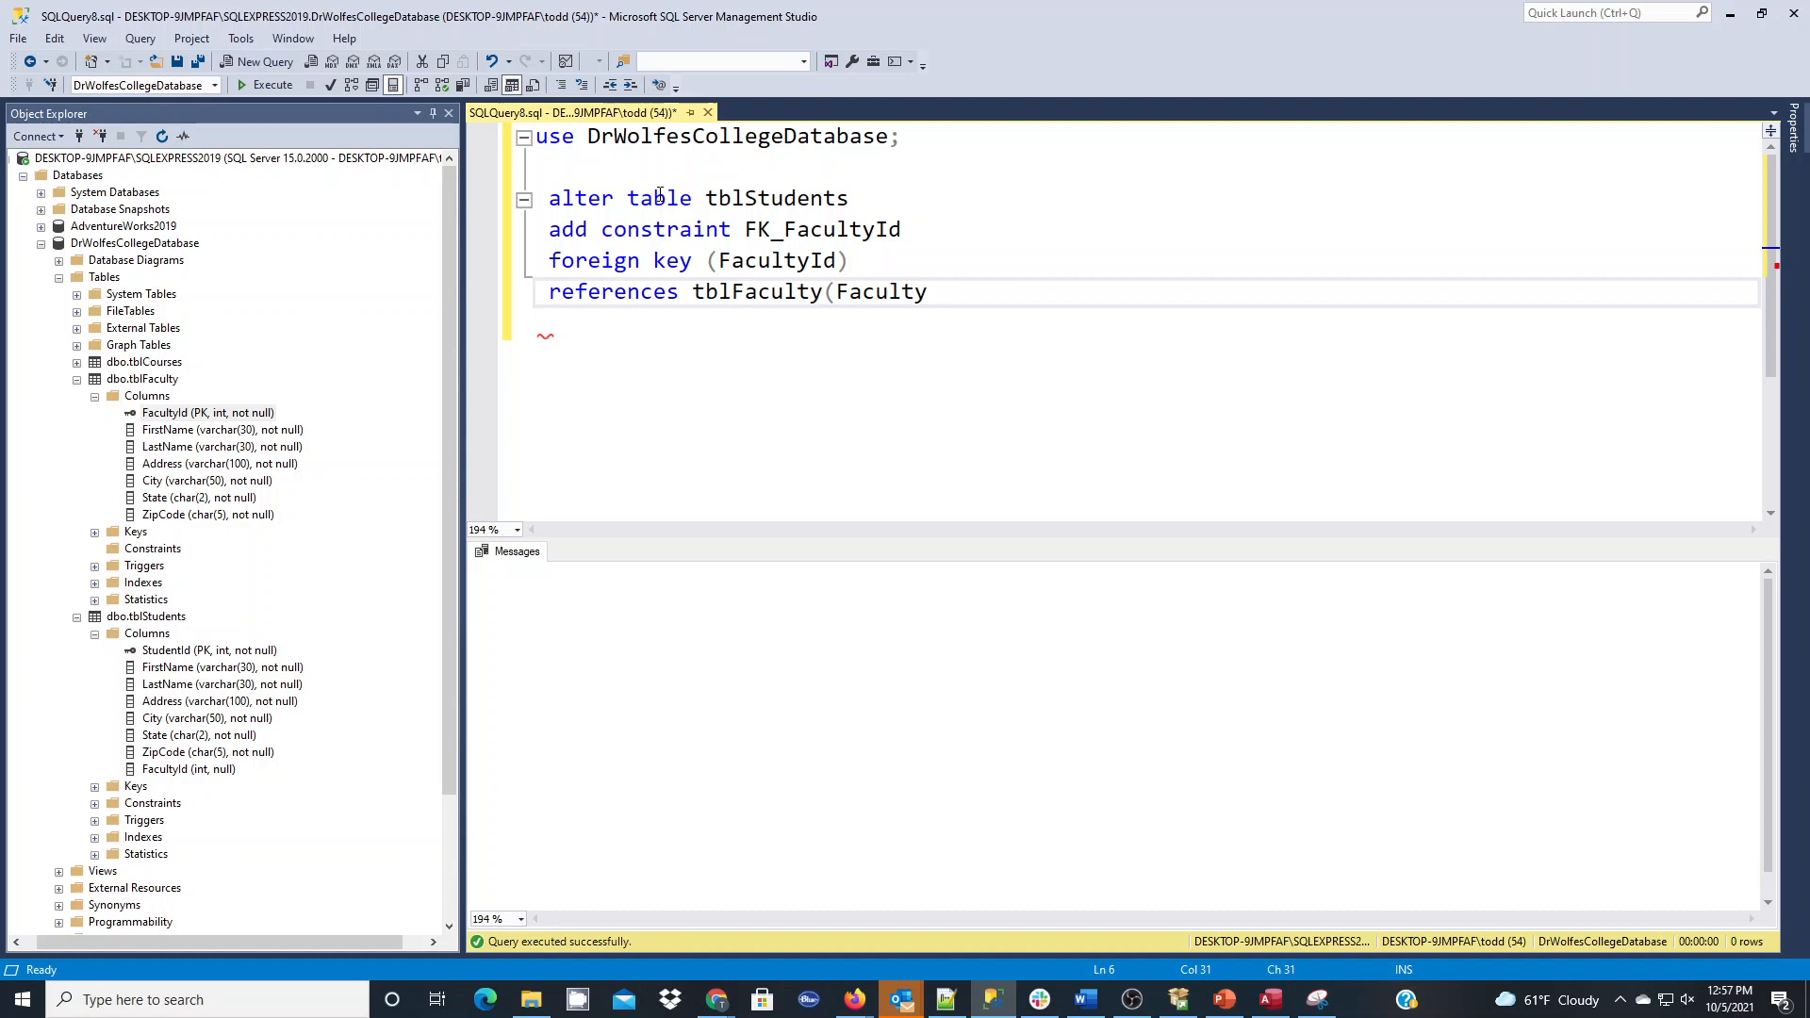
text(Id);)
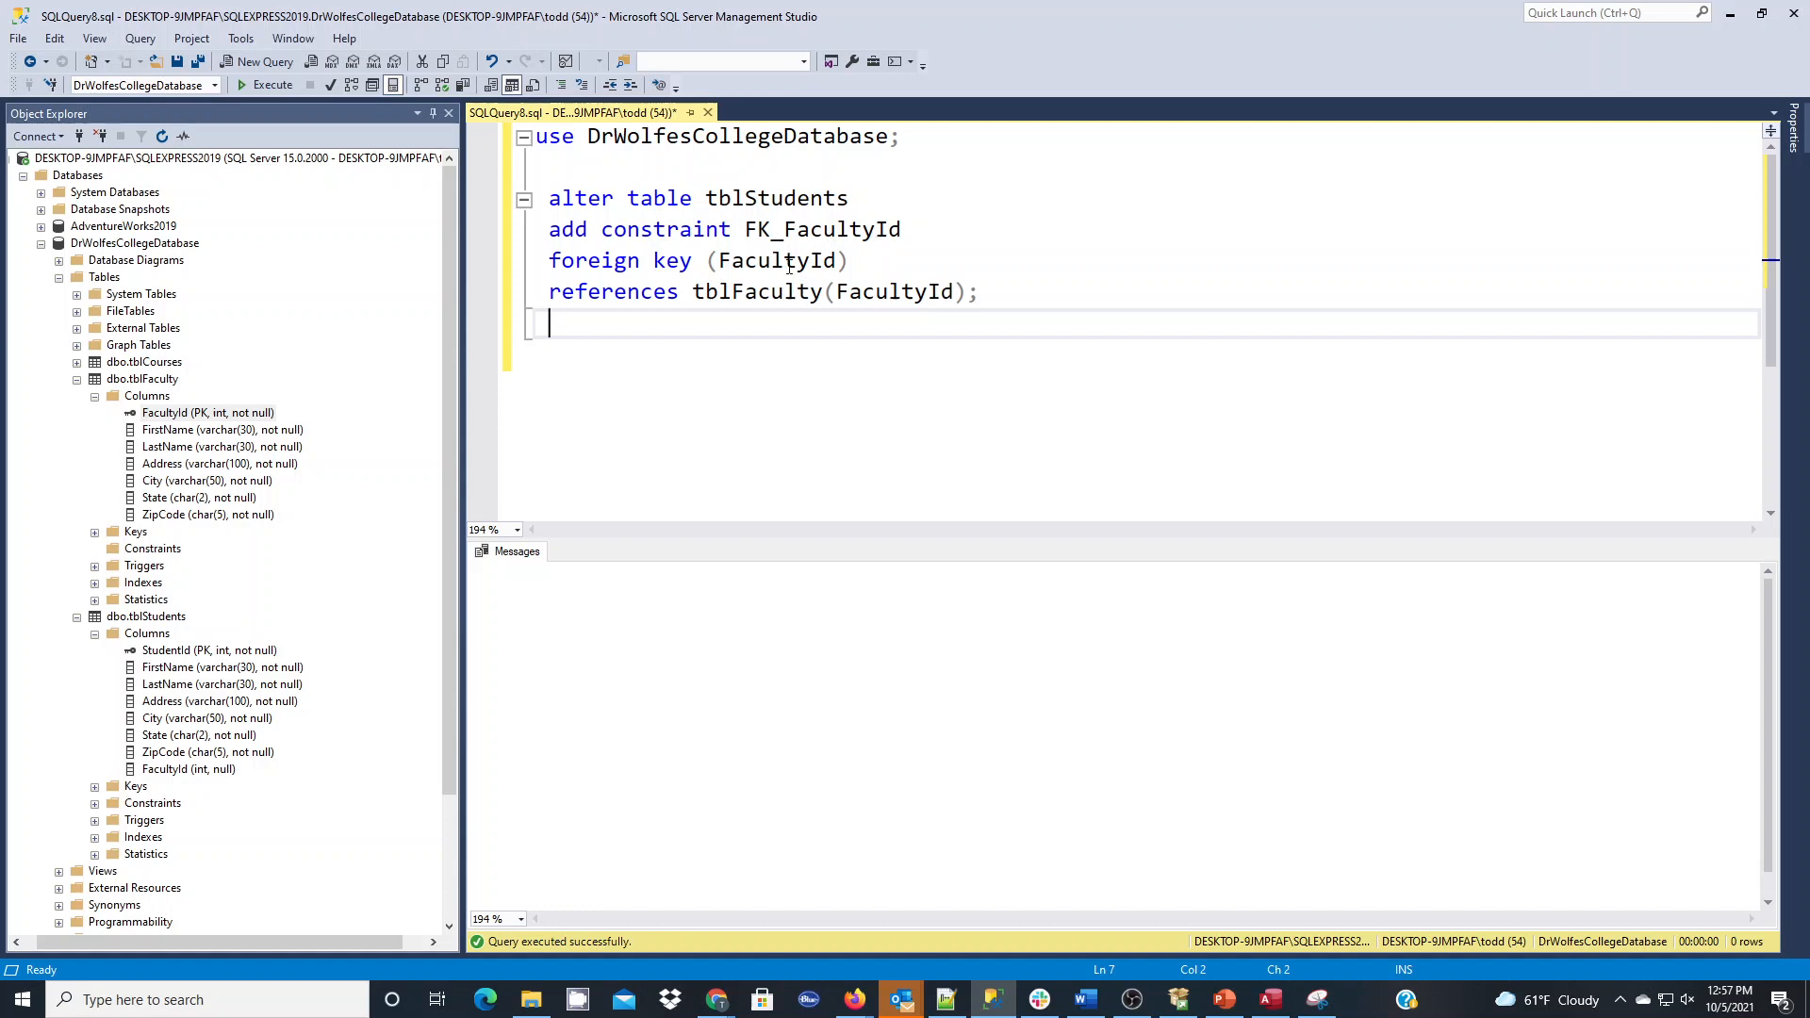
mouse_move(880, 311)
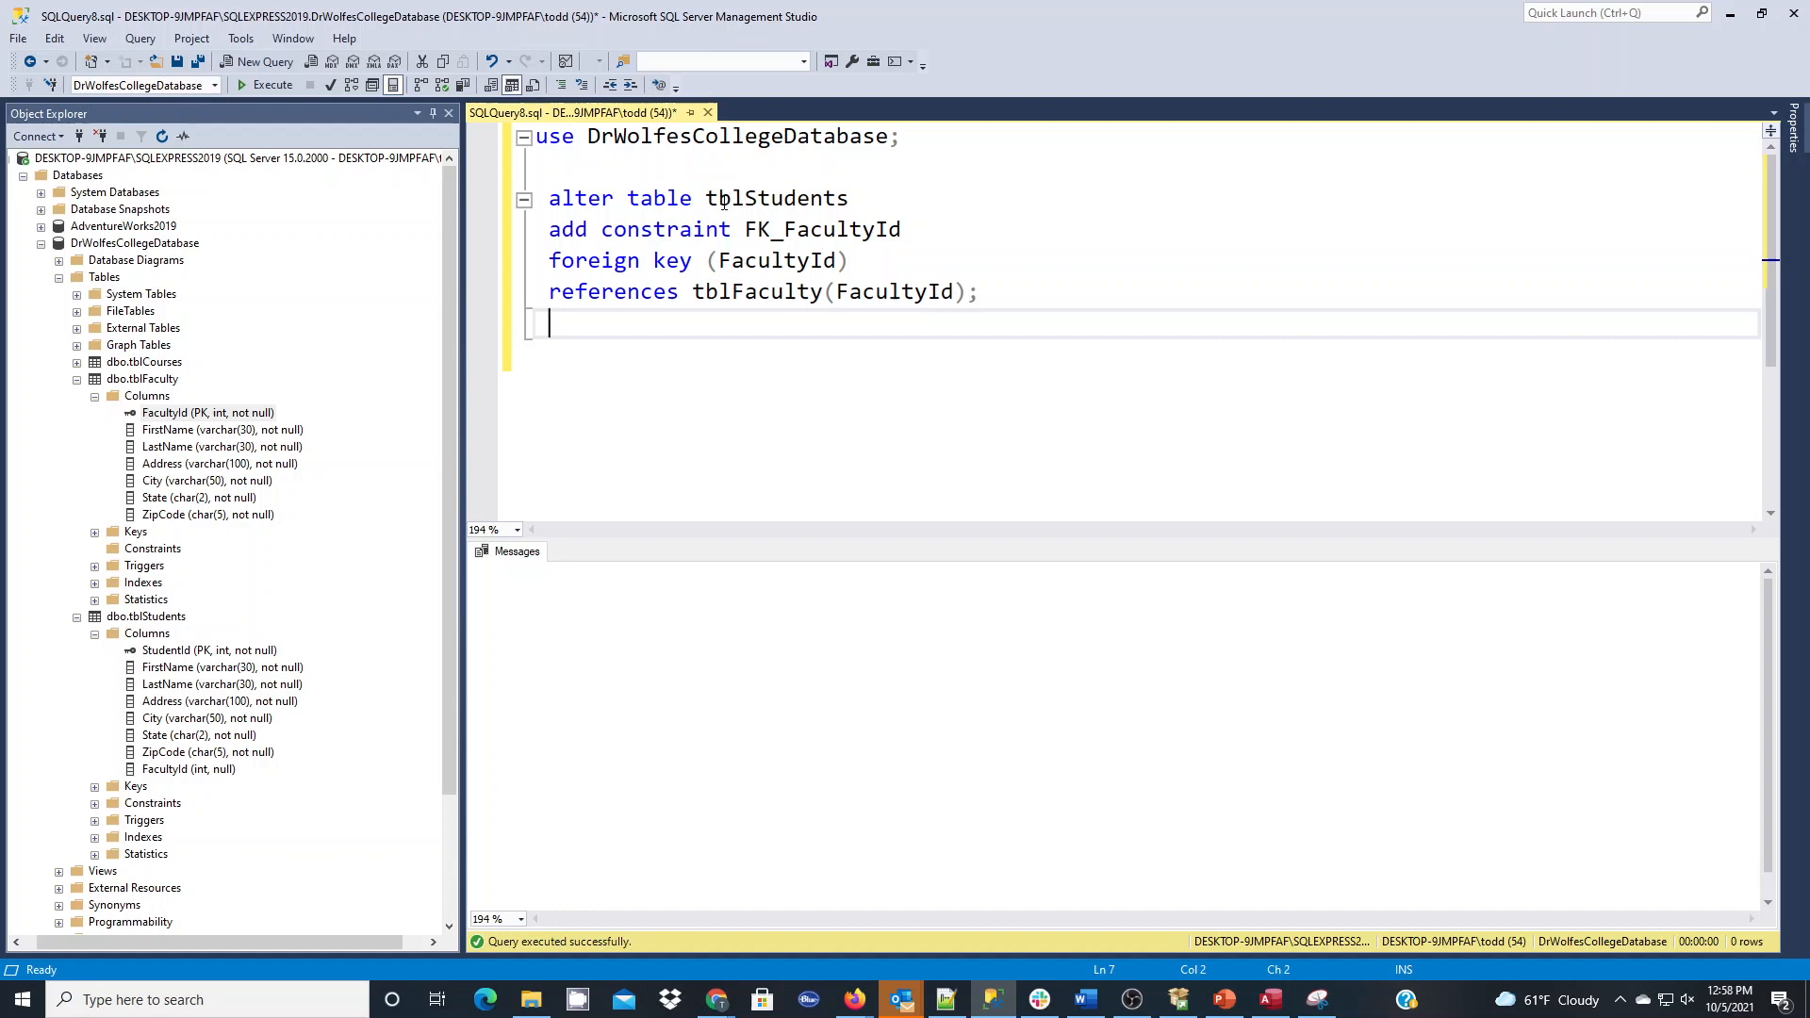
double_click(774, 198)
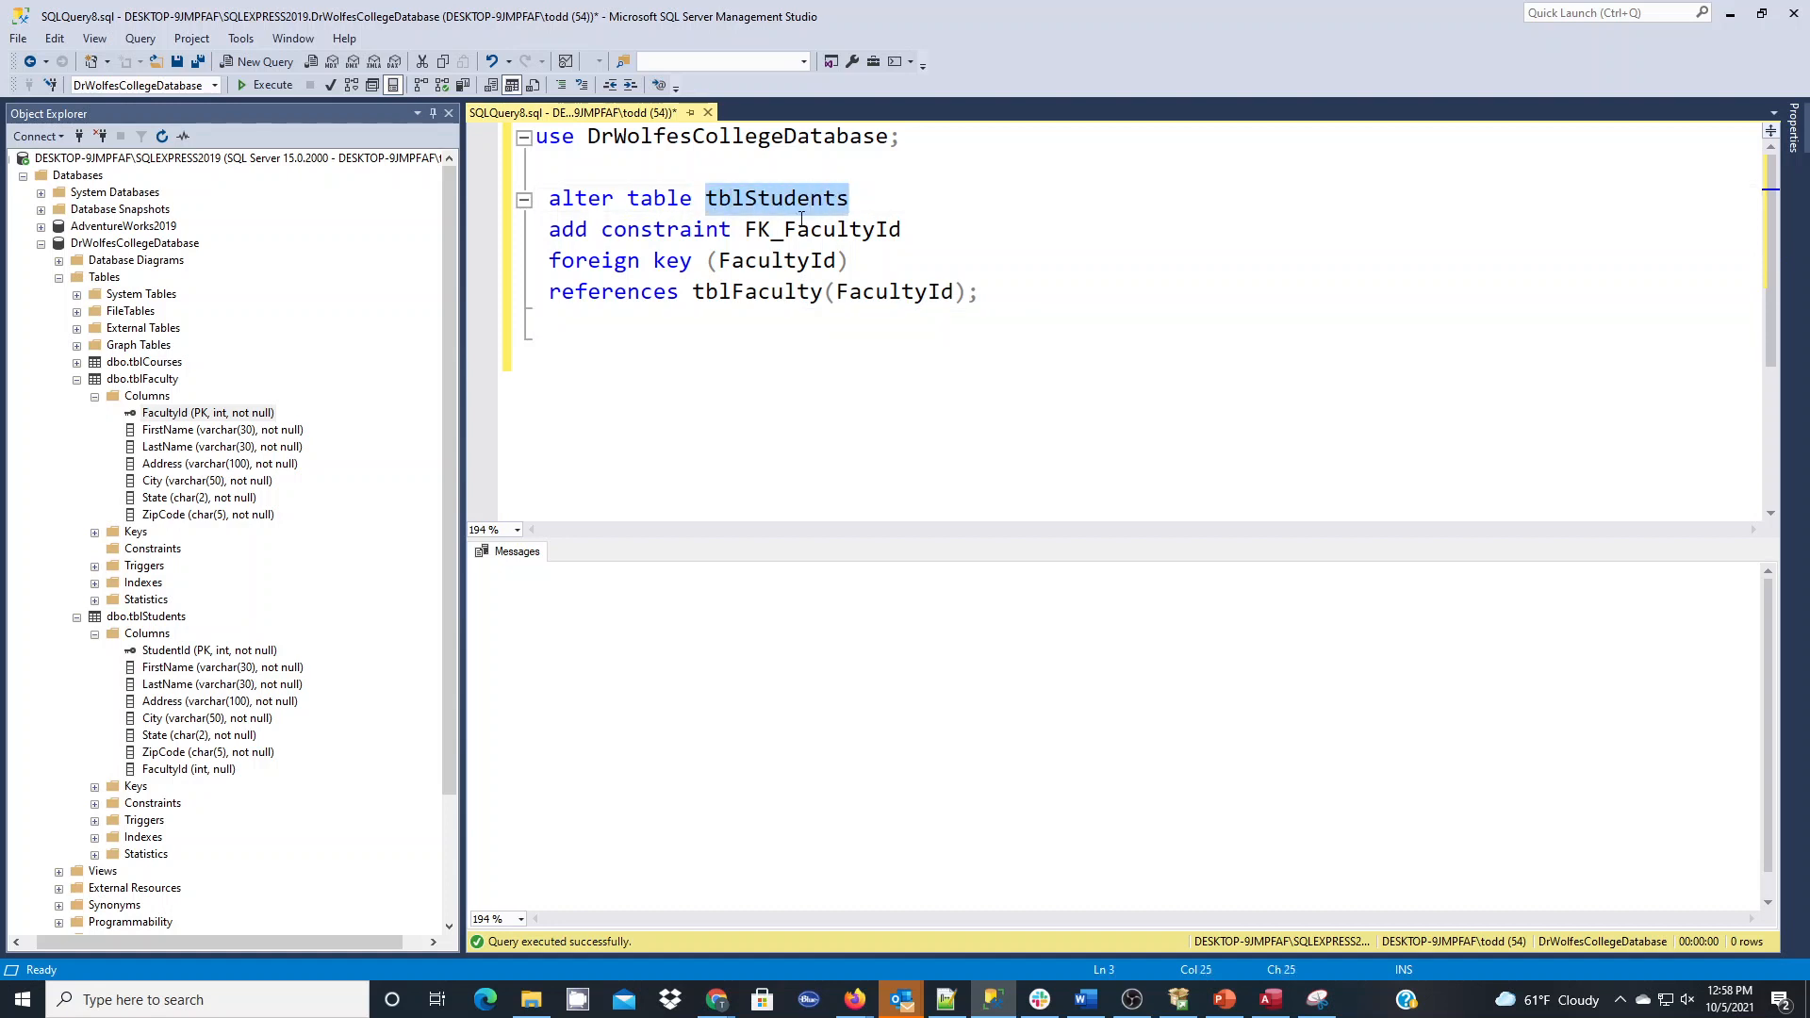
double_click(822, 228)
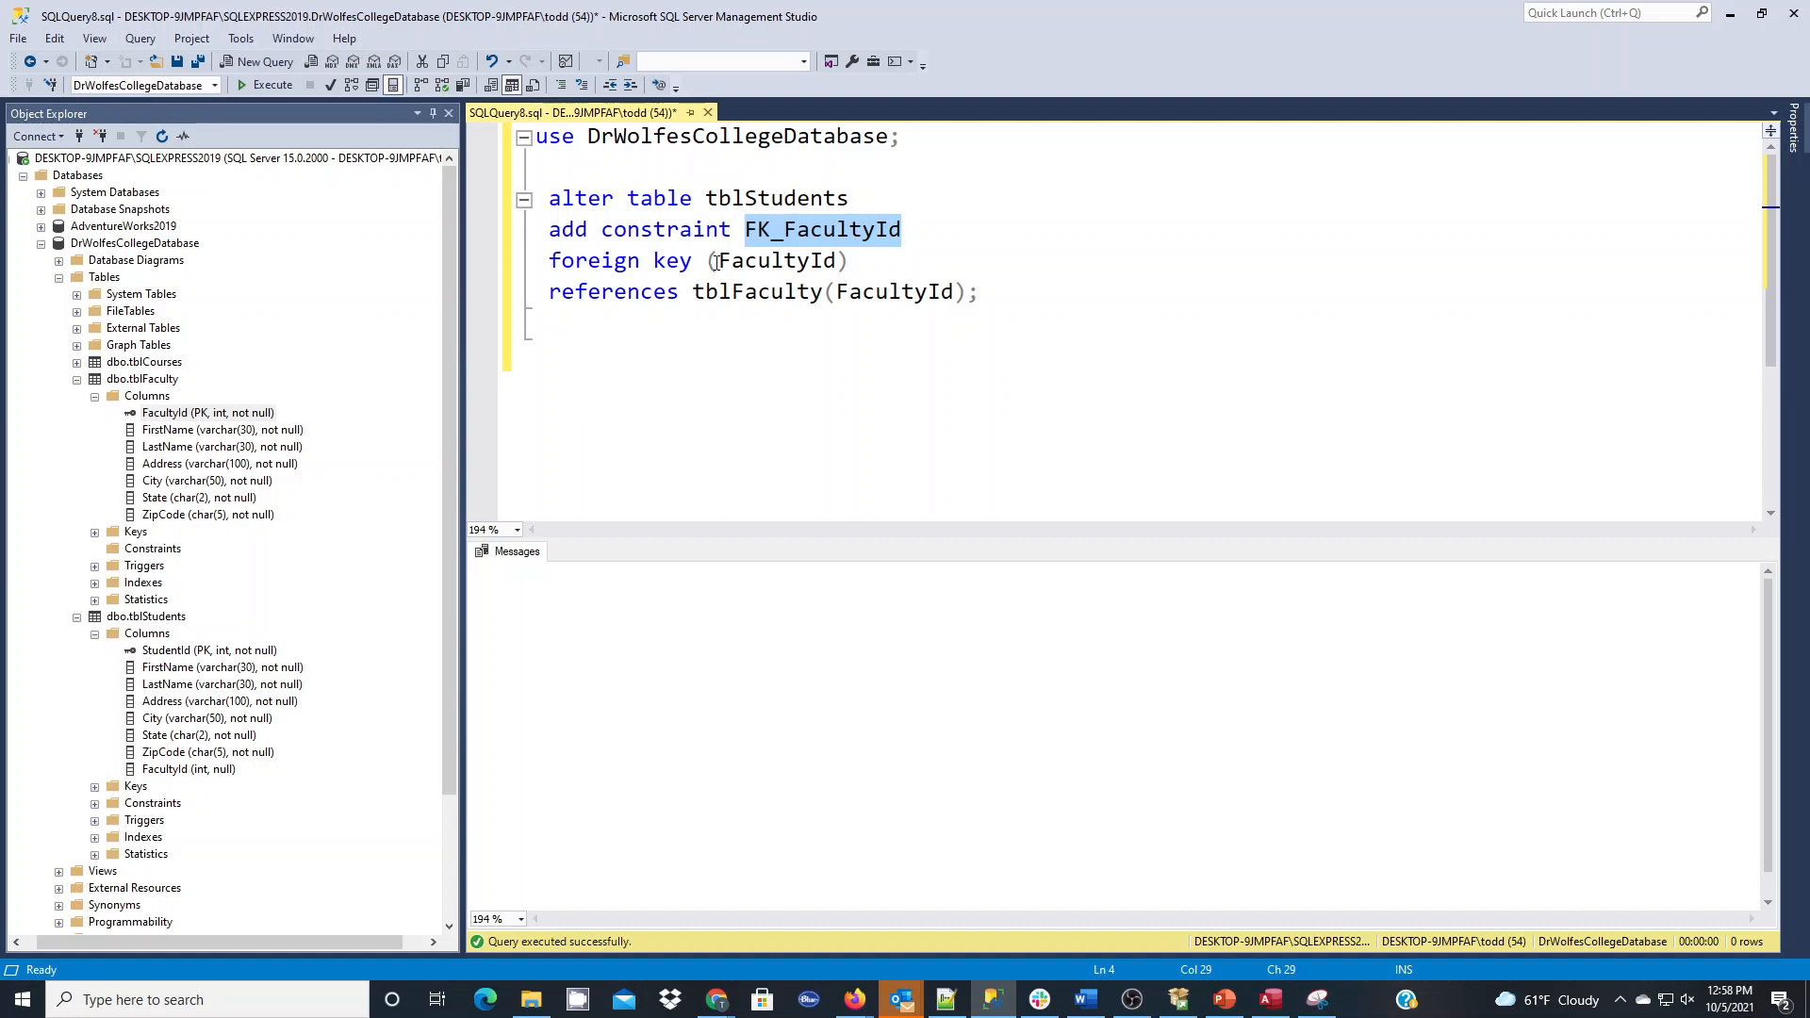
double_click(773, 260)
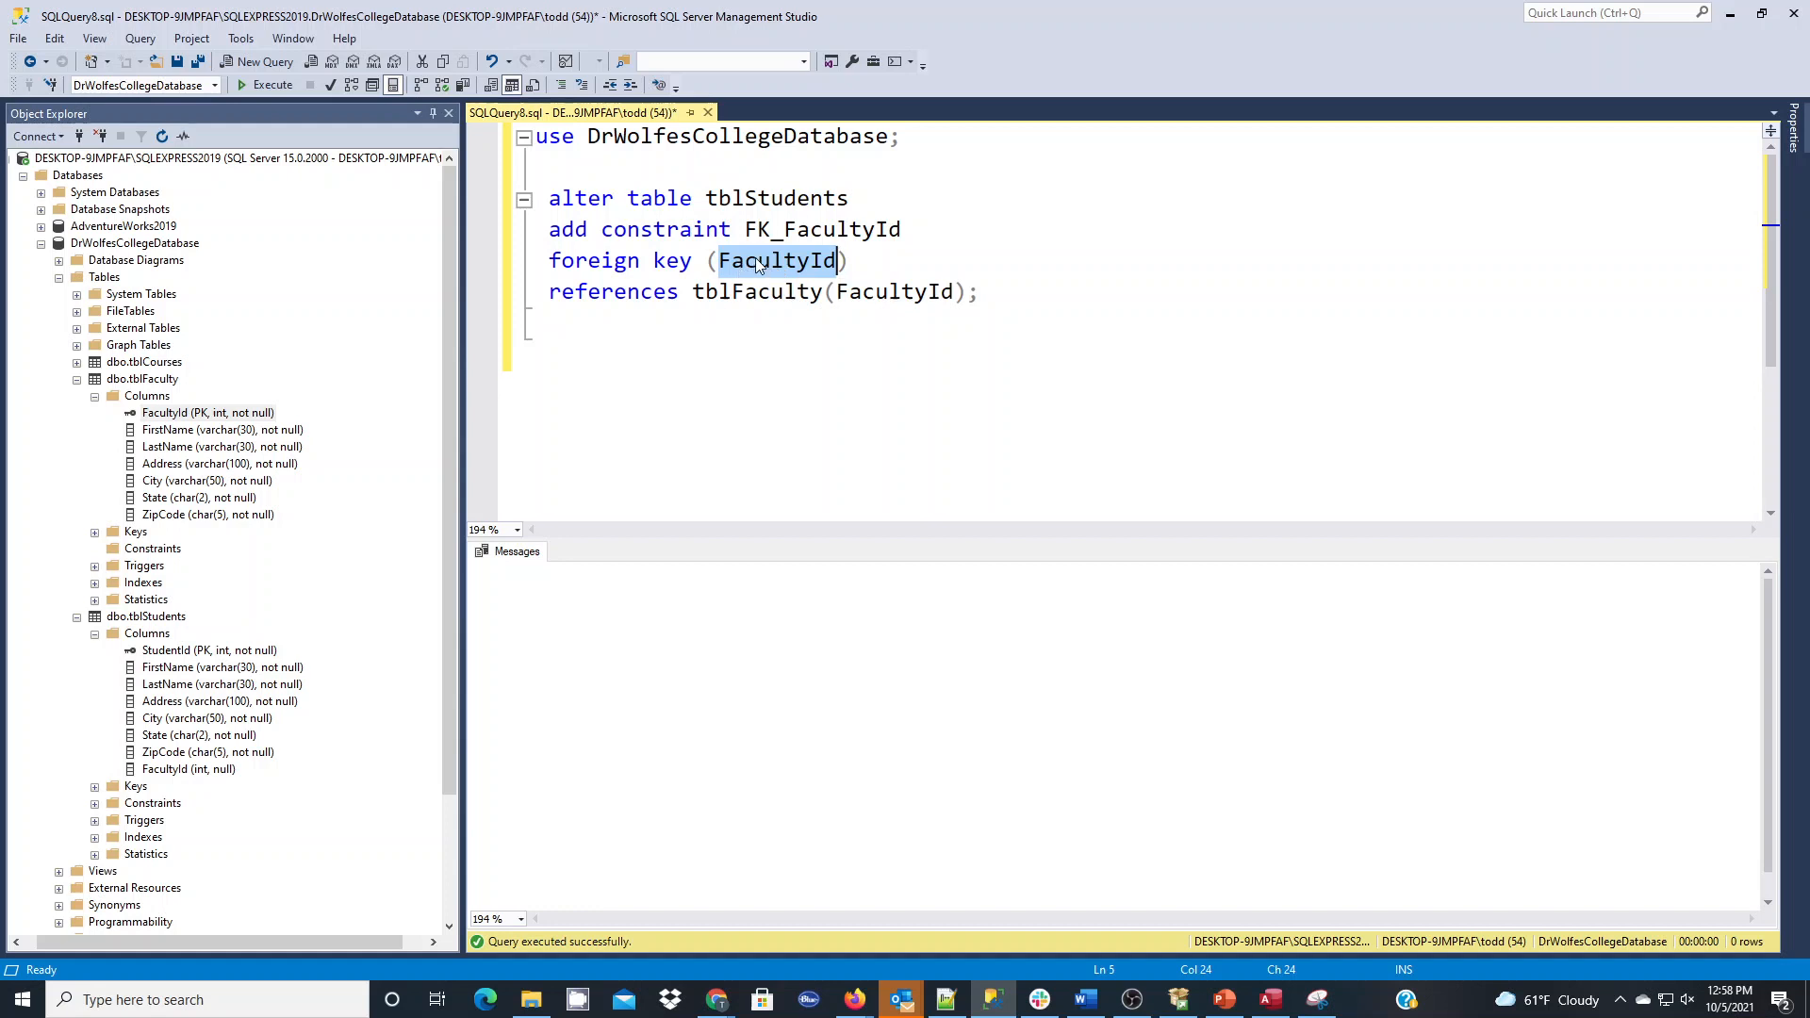
mouse_move(188, 769)
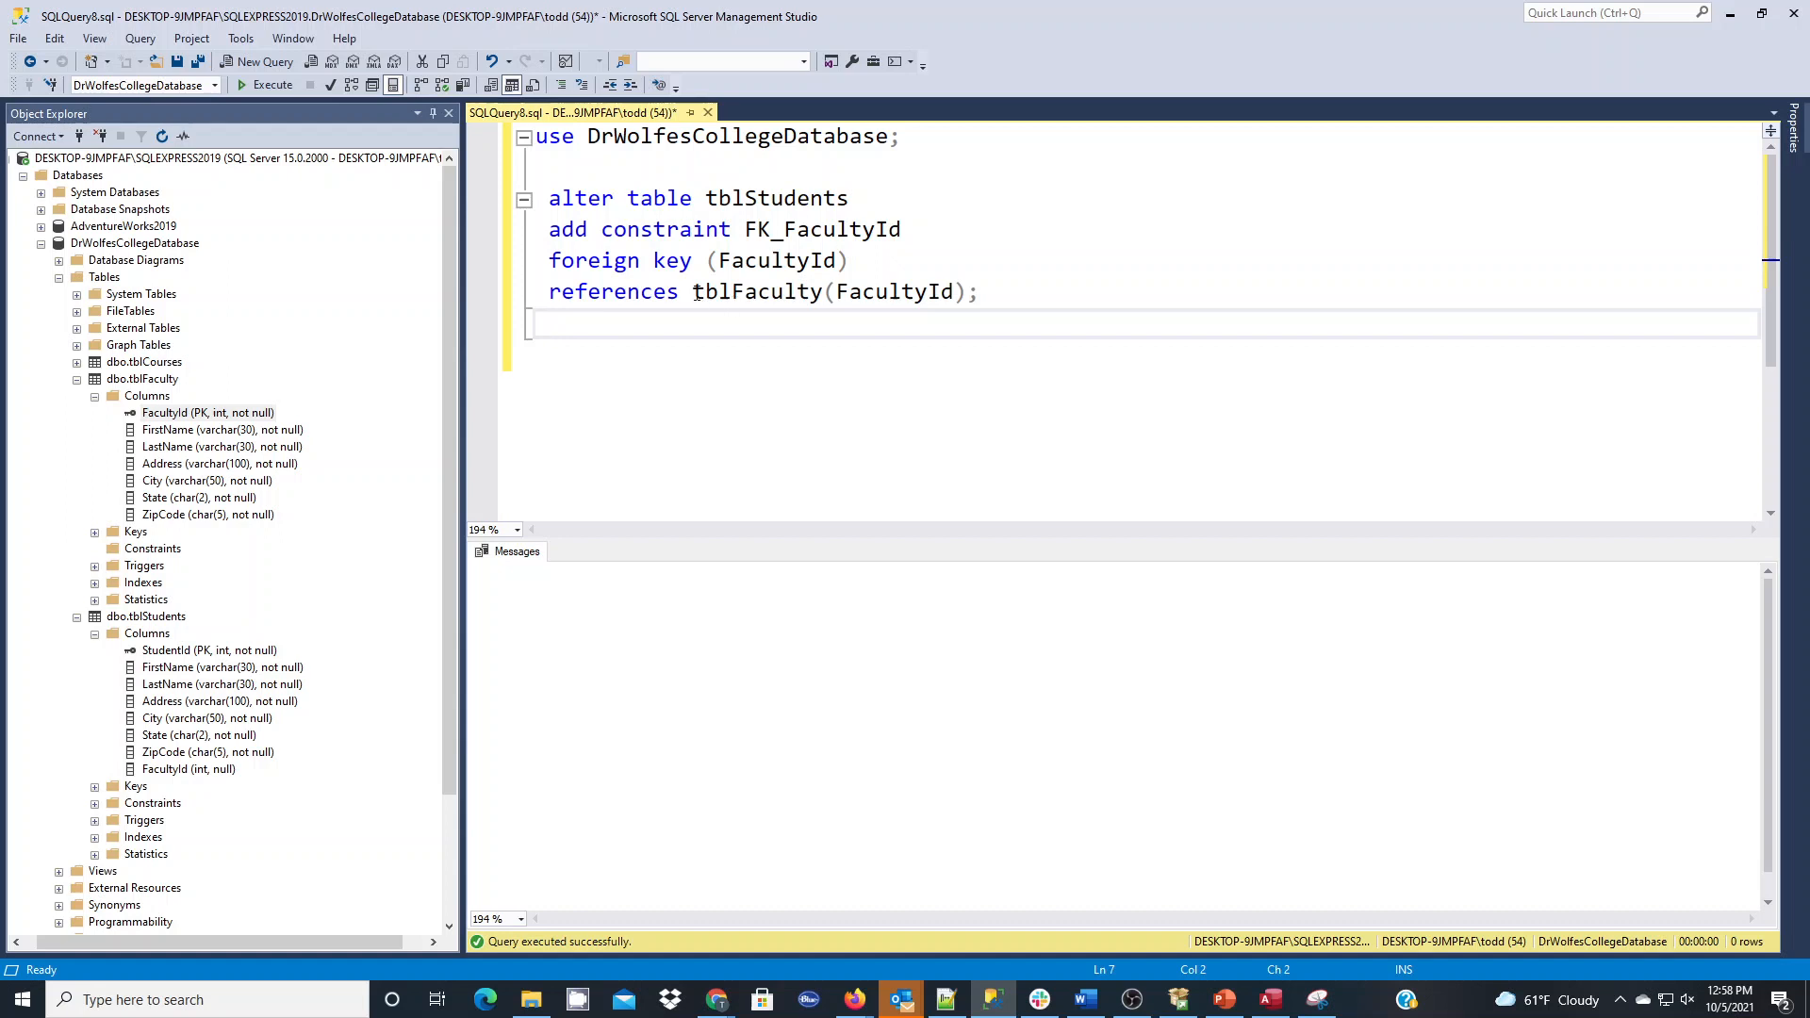
double_click(756, 291)
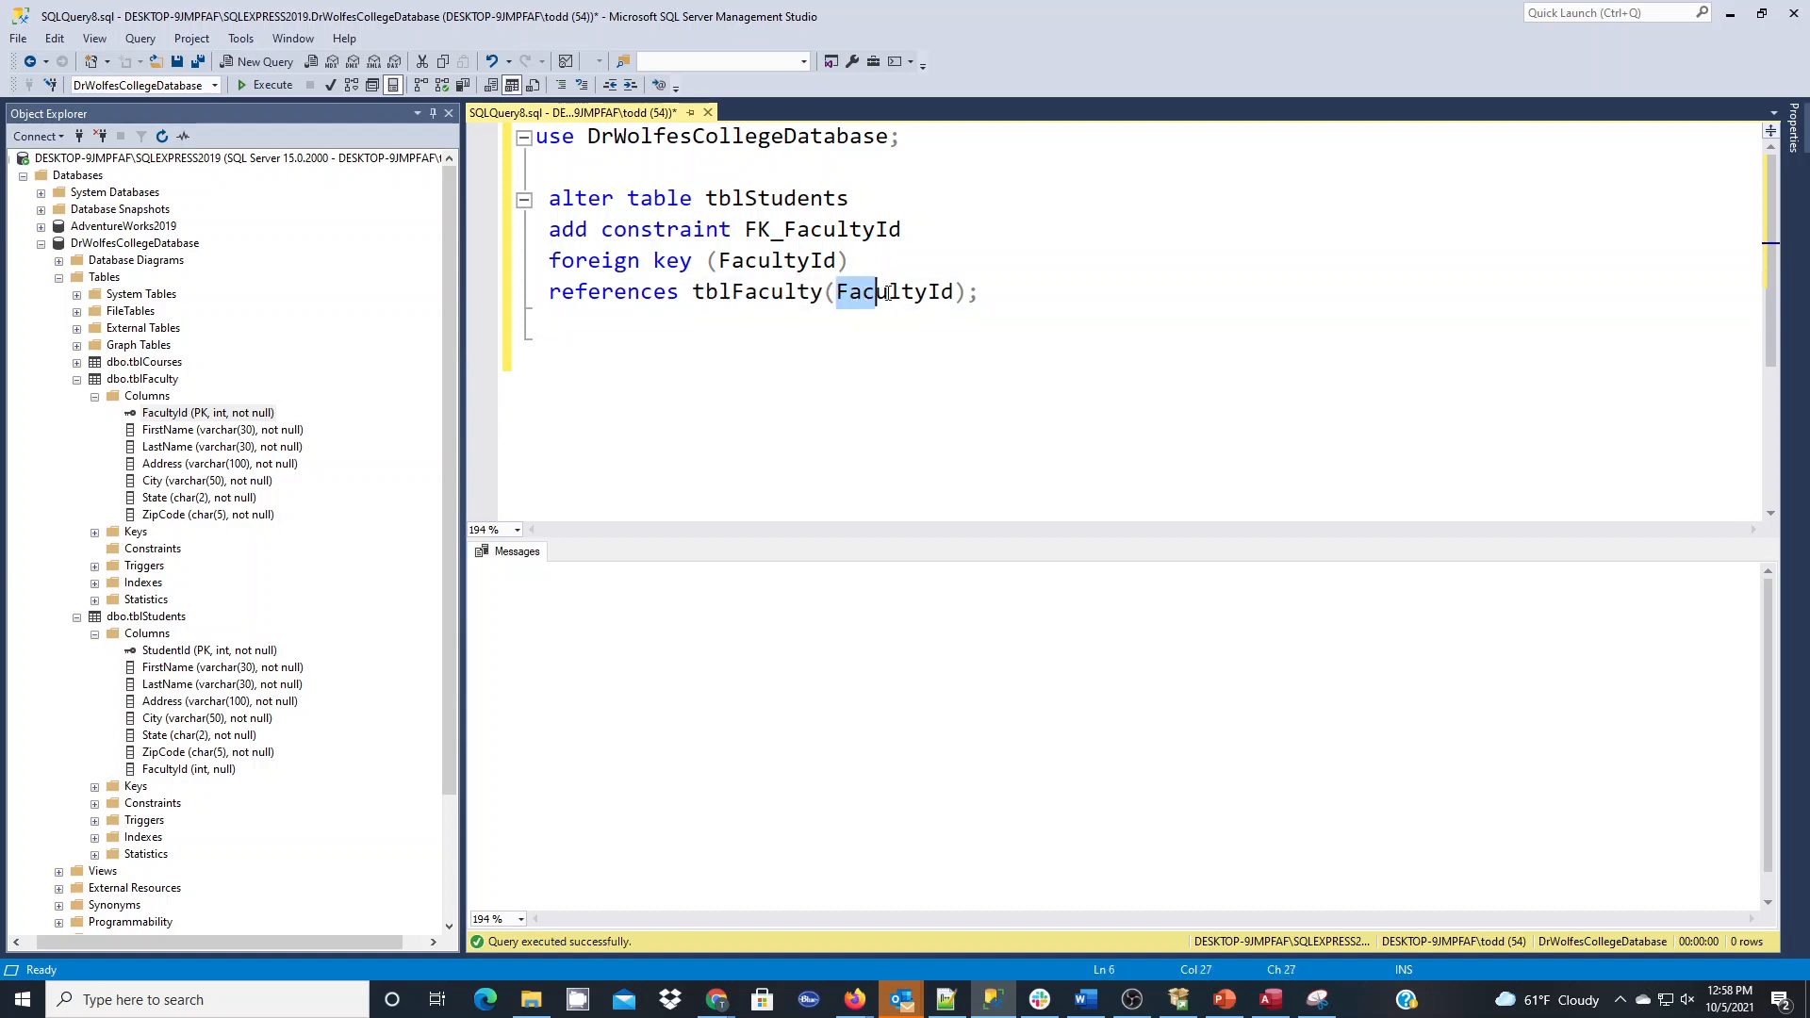
double_click(880, 292)
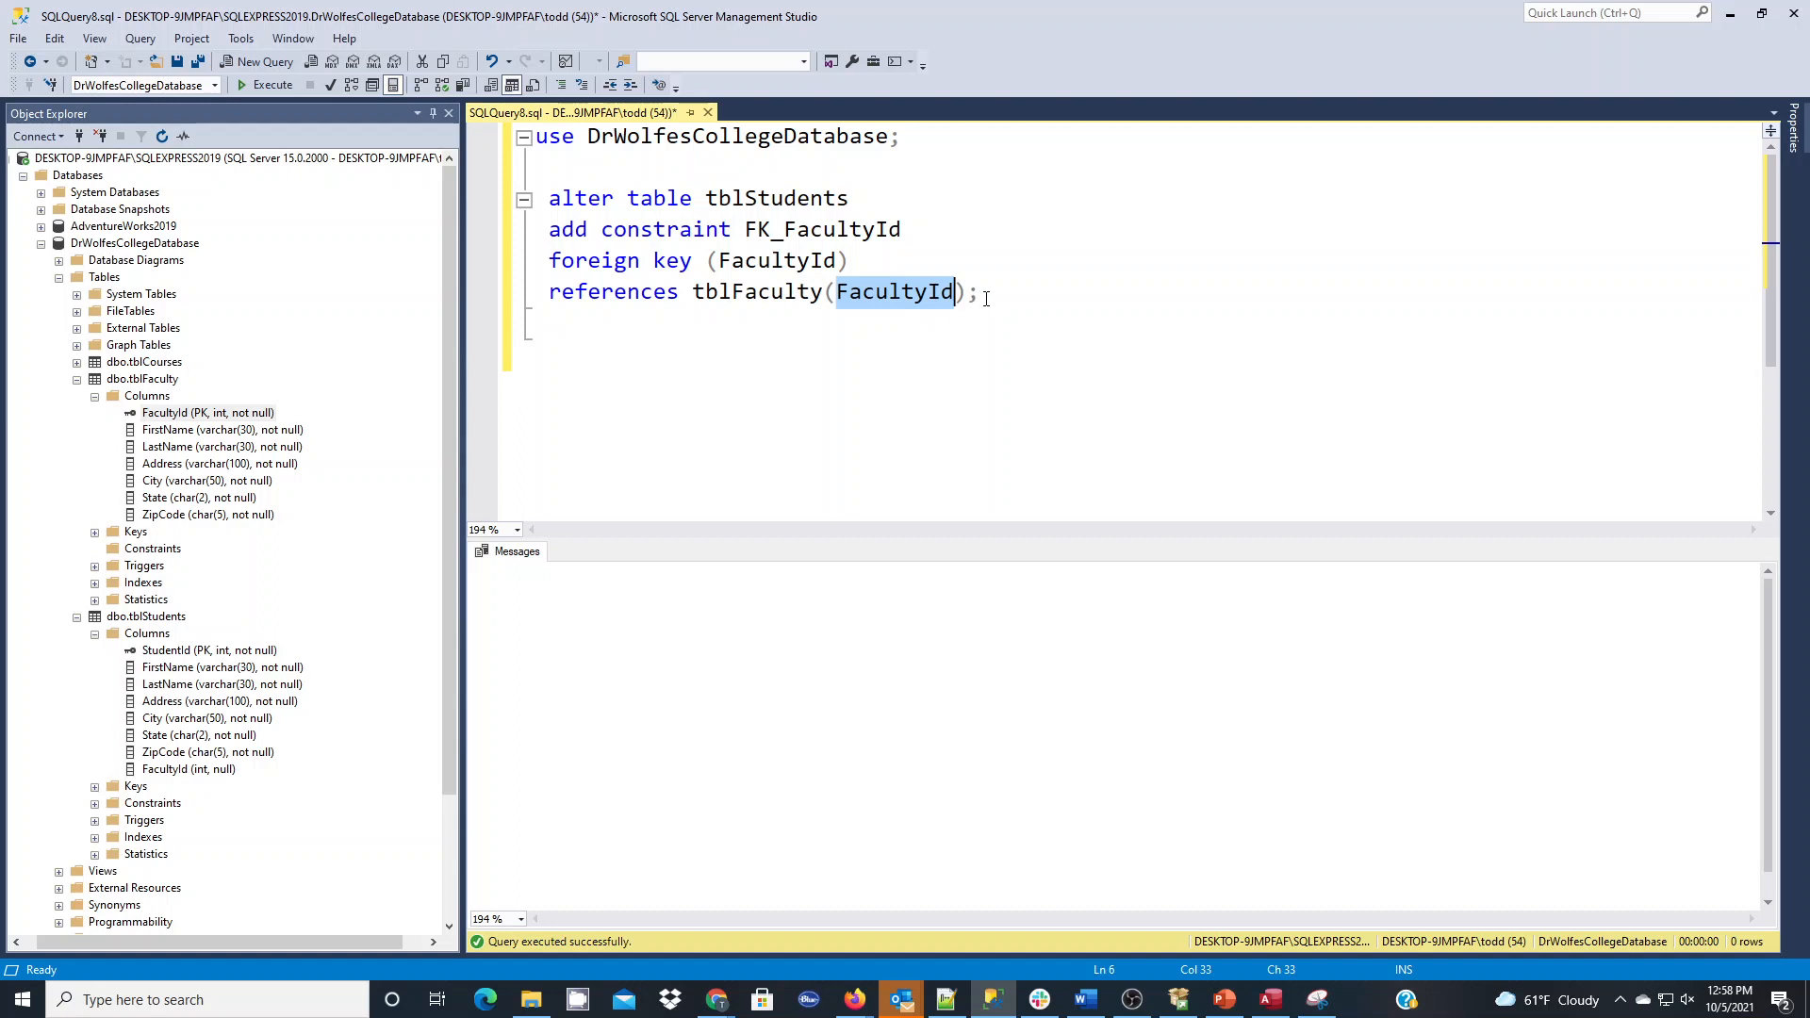
click(988, 292)
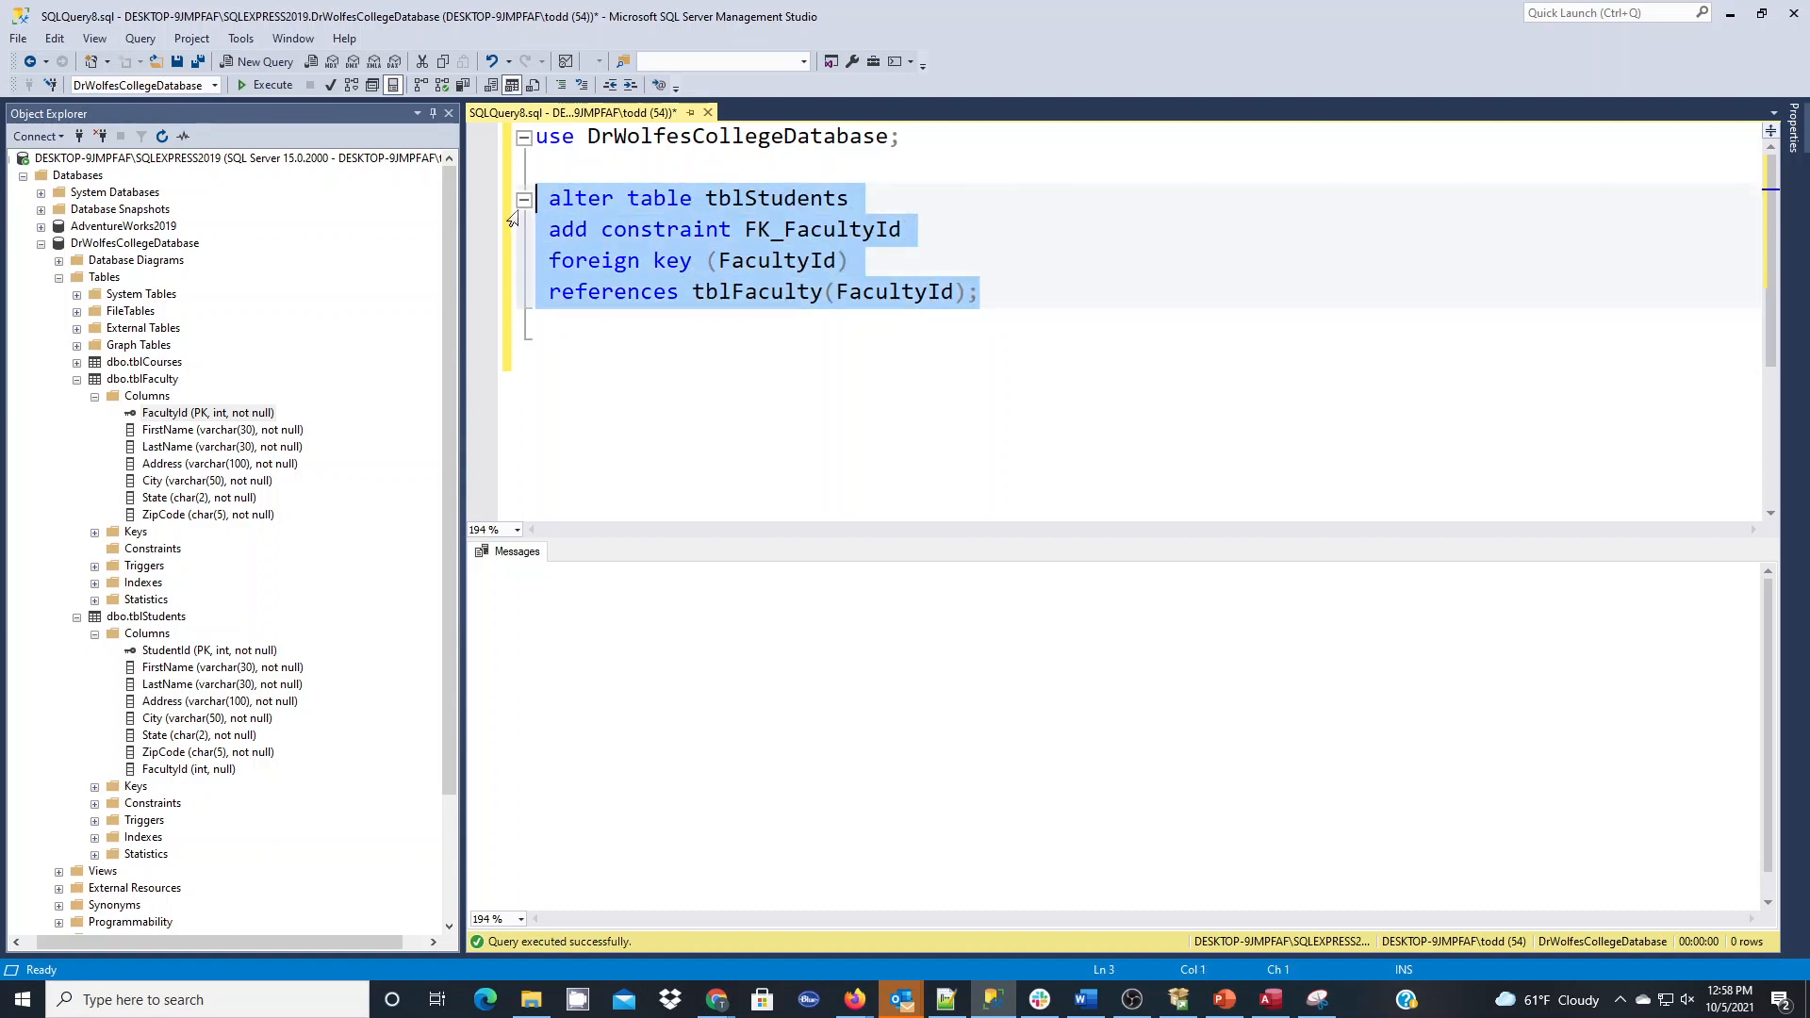
- Execute the FK_FacultyId statement, refresh dbo.tblStudents, and expand its Keys folder
click(272, 85)
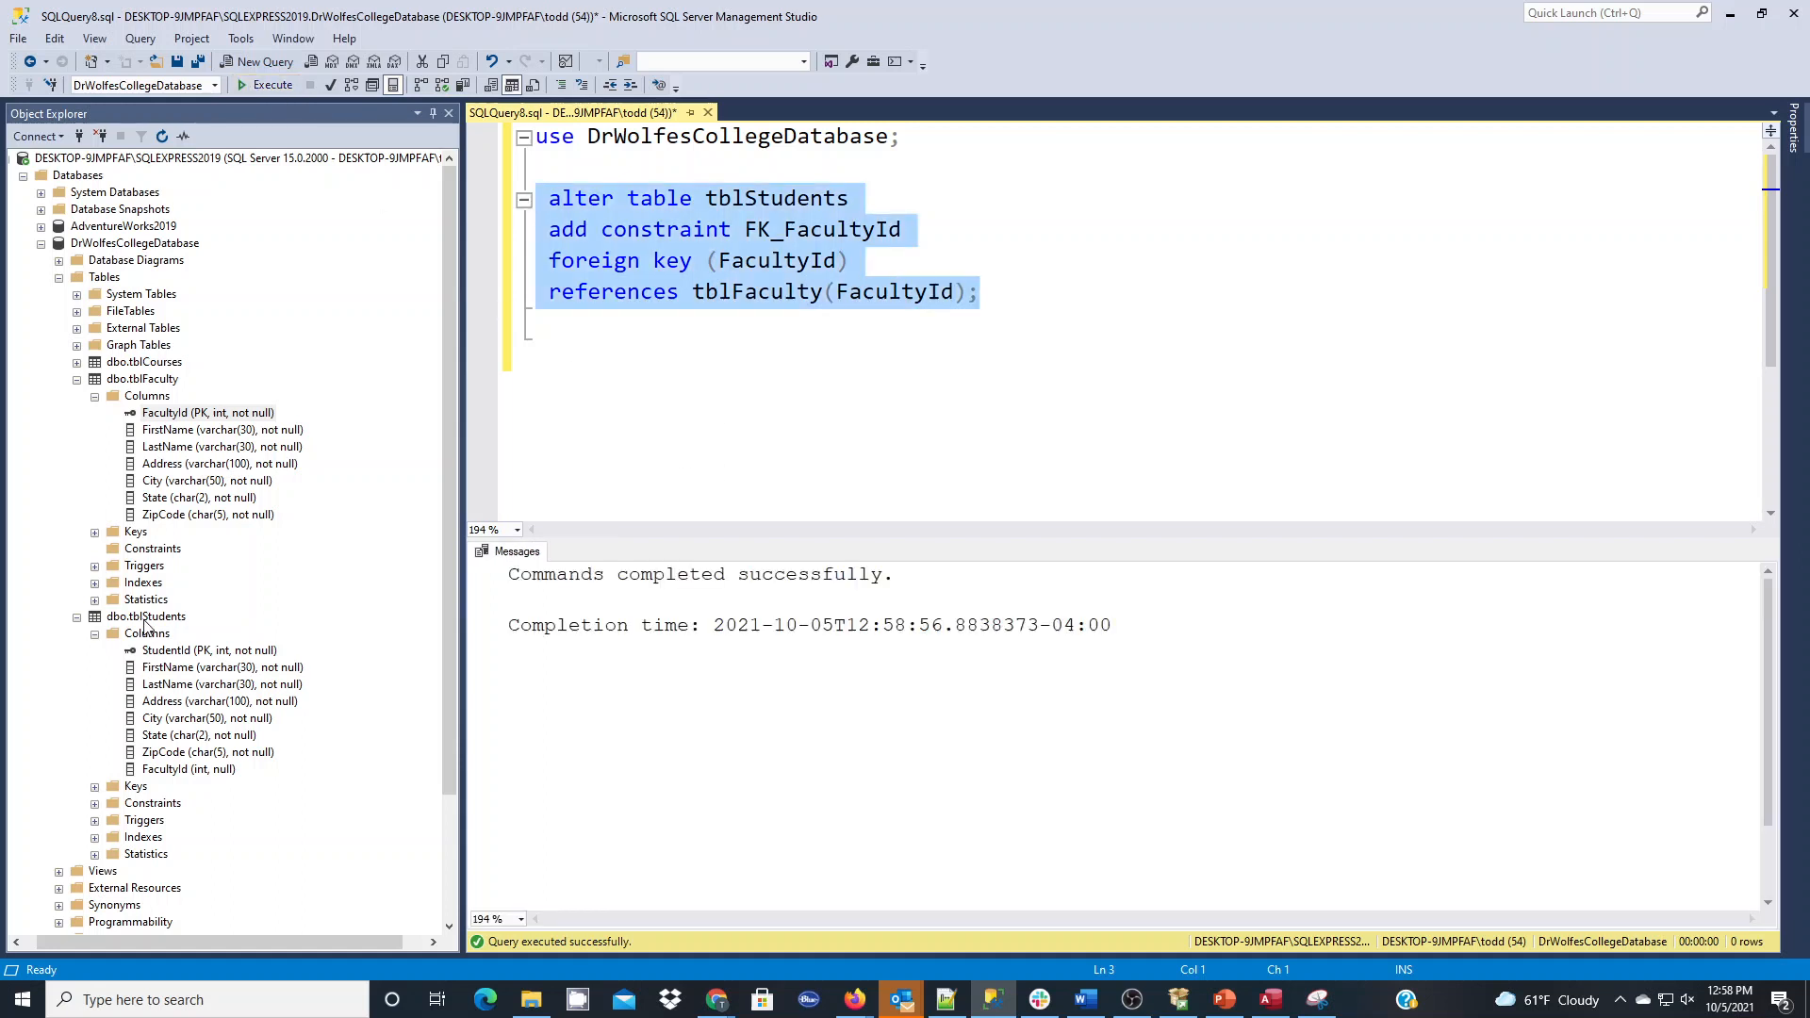
right_click(127, 615)
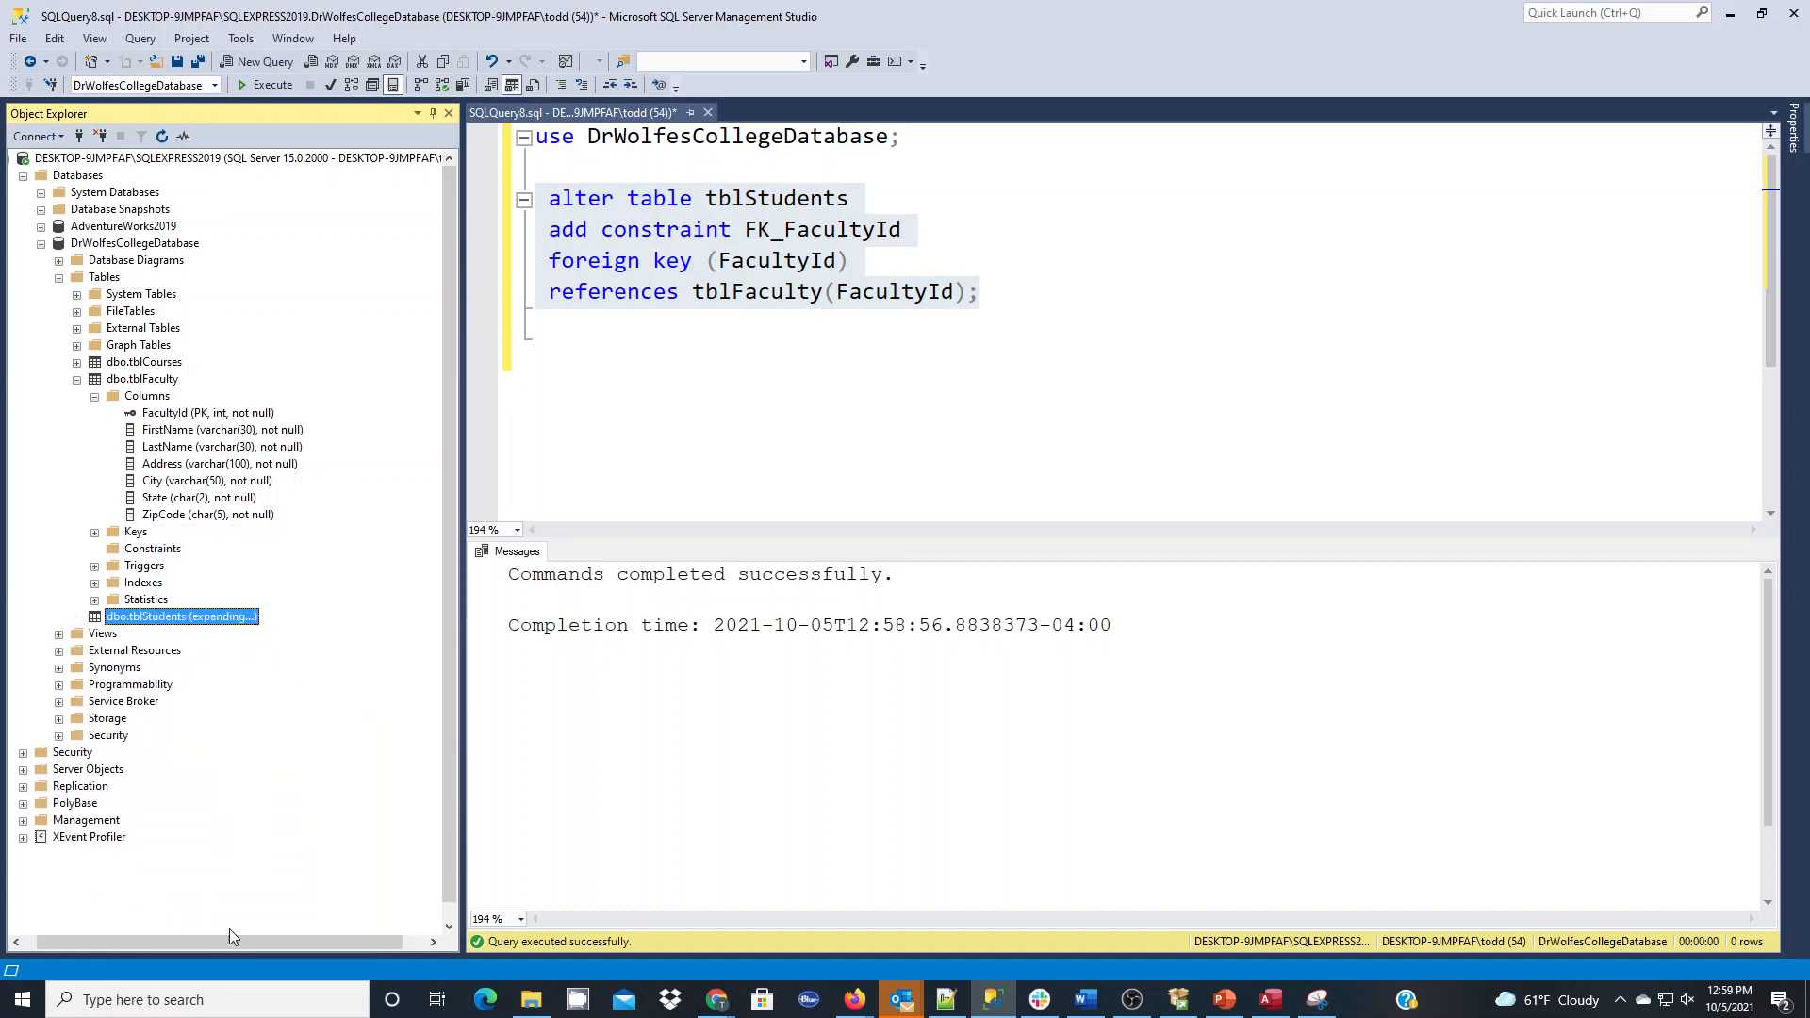
click(77, 615)
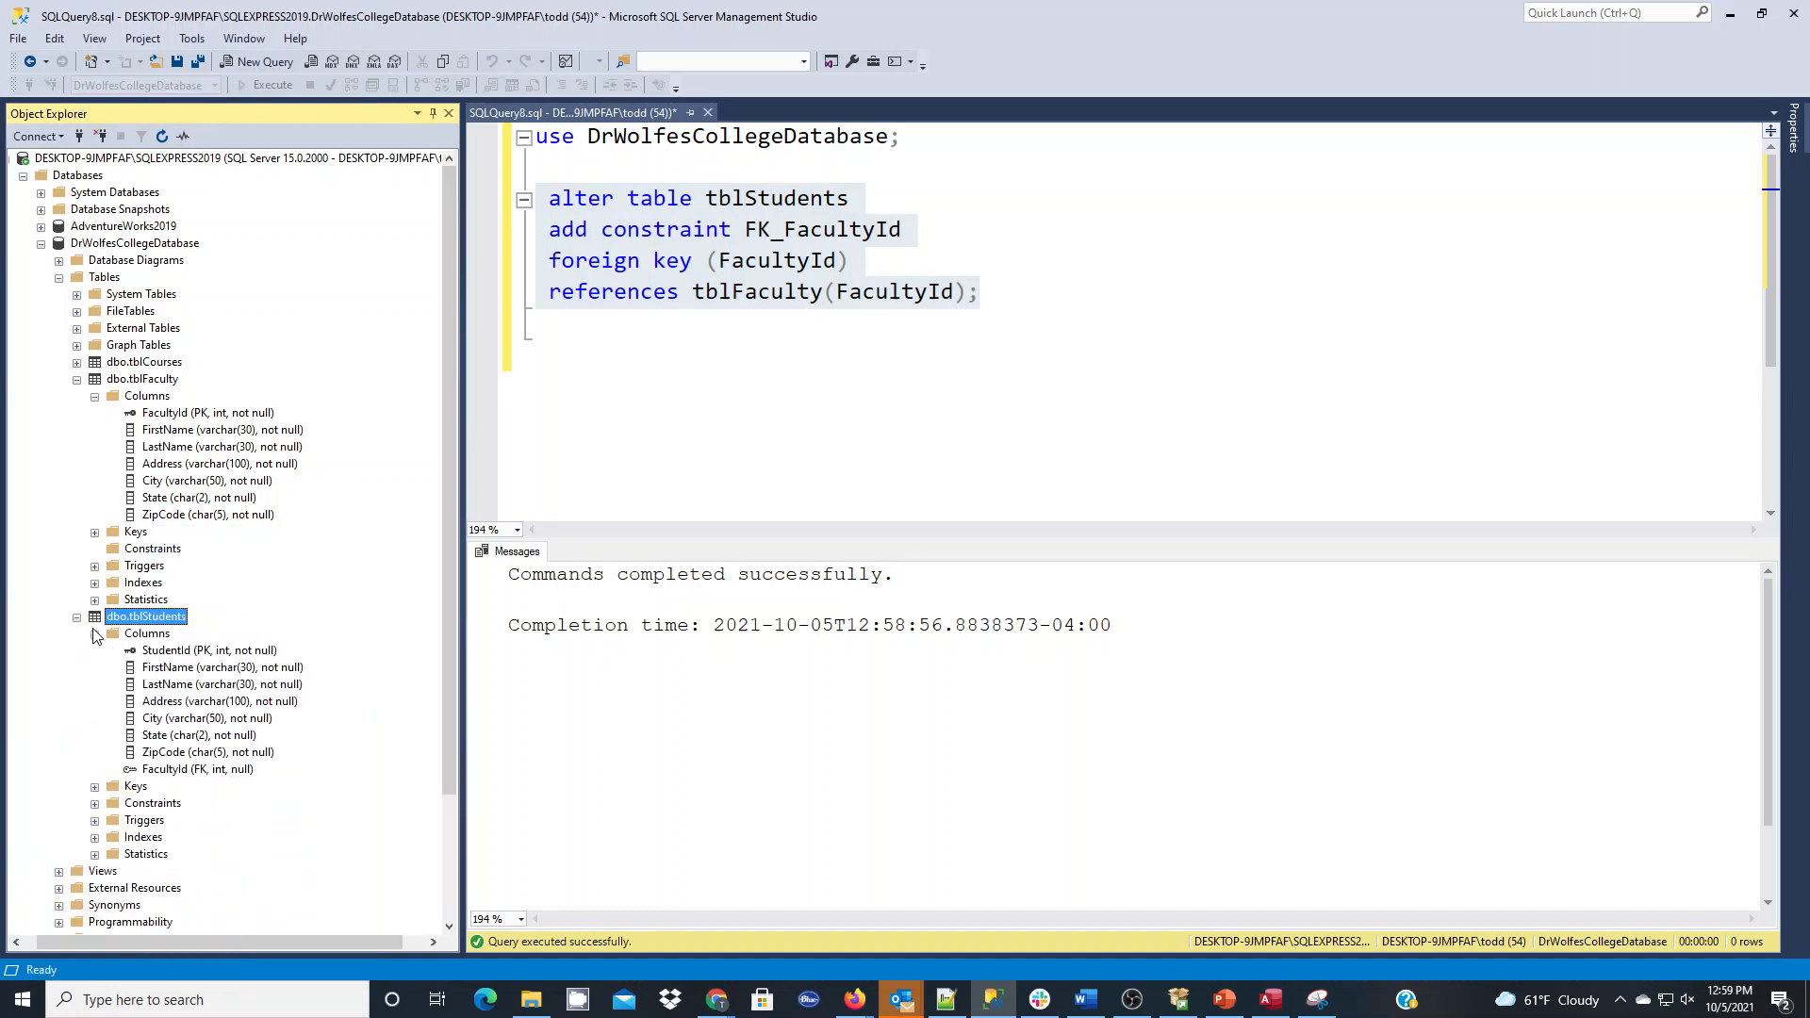
mouse_move(162, 777)
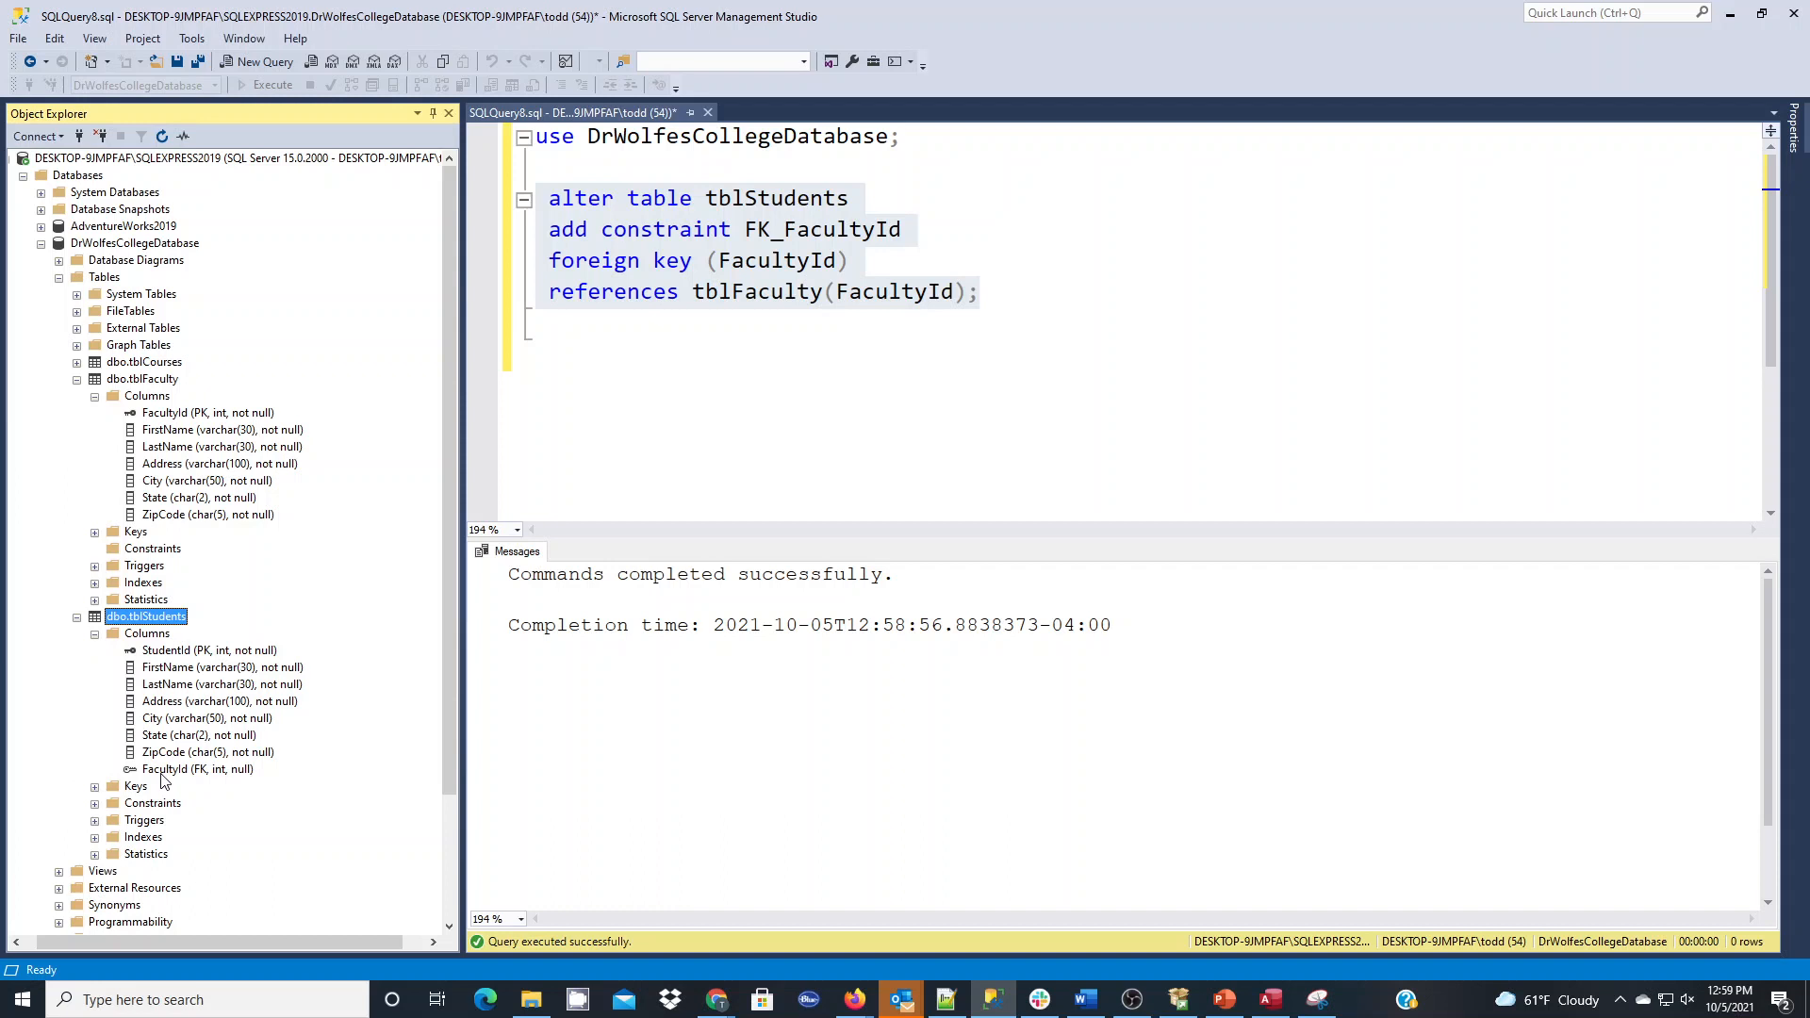
mouse_move(203, 780)
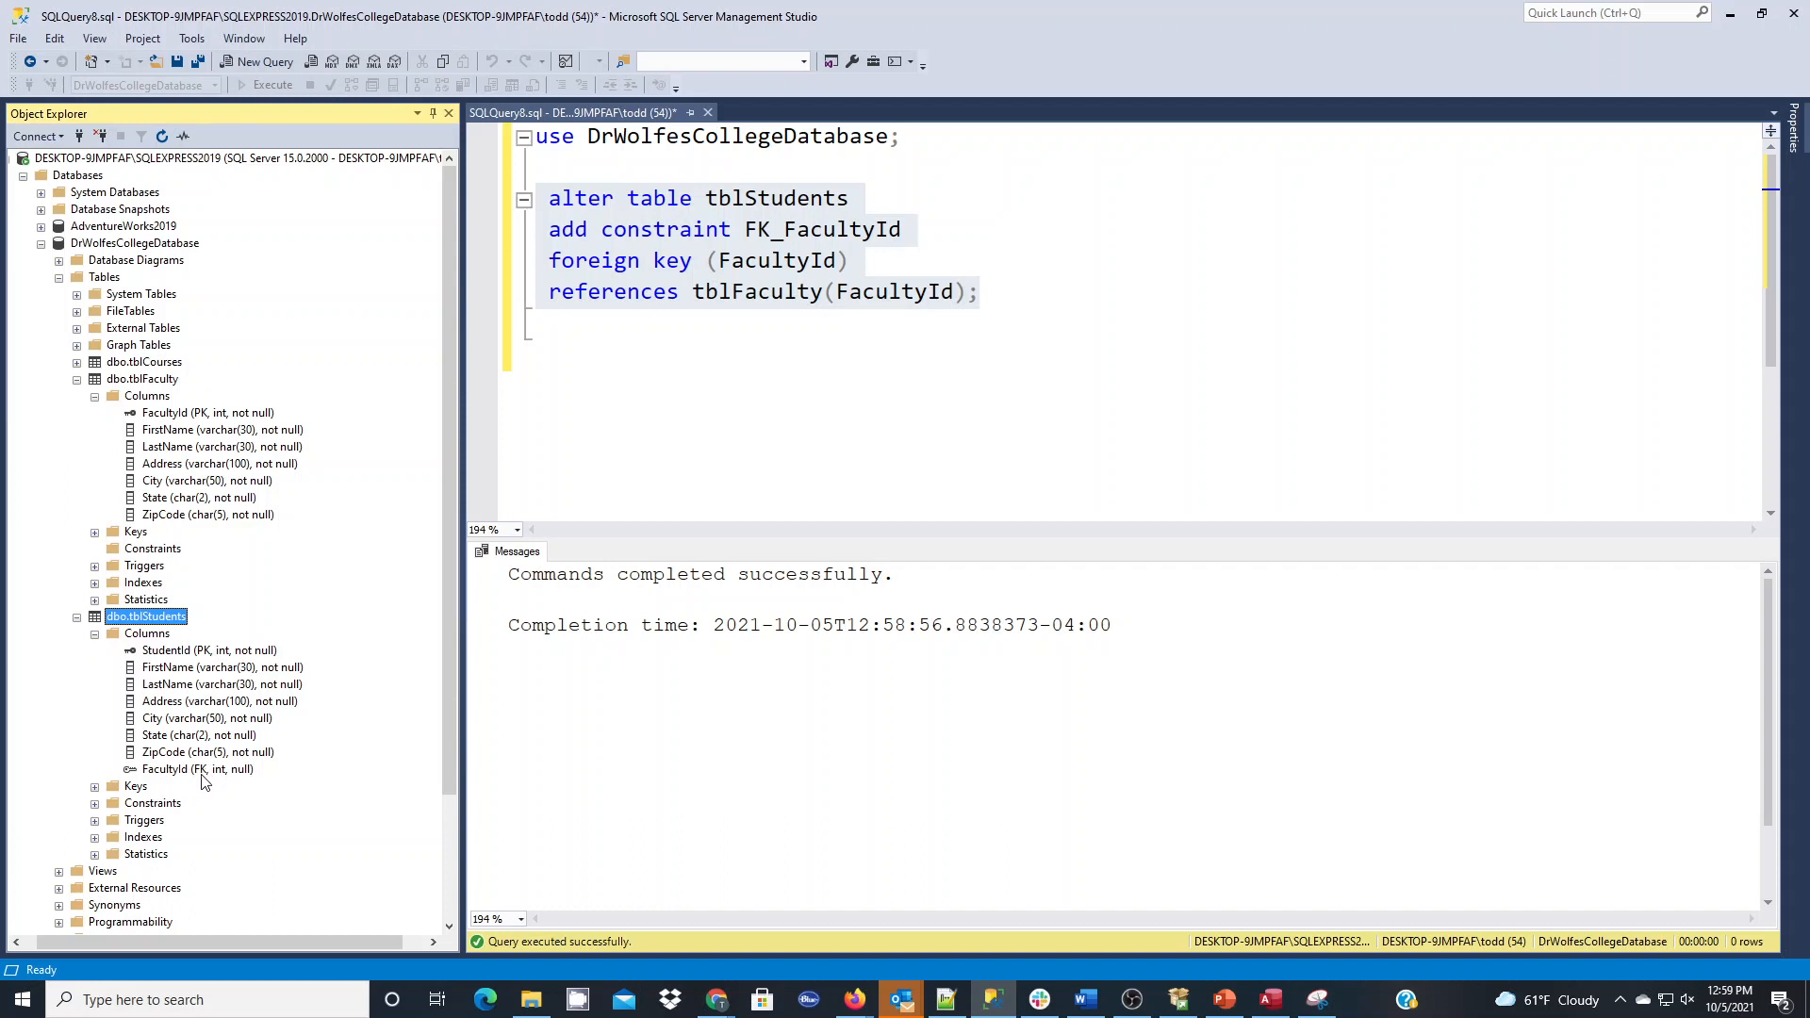
mouse_move(133, 778)
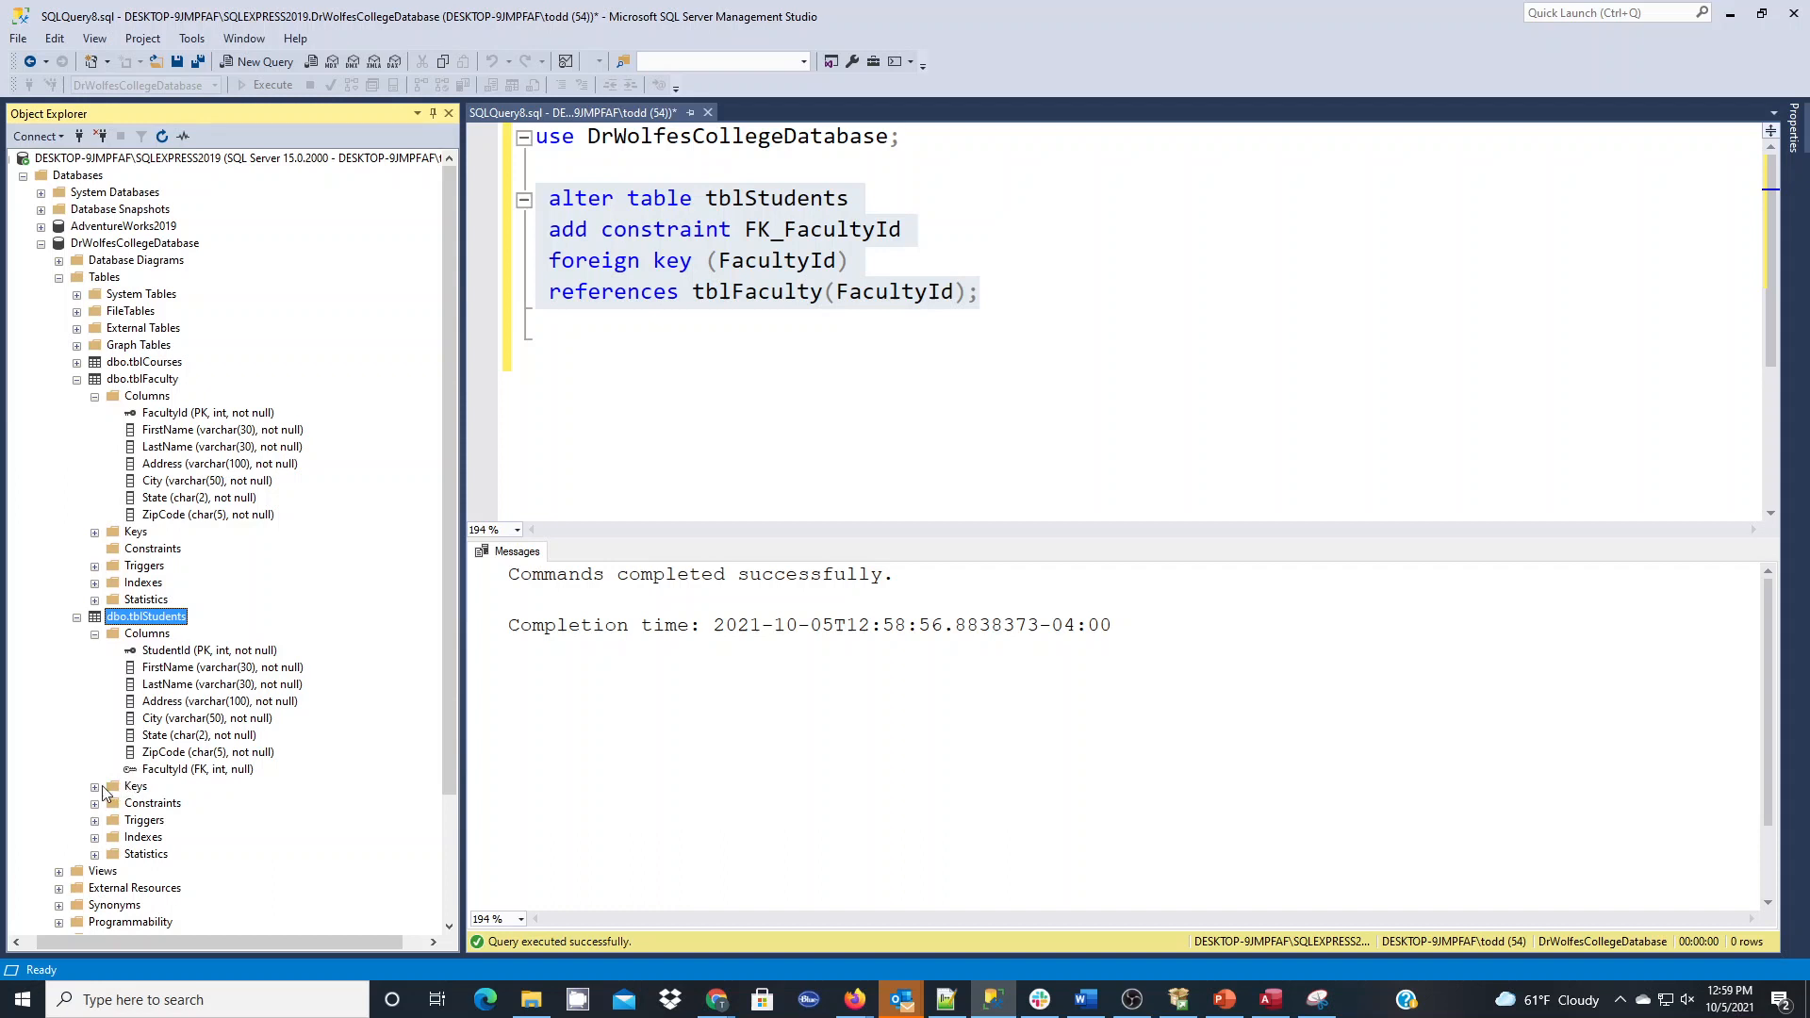
click(95, 786)
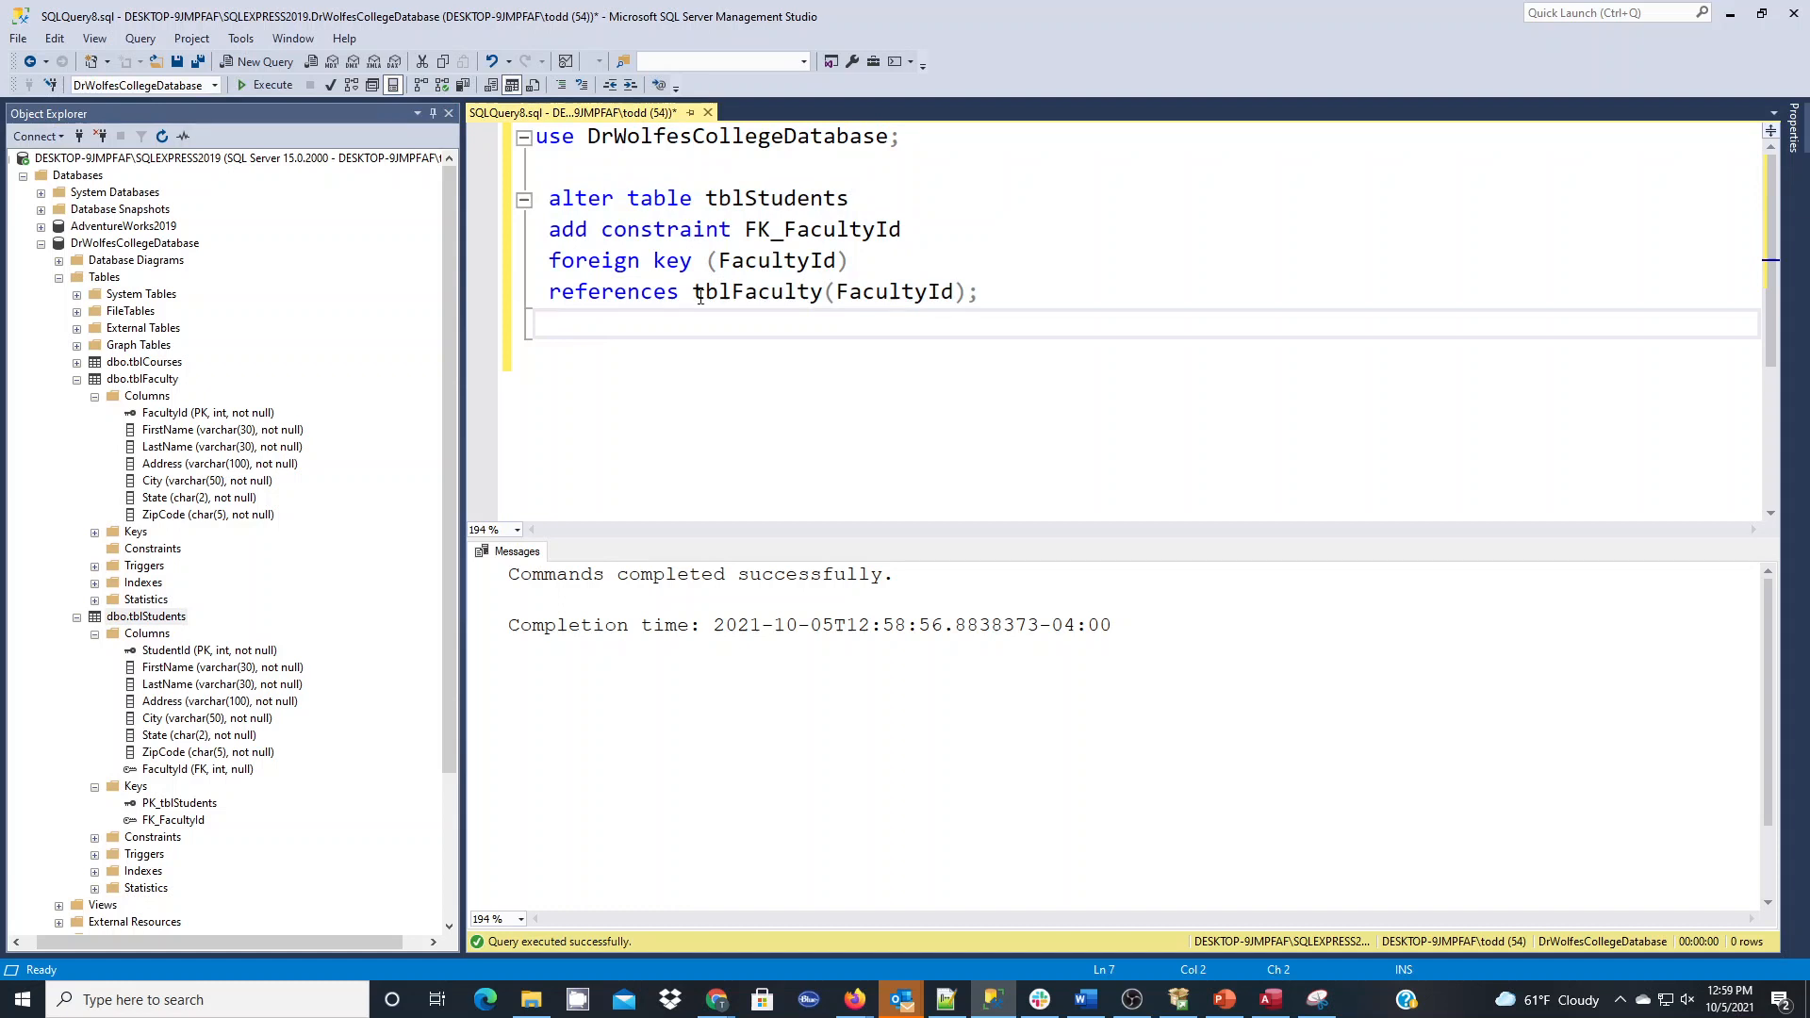
mouse_move(926, 212)
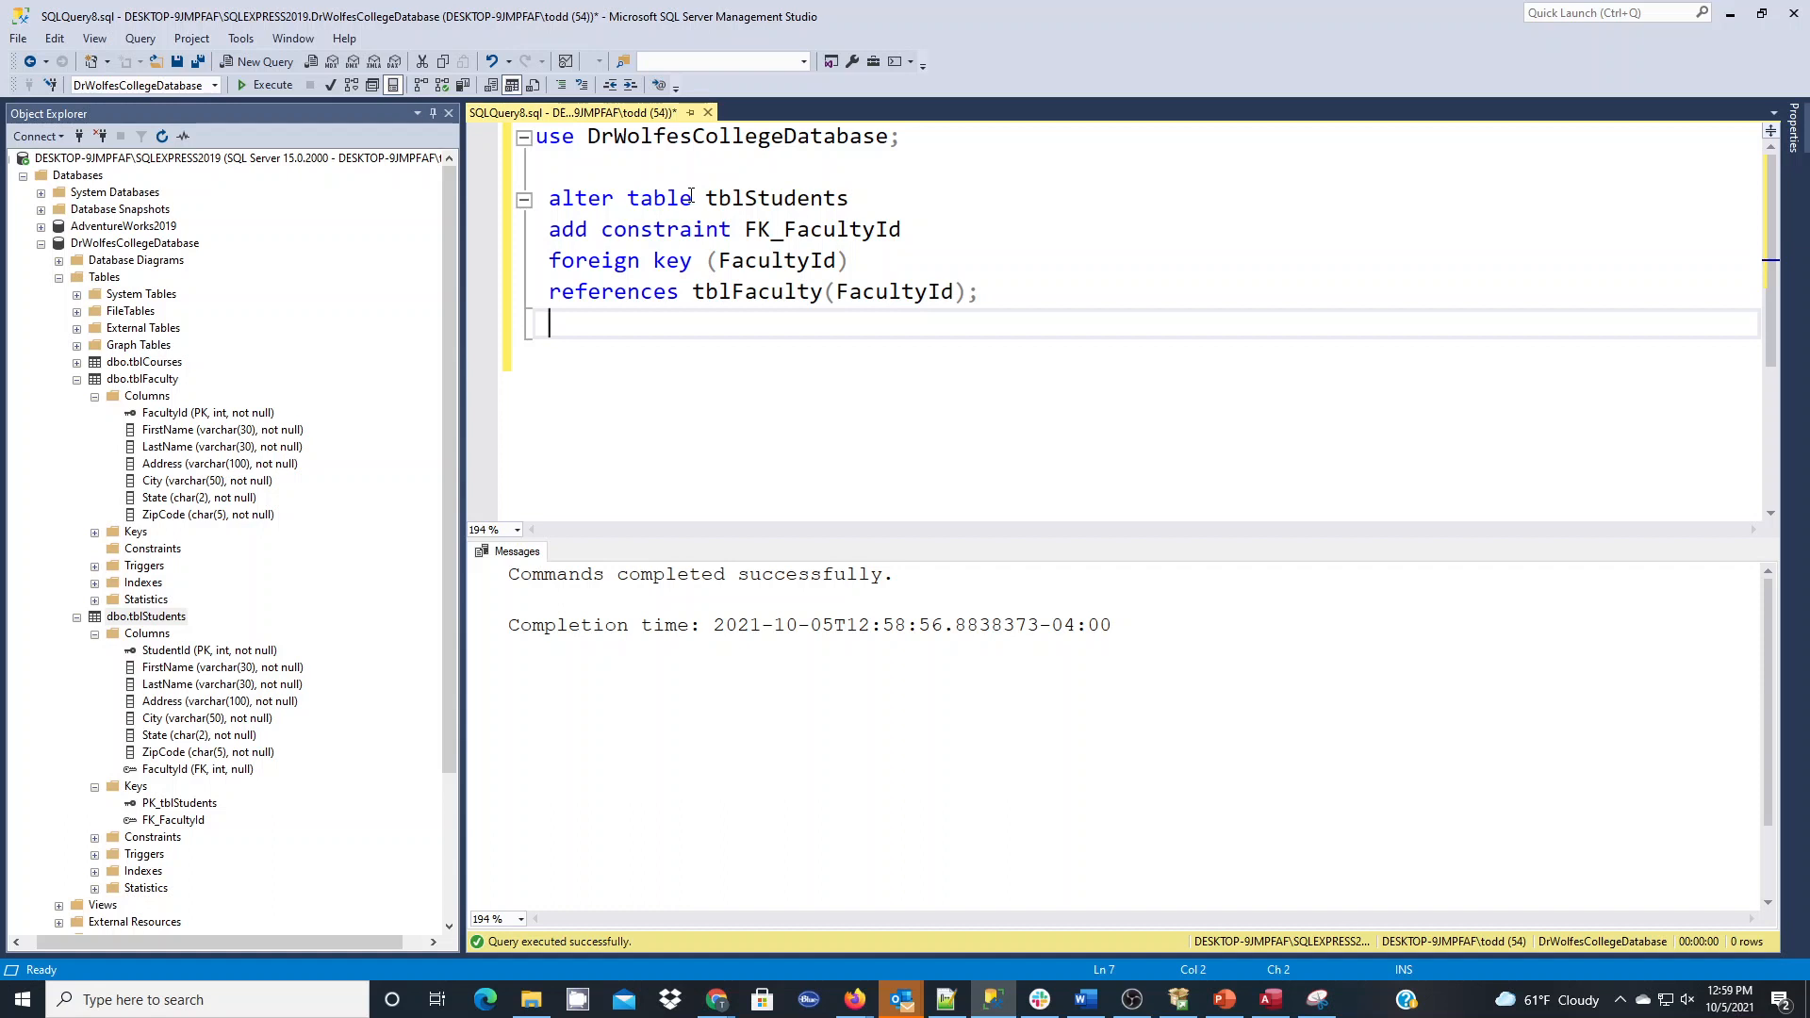
mouse_move(949, 190)
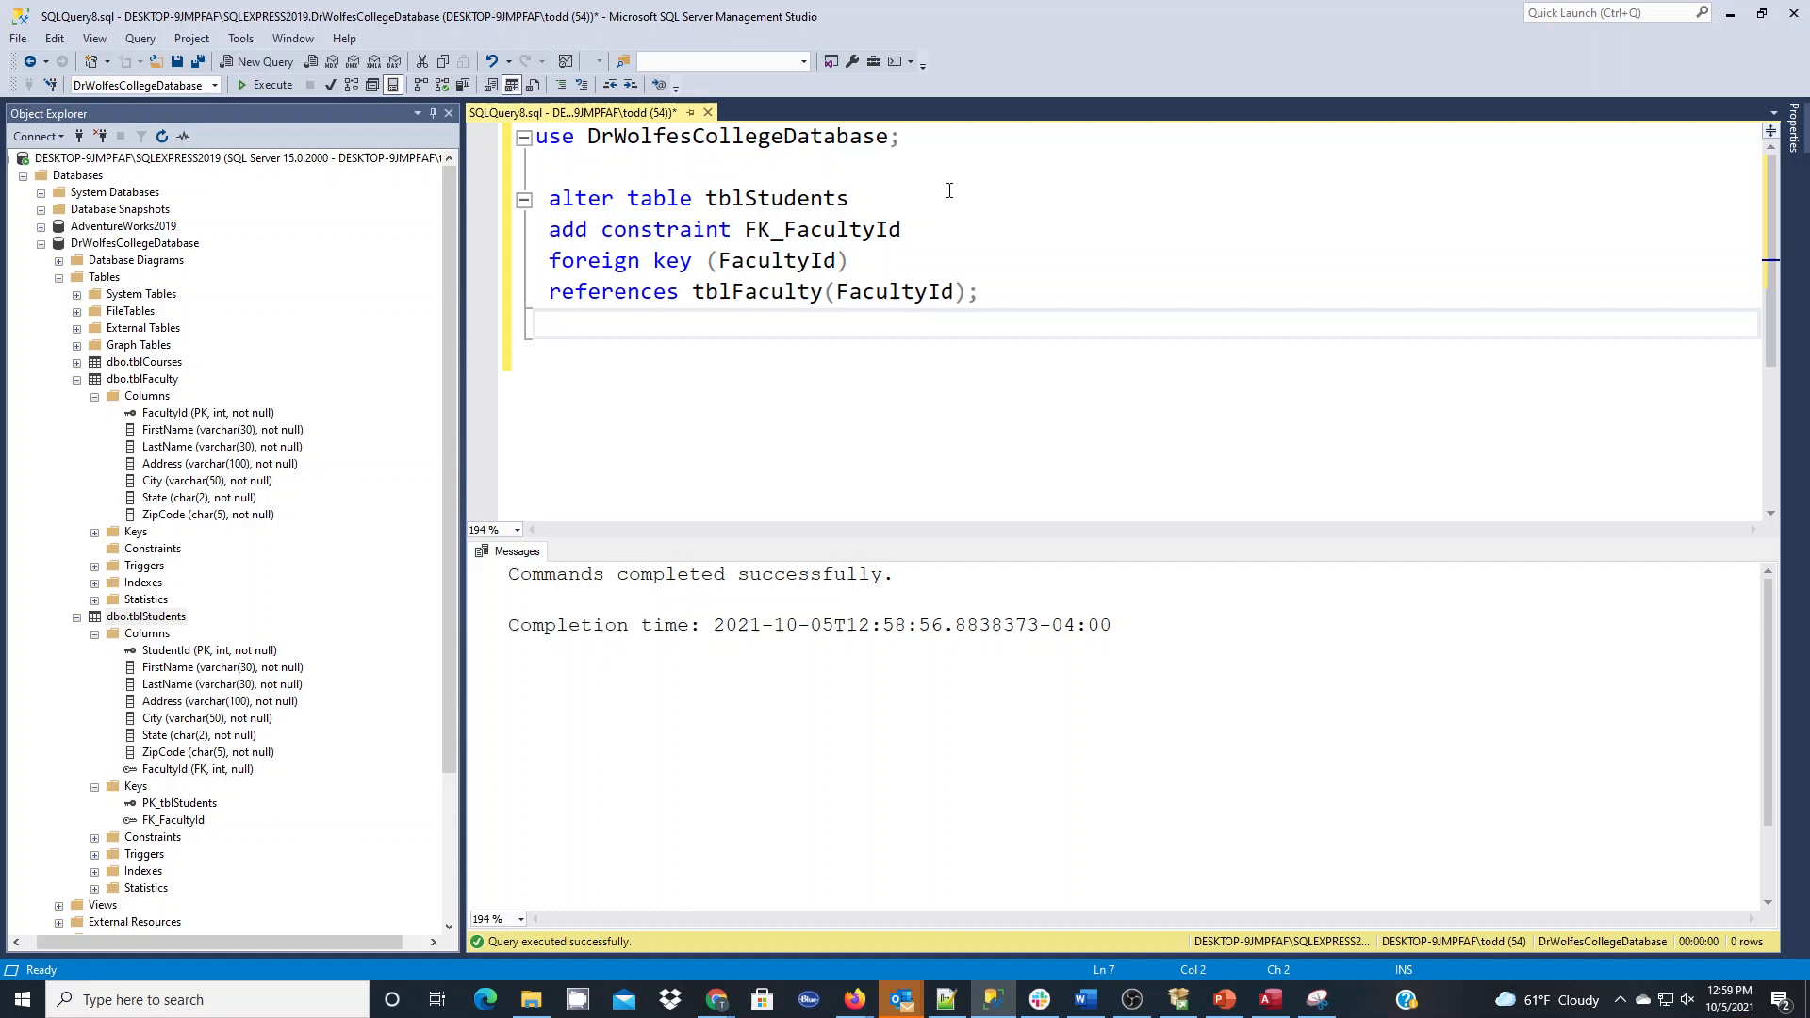
mouse_move(1006, 210)
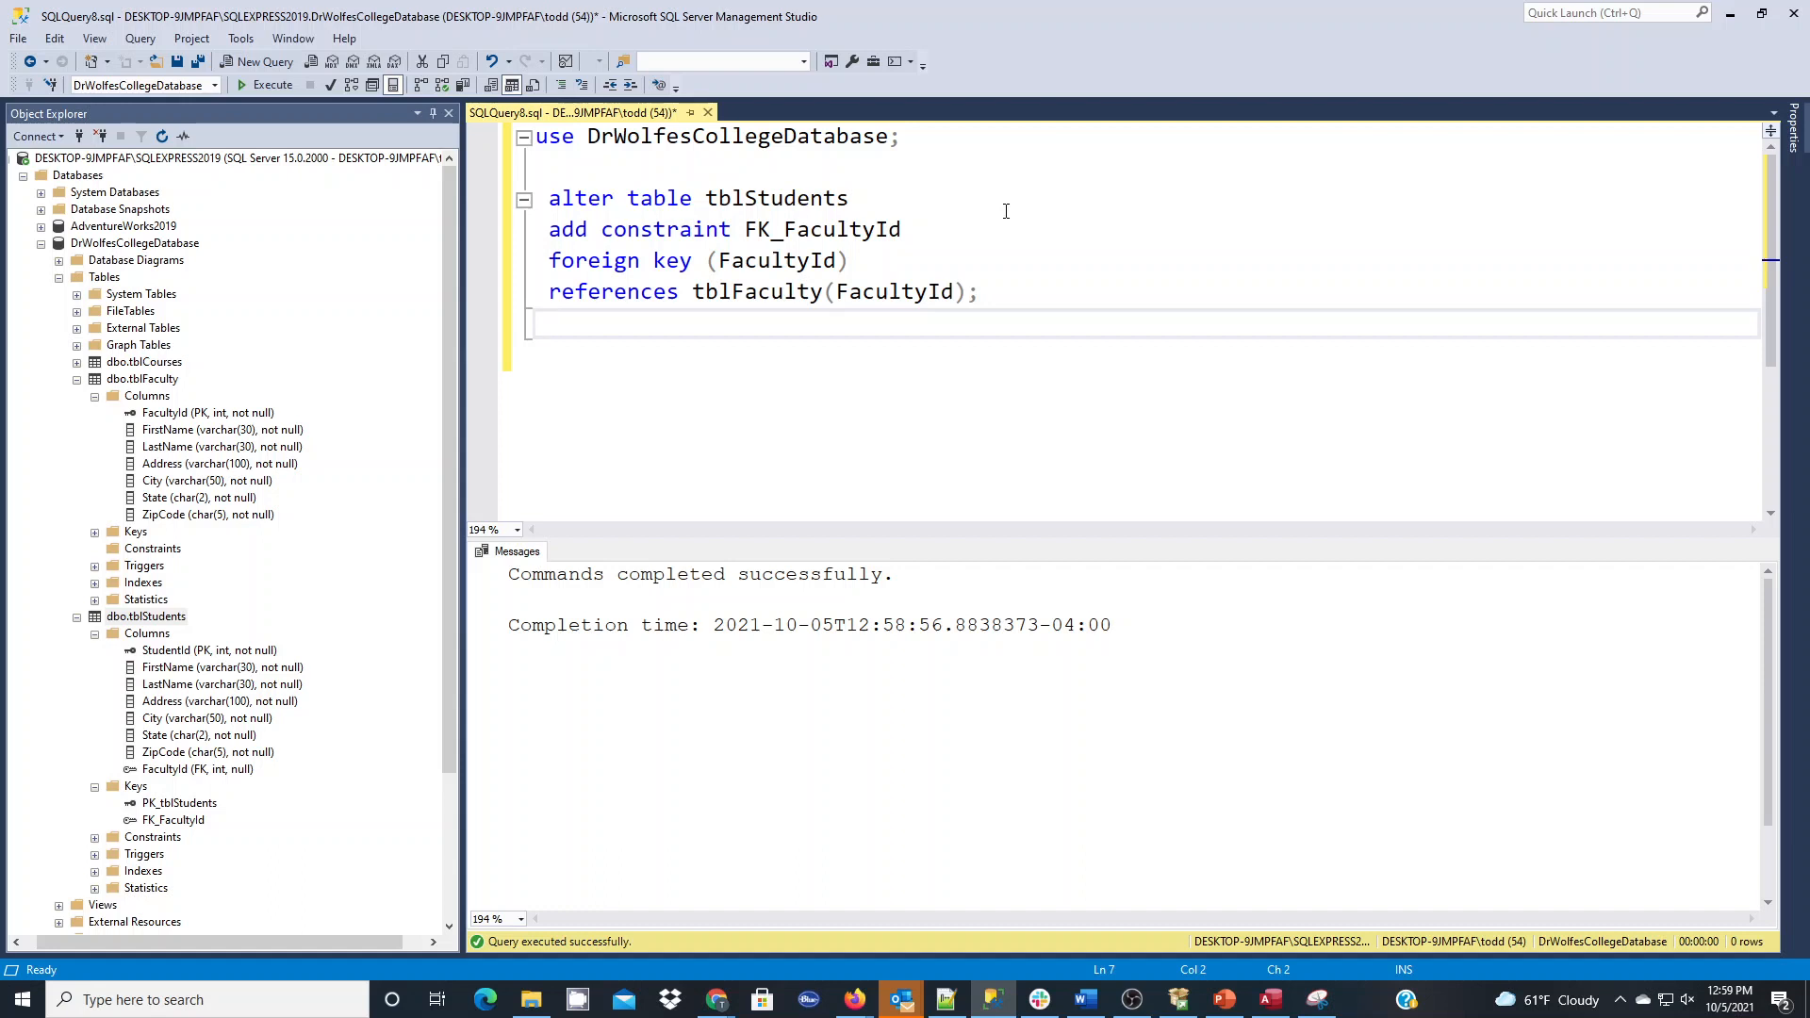
mouse_move(1032, 265)
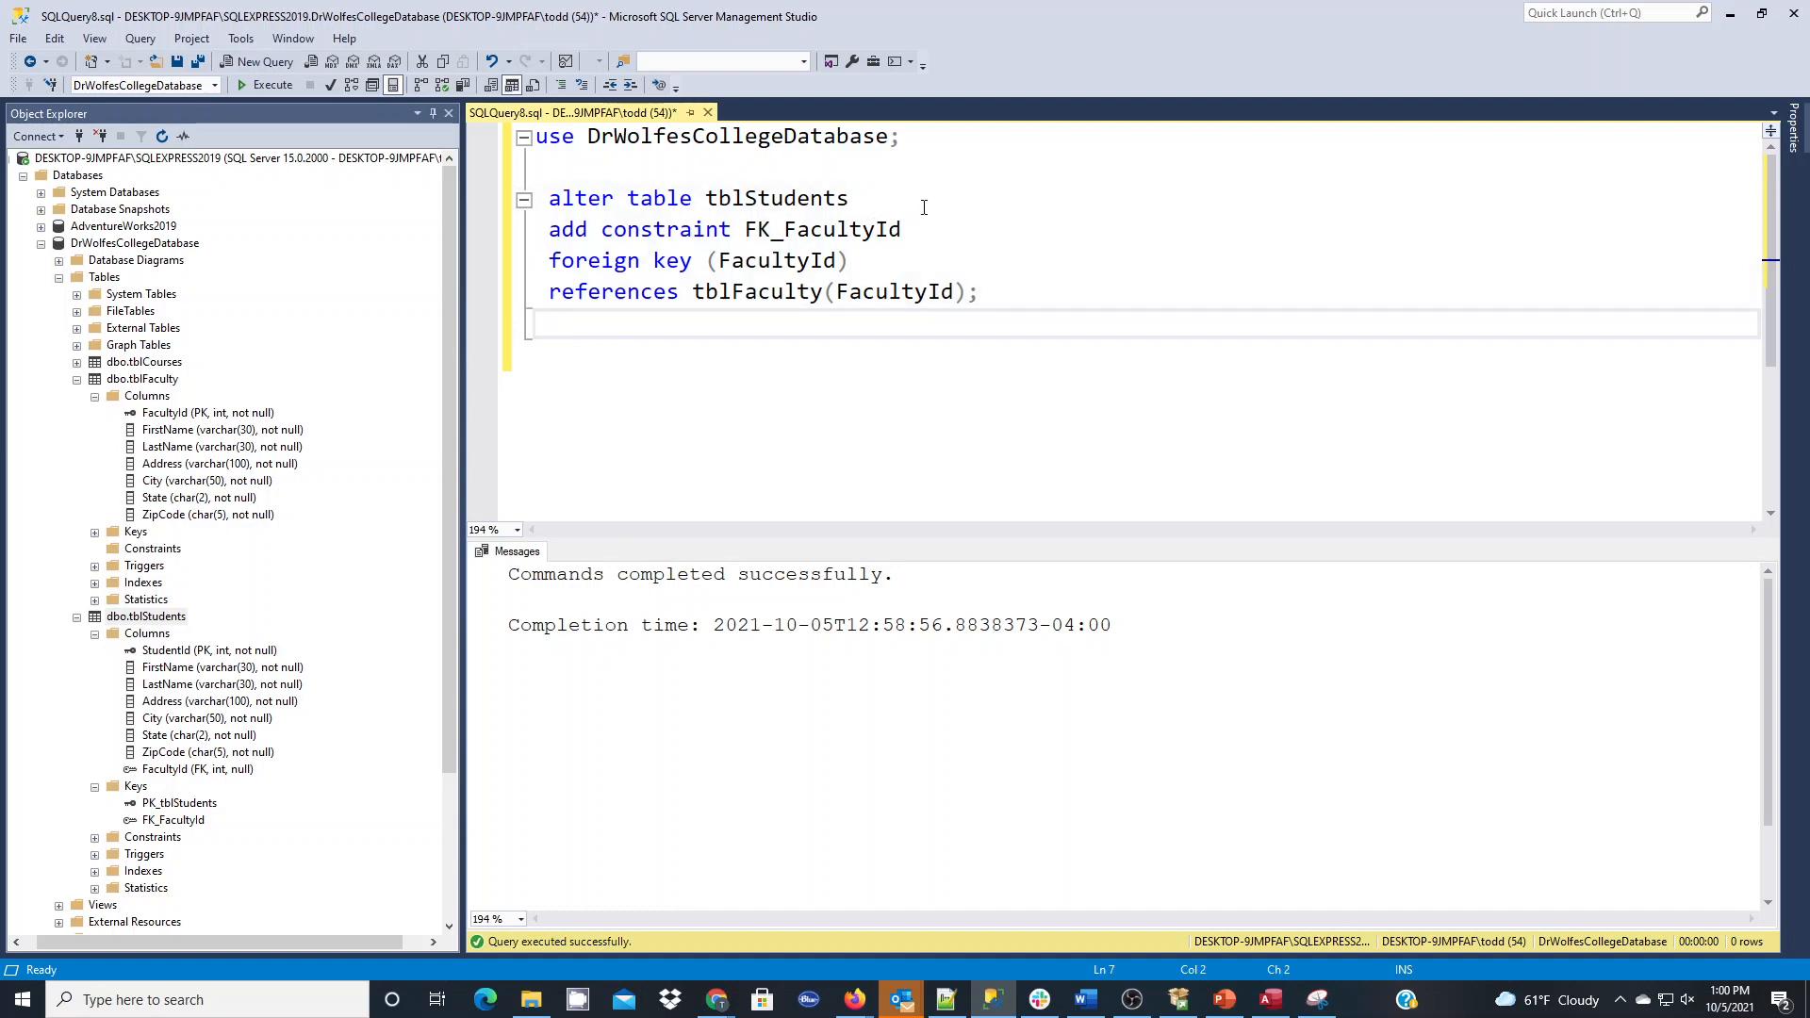
mouse_move(892, 198)
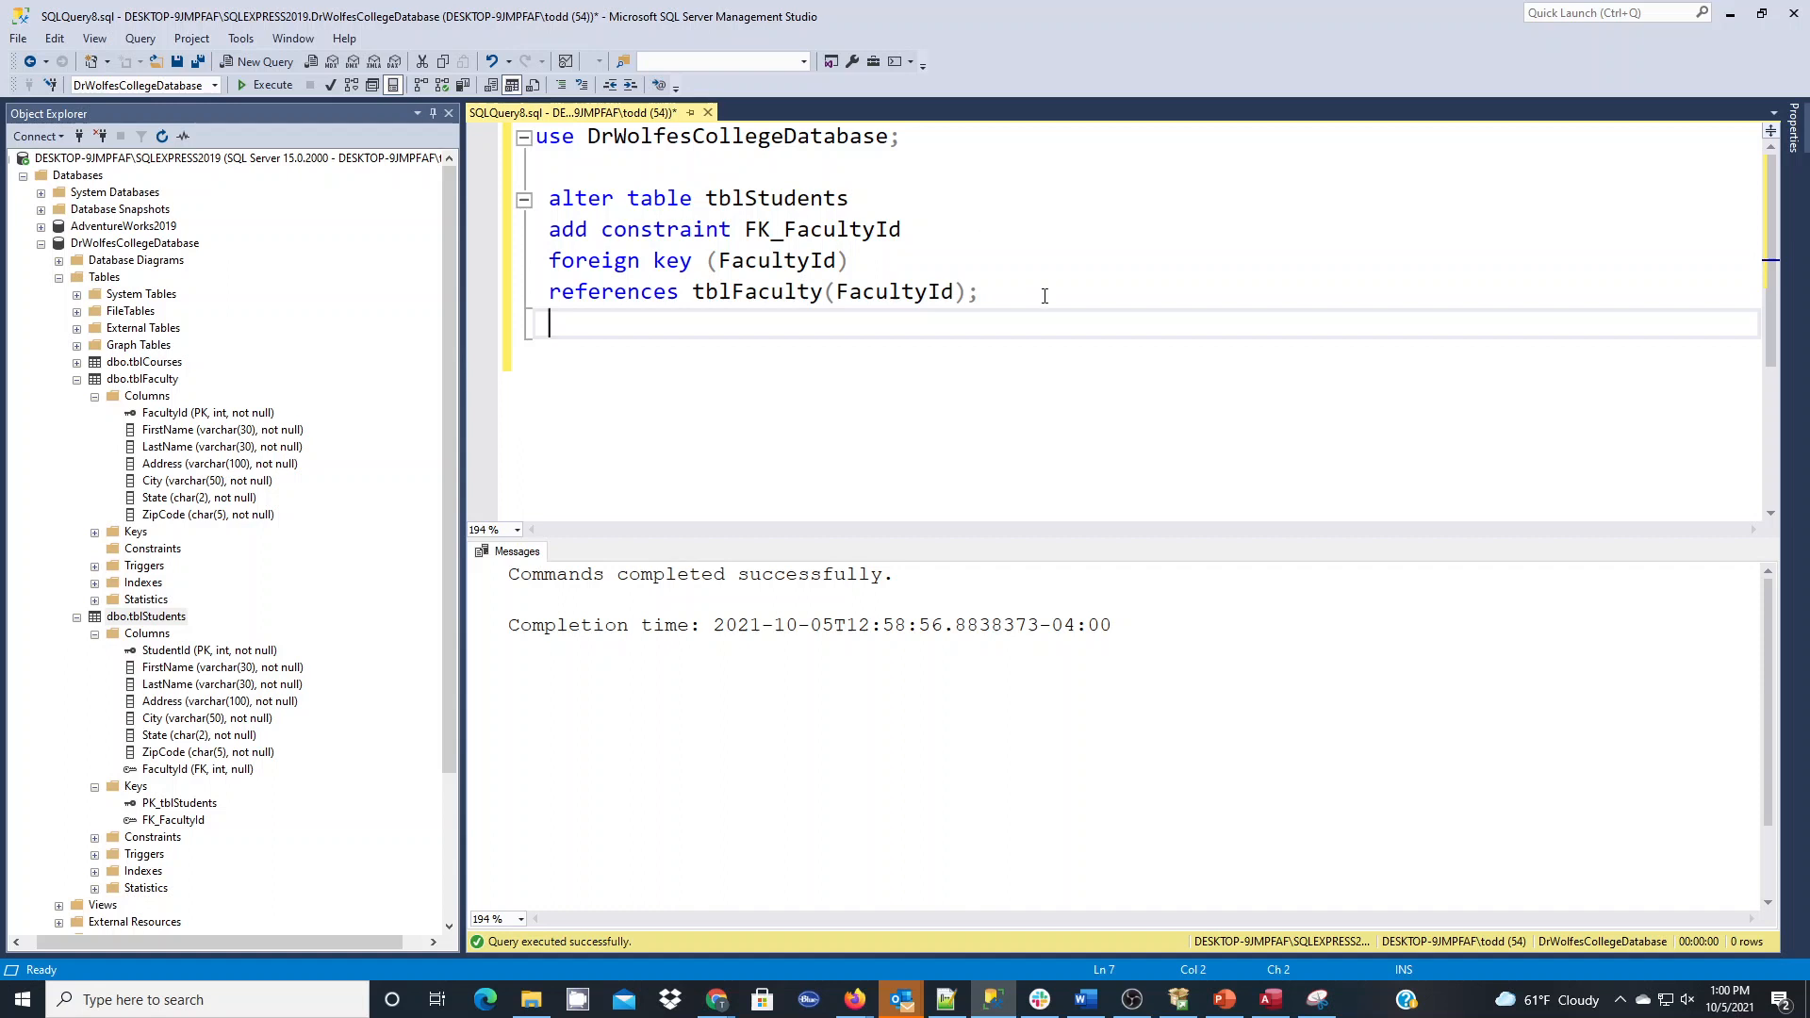
mouse_move(1059, 309)
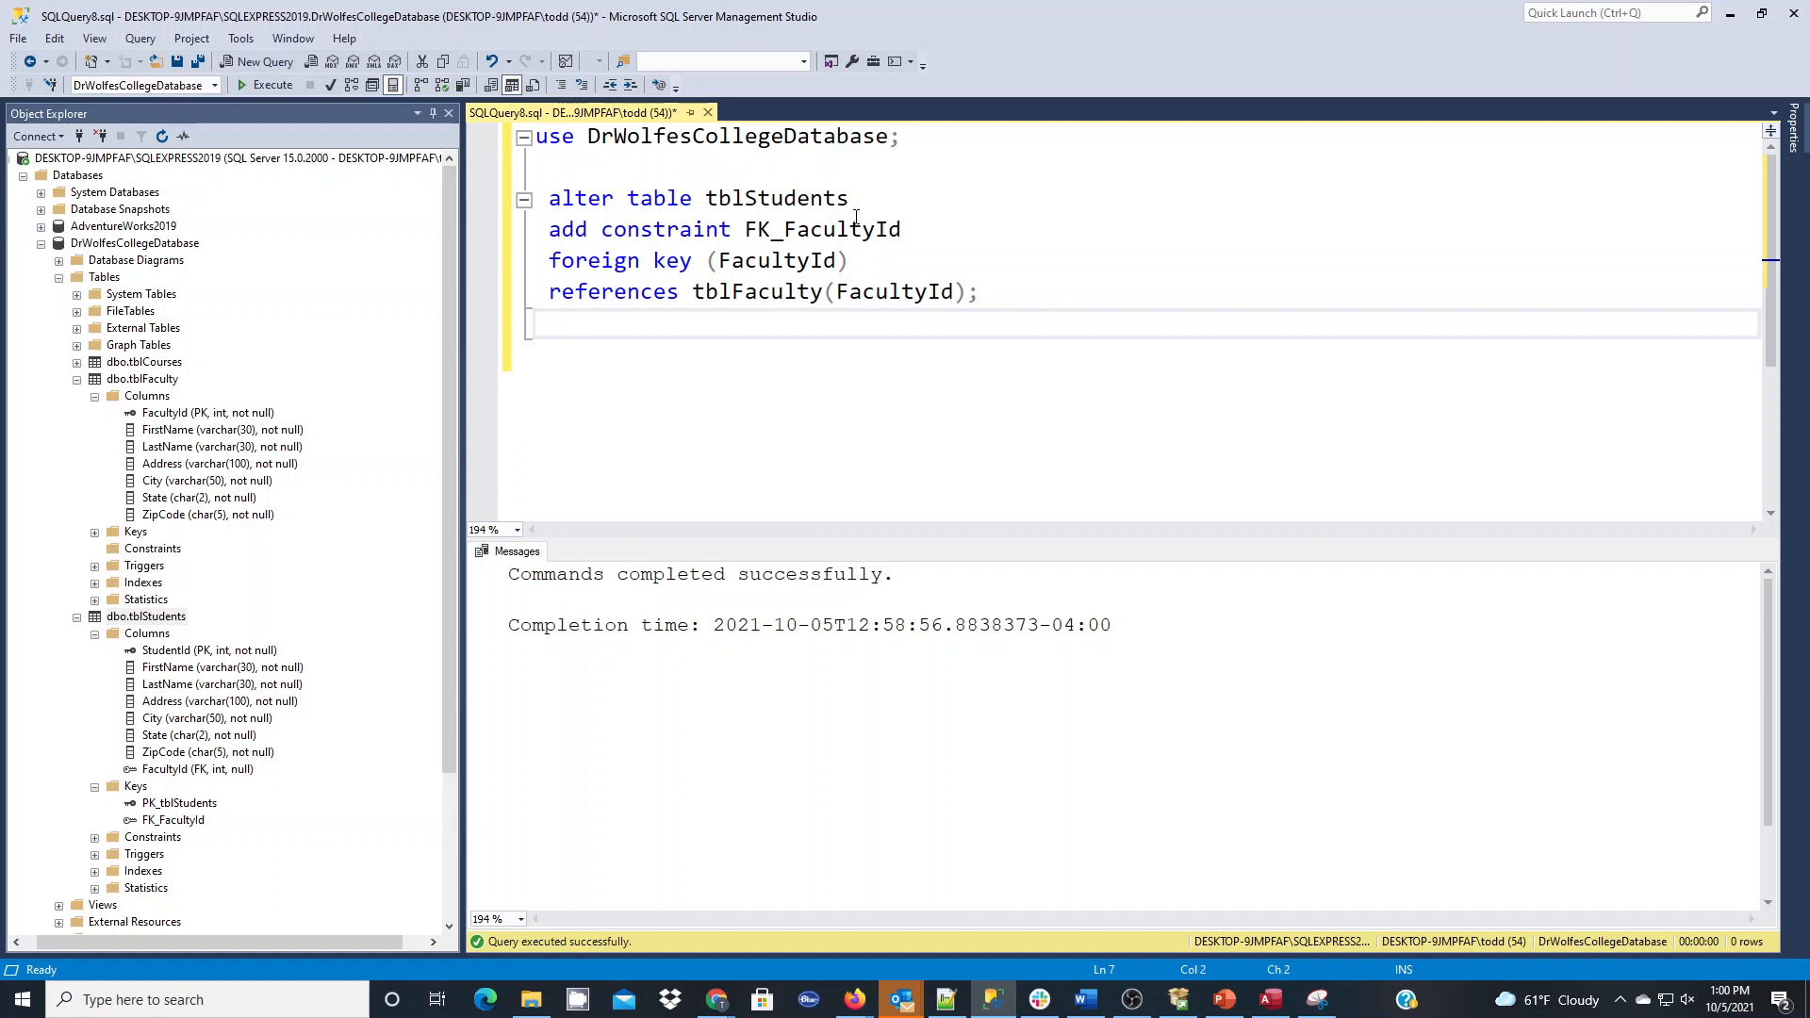
mouse_move(1197, 322)
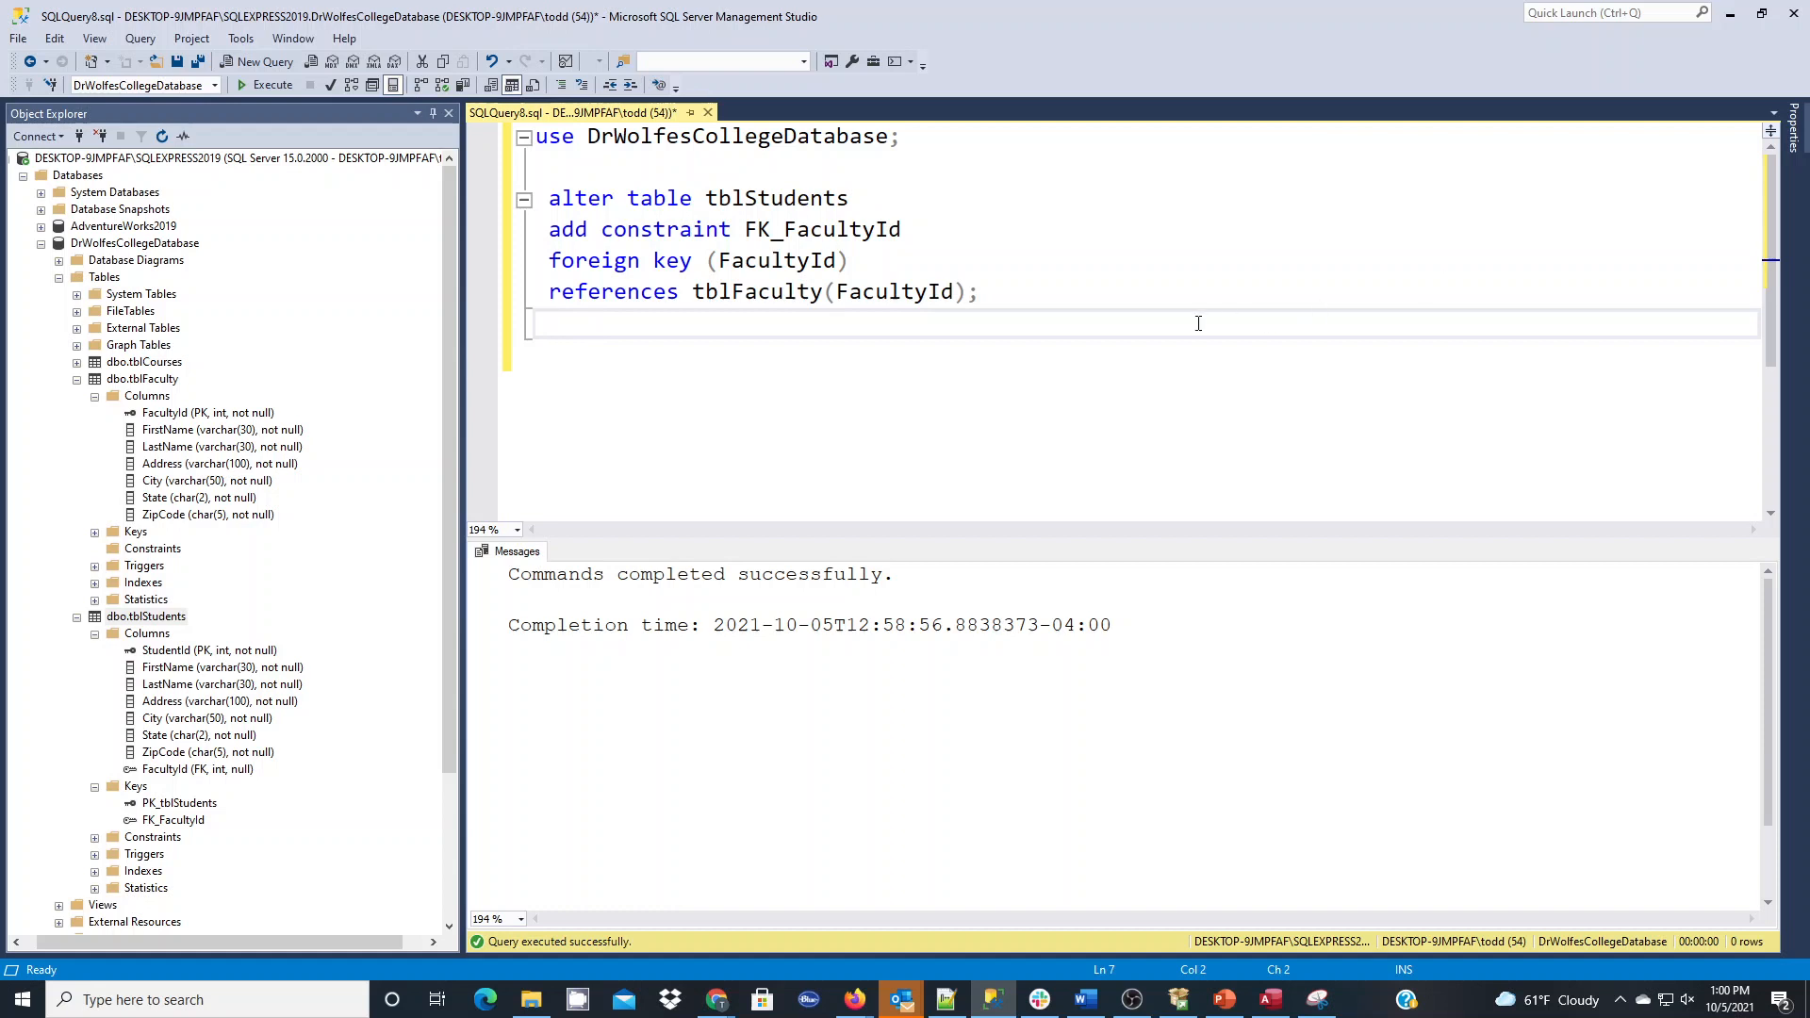
mouse_move(1139, 272)
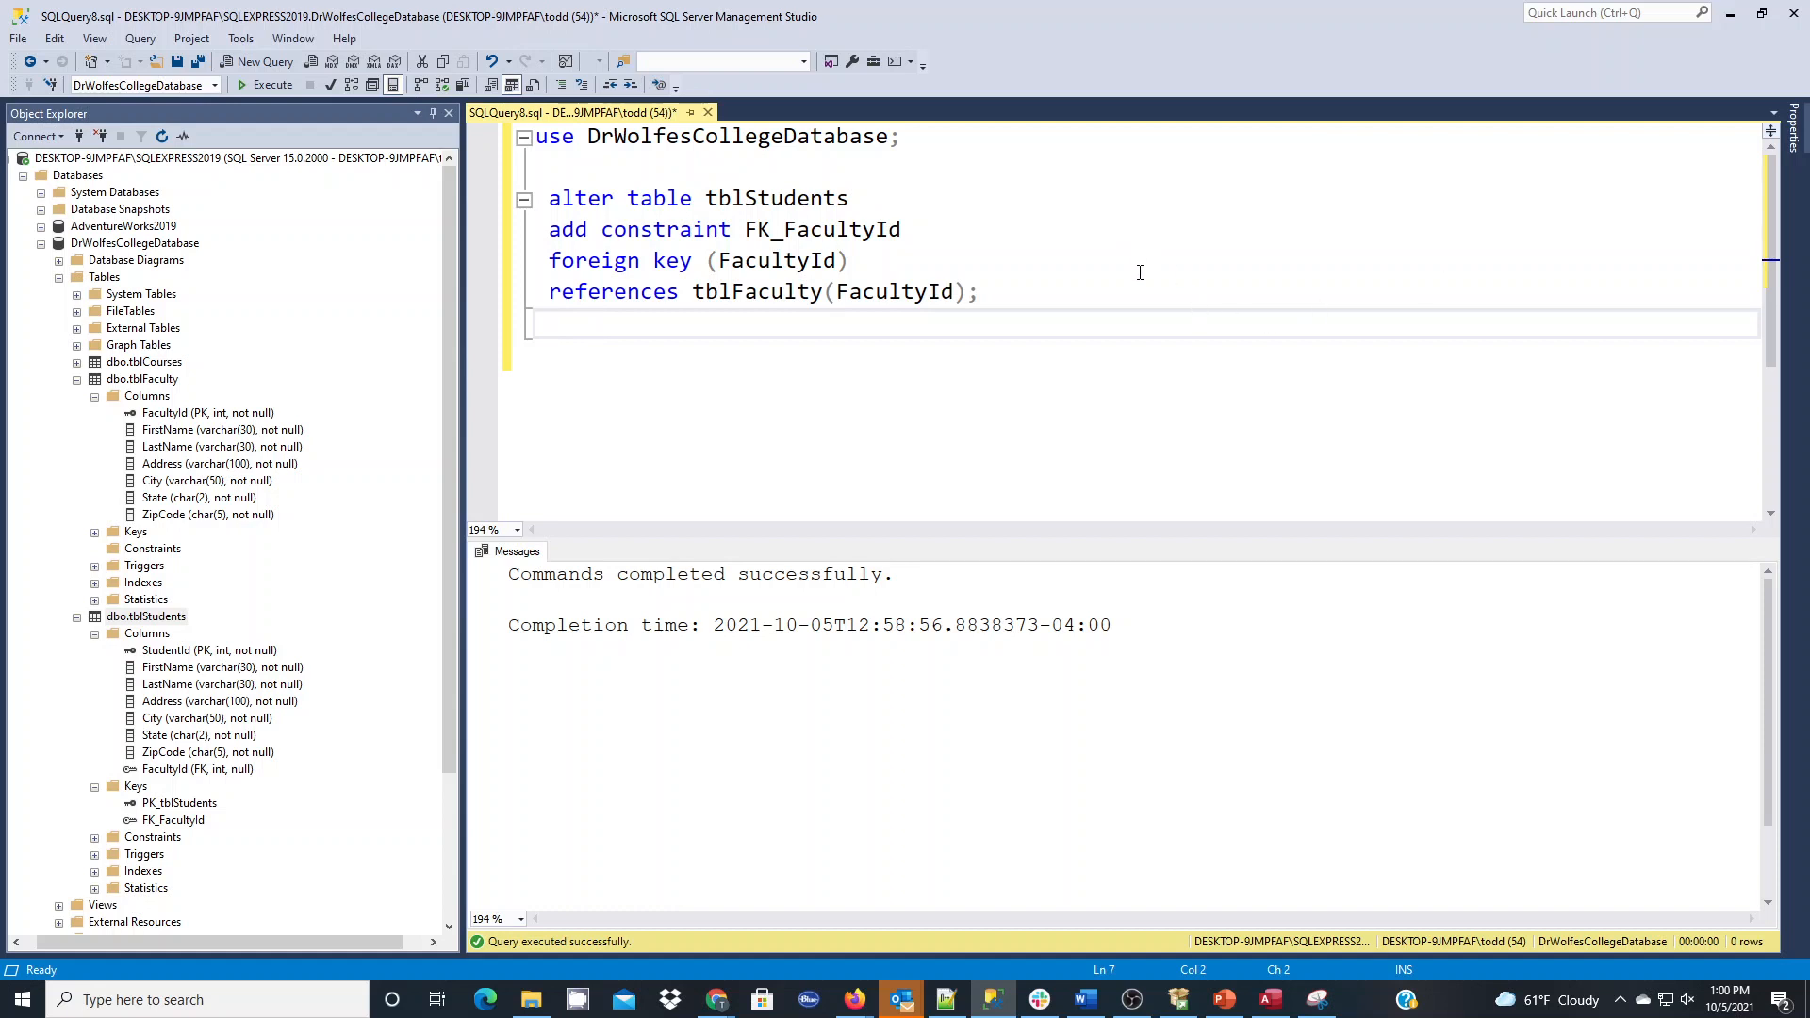
mouse_move(1103, 313)
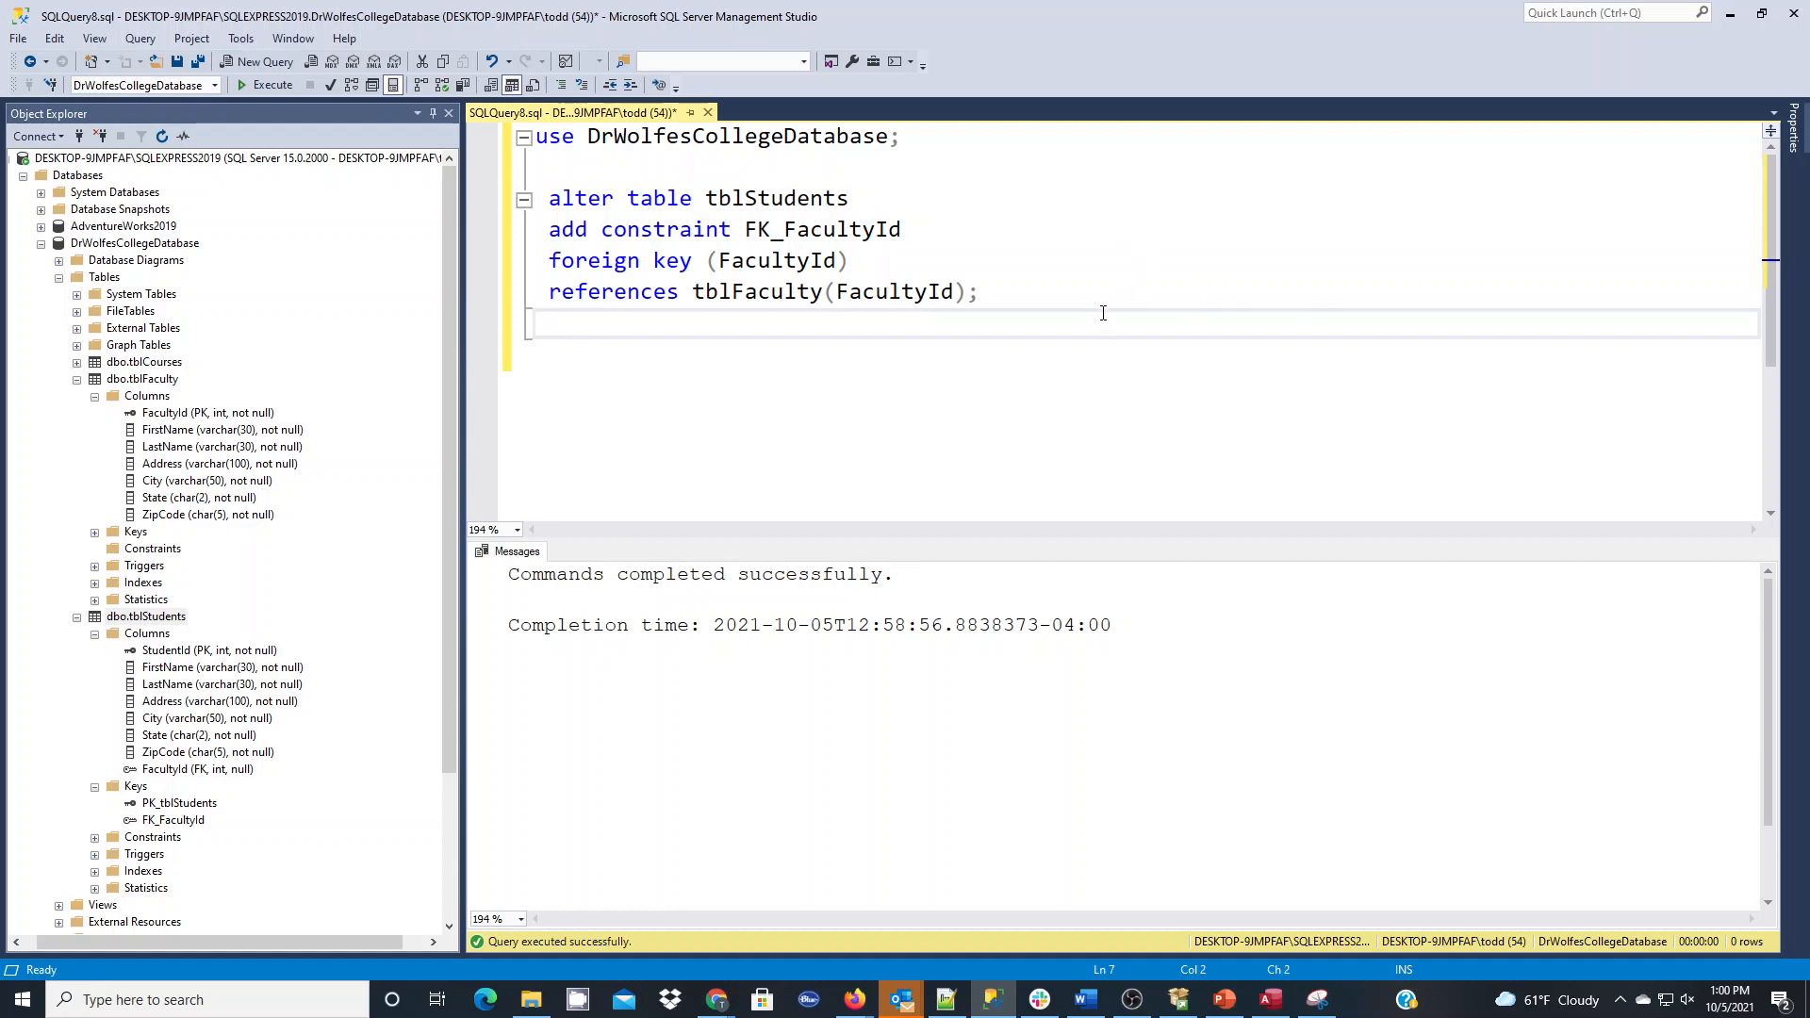